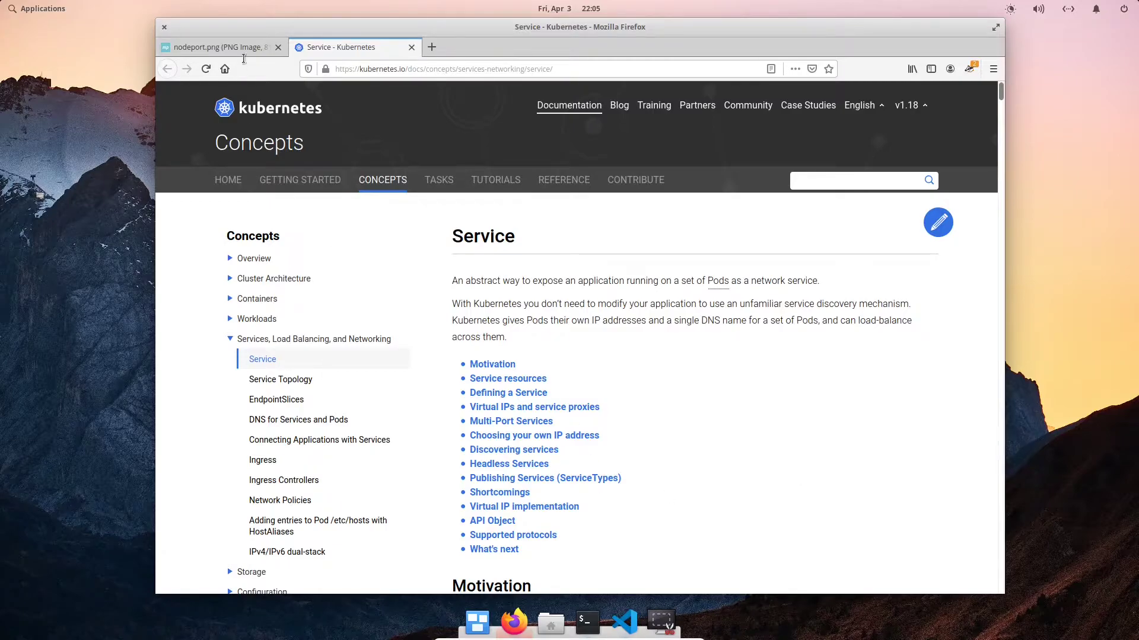
Show the nodeport.png diagram tab in Firefox
left_click(215, 46)
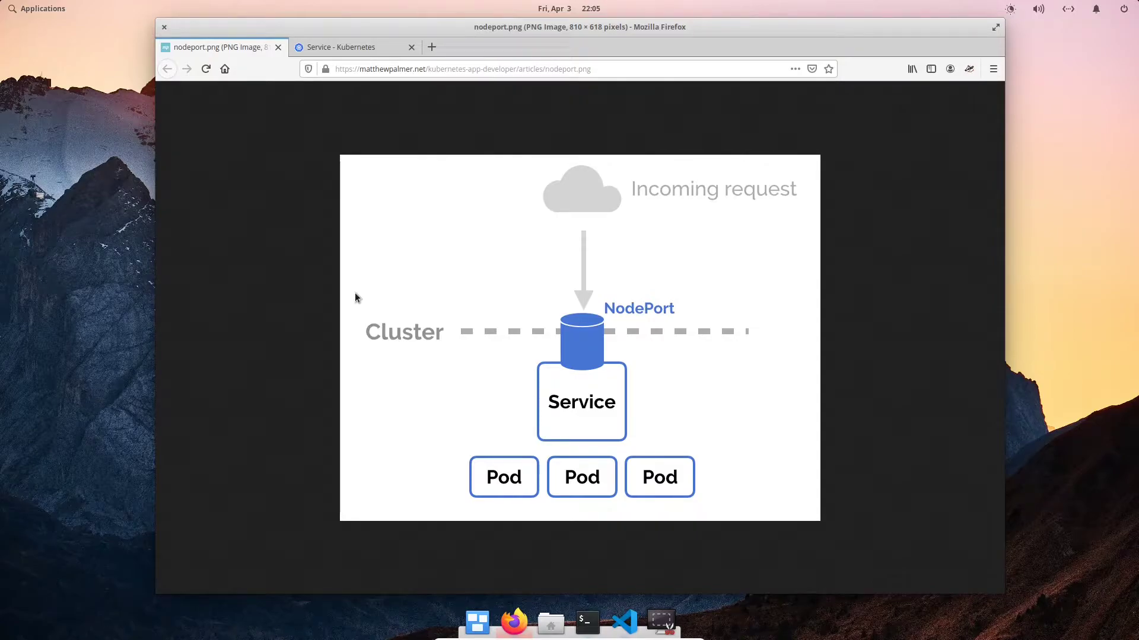
mouse_move(312, 277)
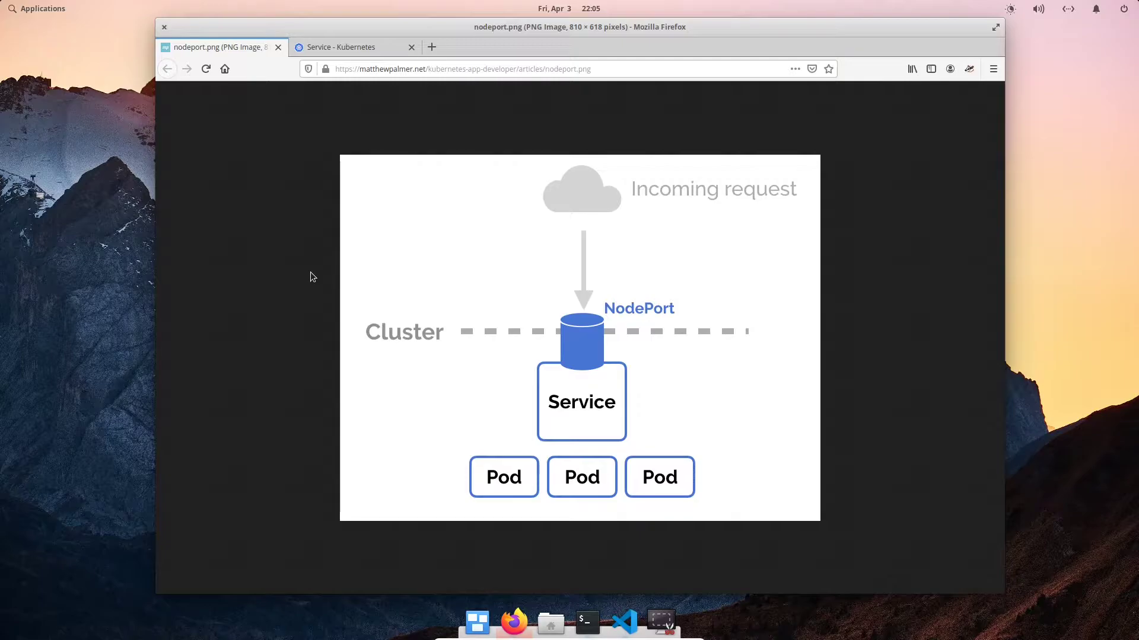
mouse_move(456, 515)
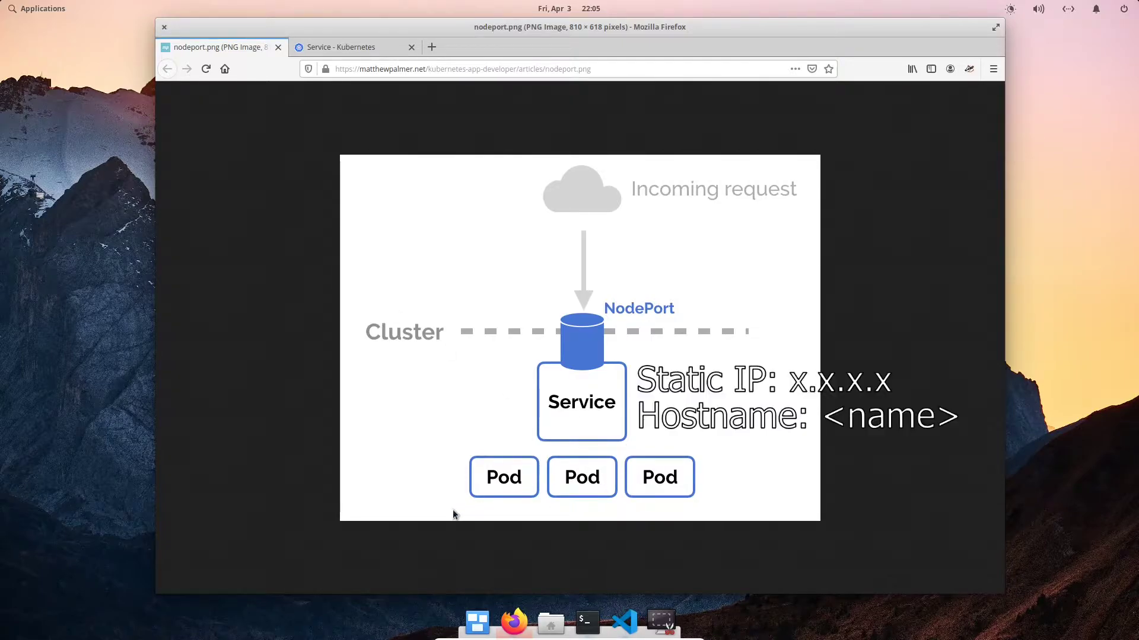
mouse_move(616, 388)
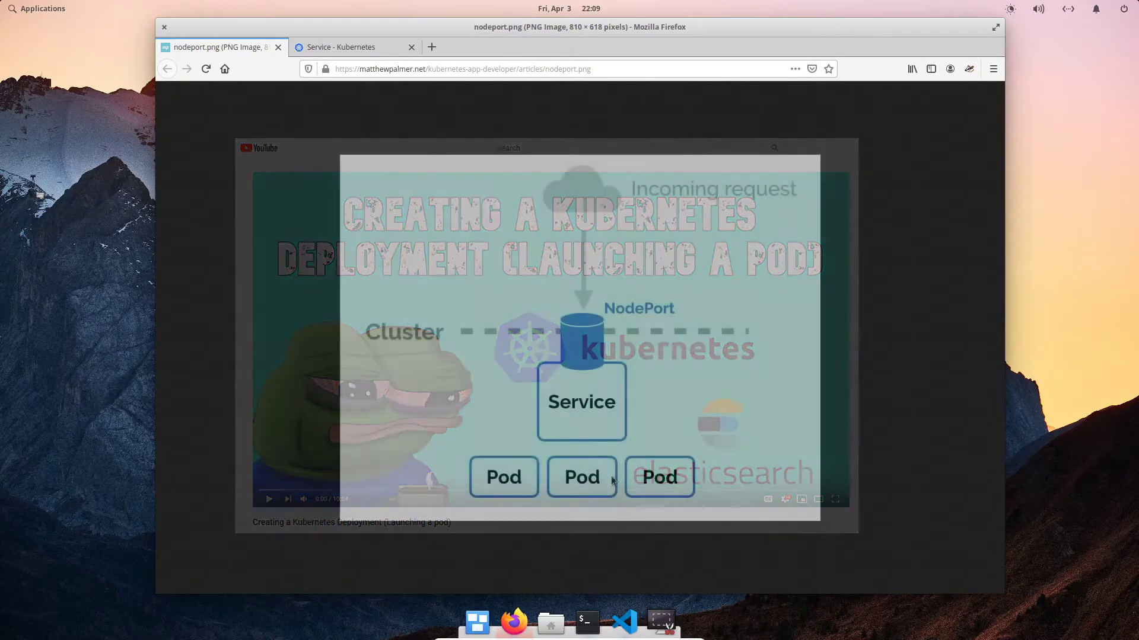
Minimize Firefox, then confirm in Terminal that no pods or deployments exist
left_click(164, 26)
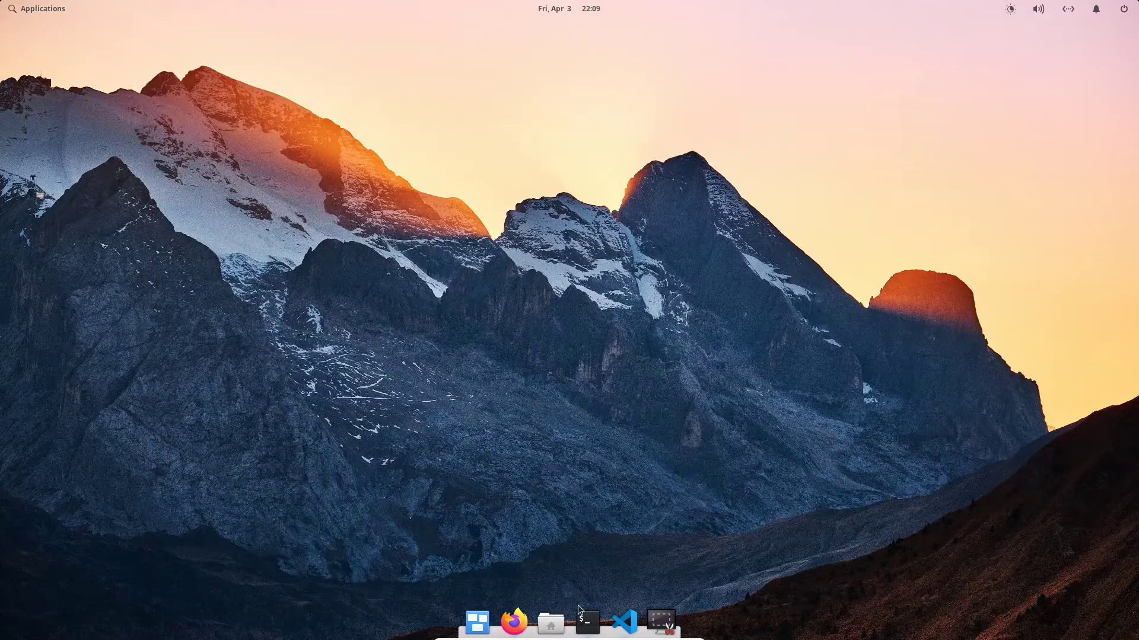
left_click(588, 622)
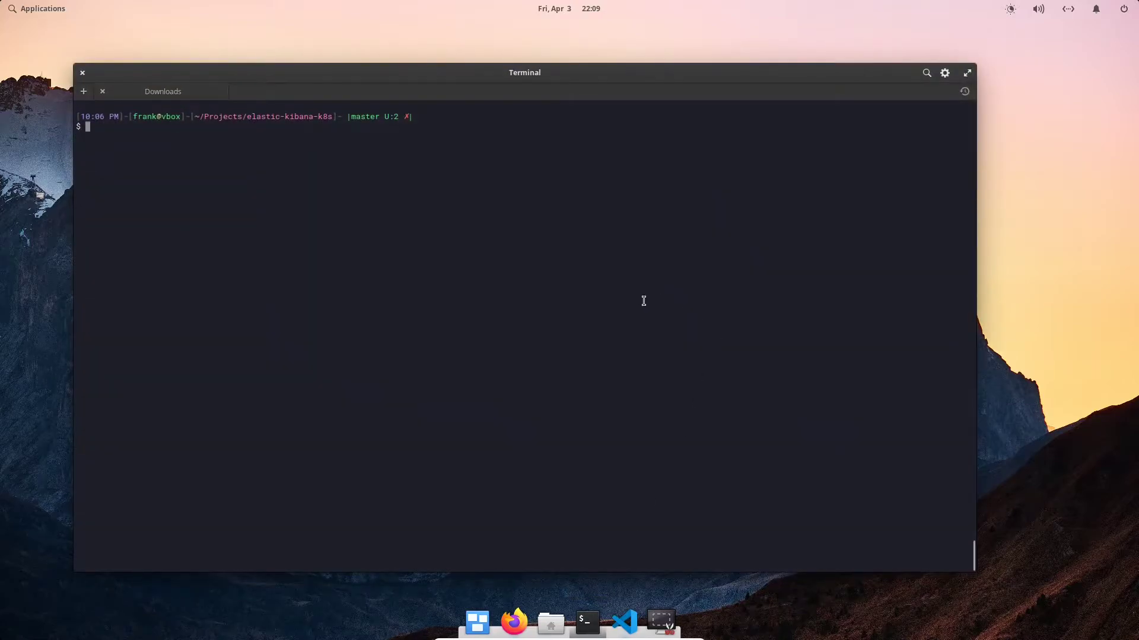
type("kubectl get pods")
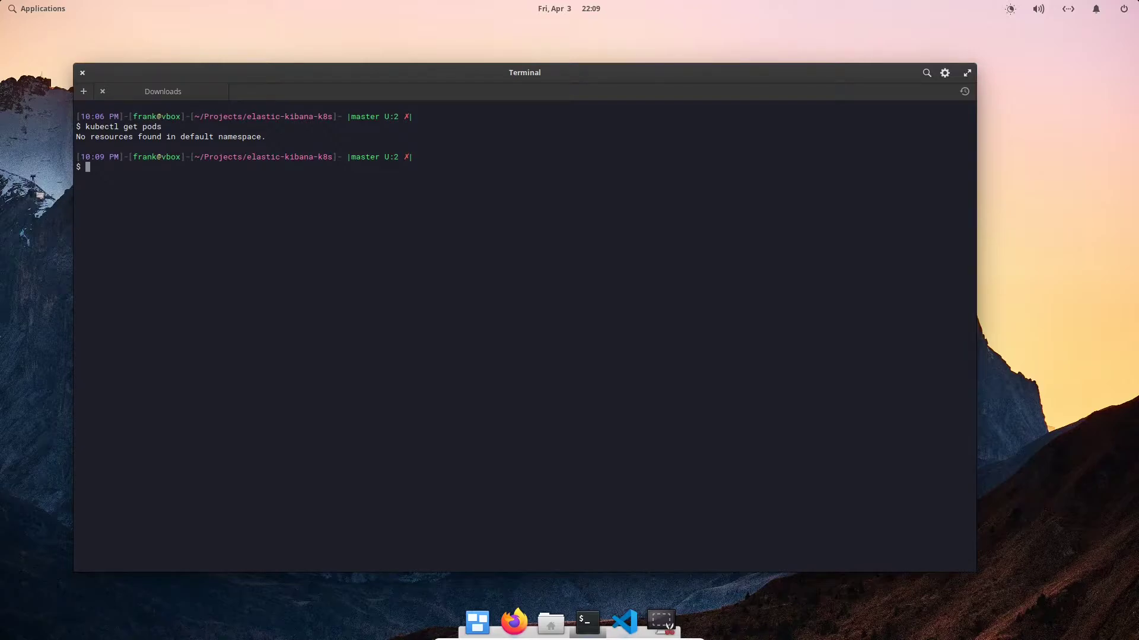
type("kubectl get deployments")
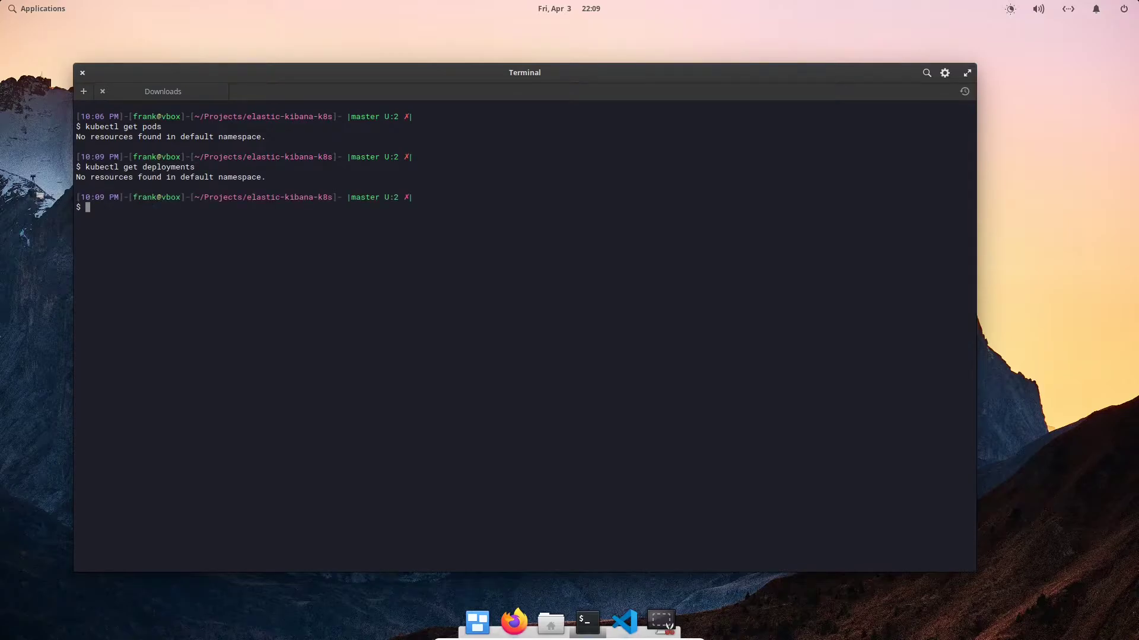
Apply deployments/elasticsearch.yaml to create the Elasticsearch deployment
type("kubectl apply")
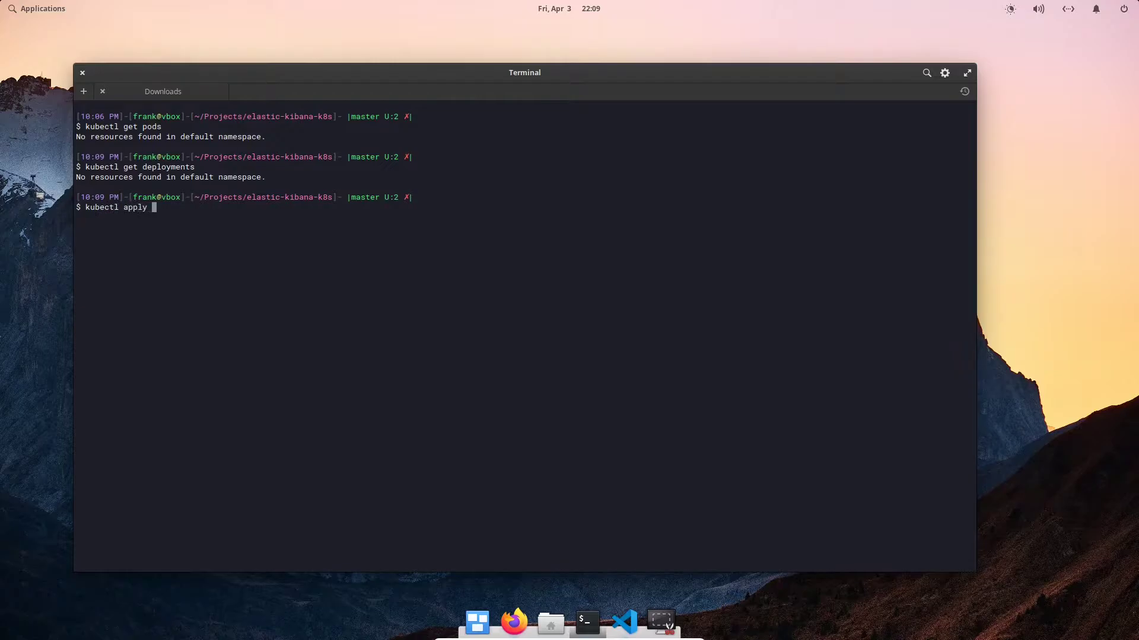
type("-f deployme")
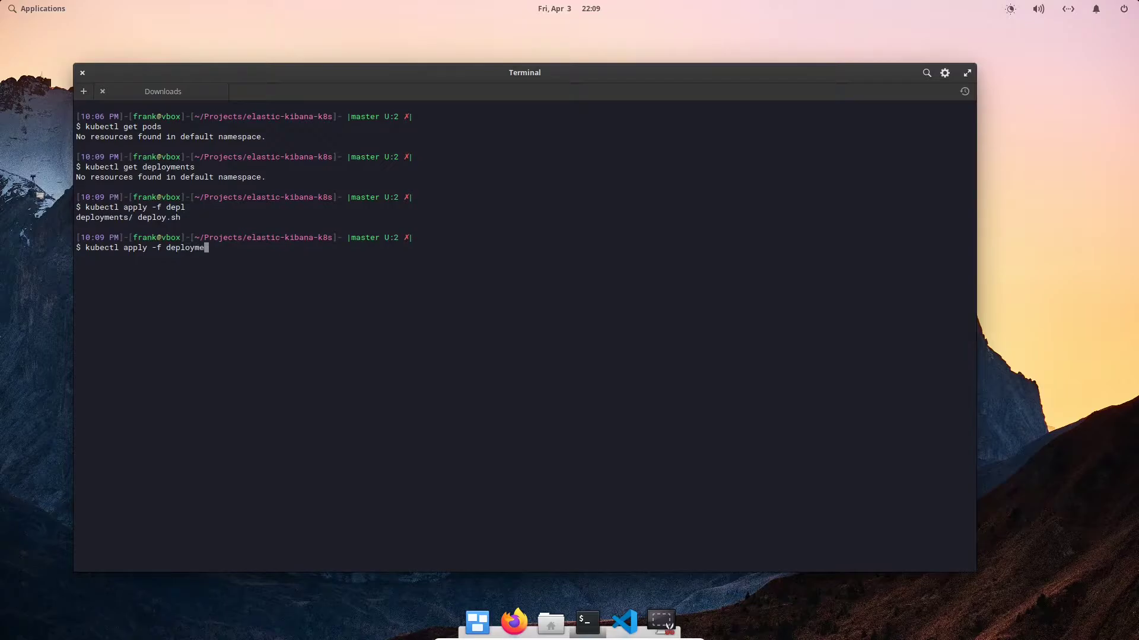
type("nts/elasticsearch.yaml")
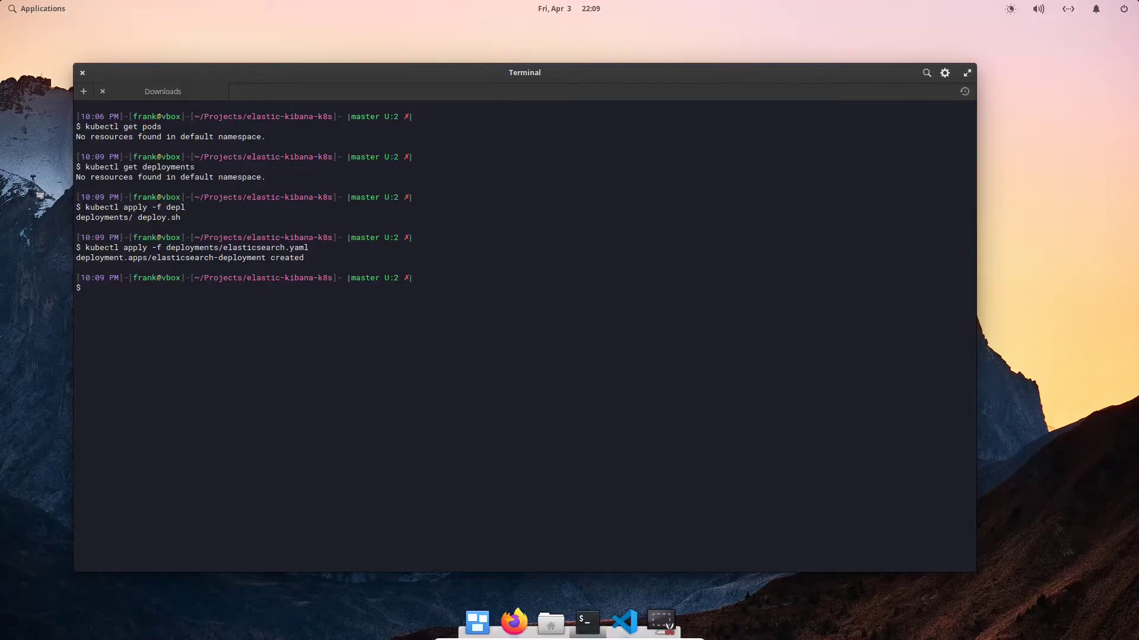
Check deployments and watch pods until the Elasticsearch pod is 1/1 Running, then stop watching
type("kub")
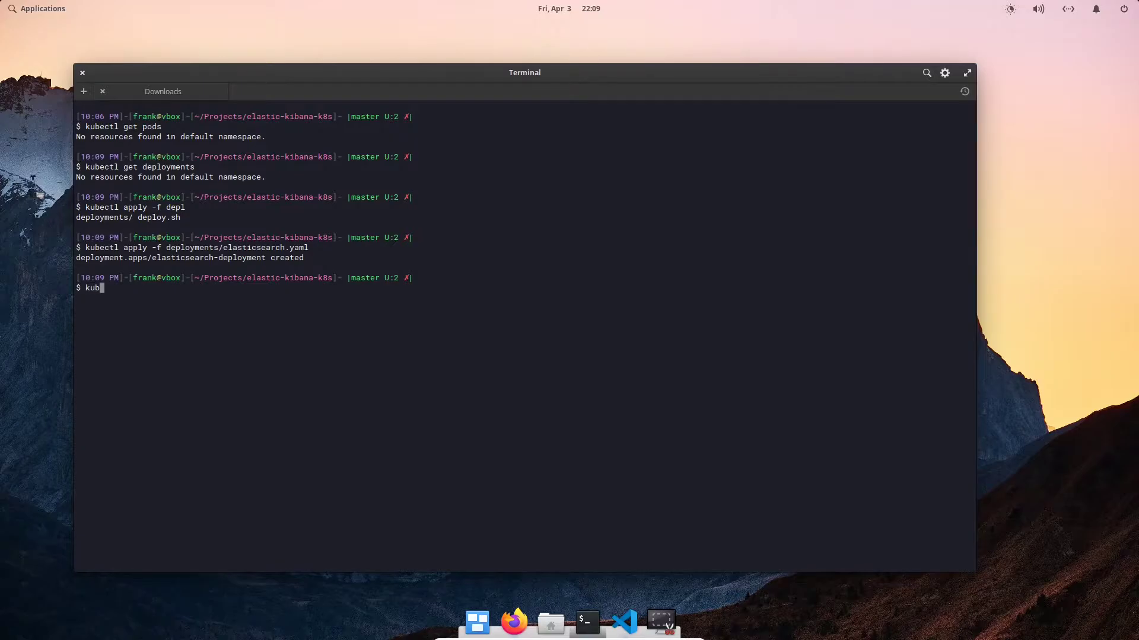
type("ectl get deployments")
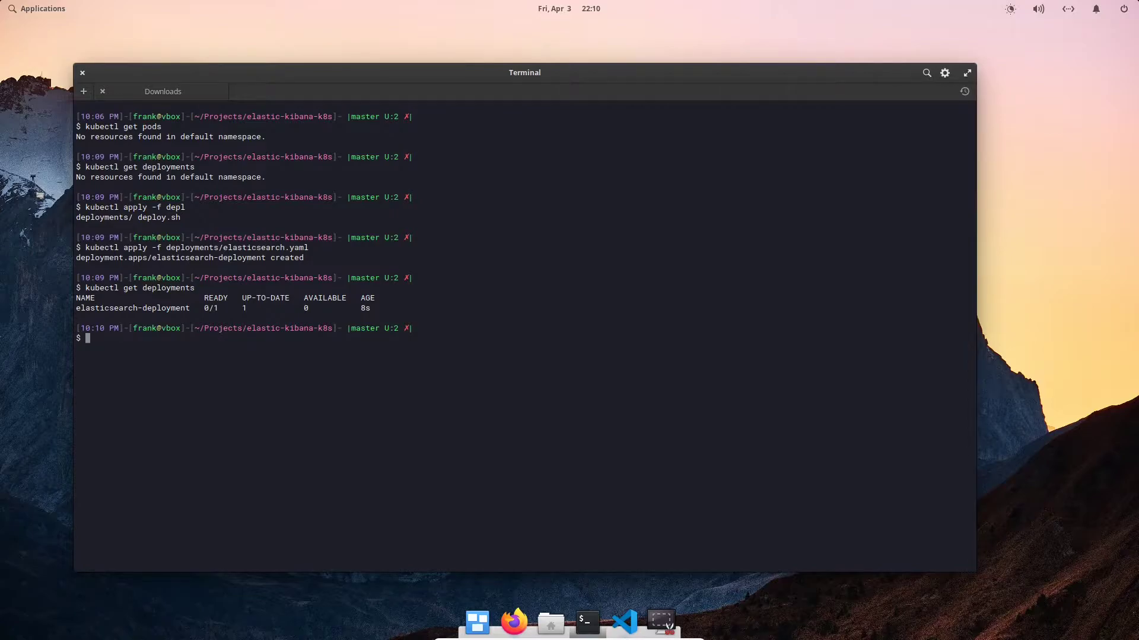
type("kubectl get pods --watch")
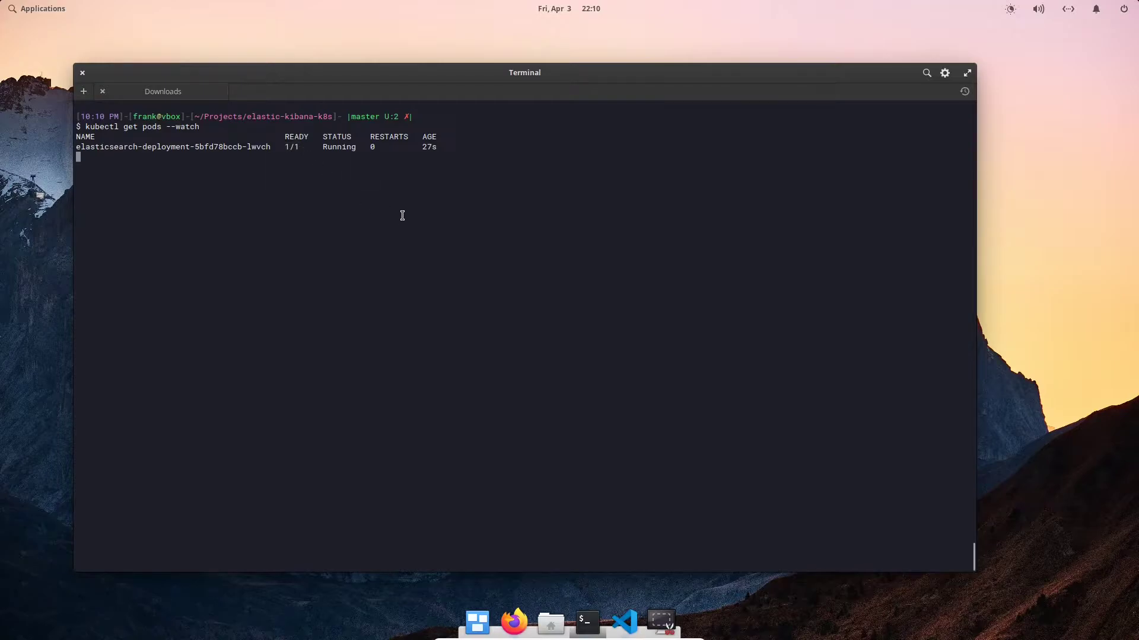
key("ctrl+c")
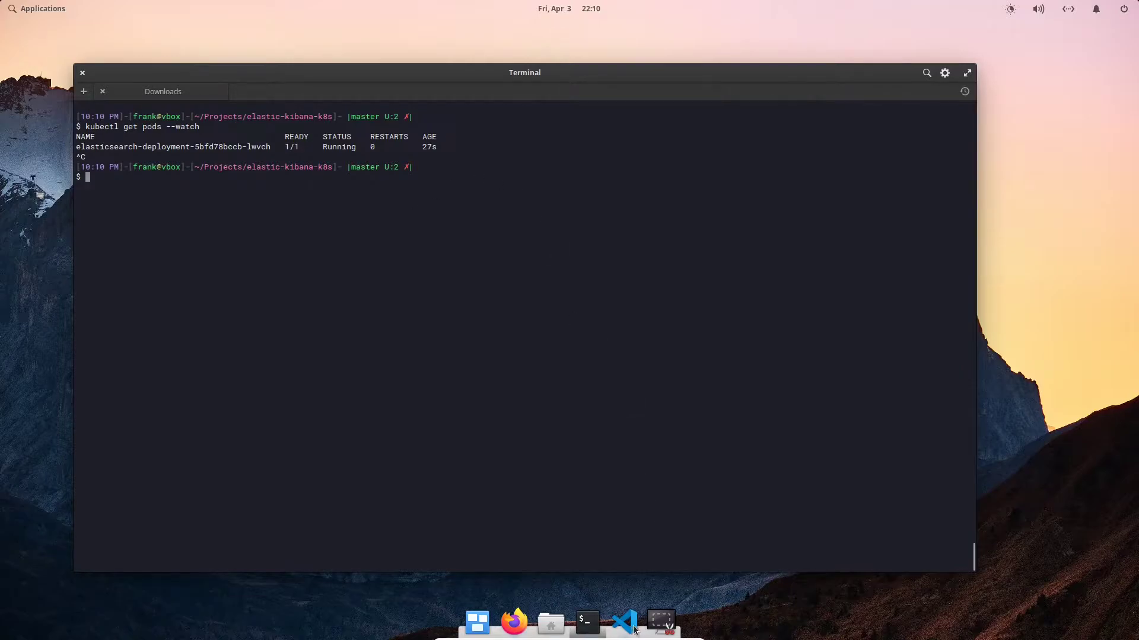
Start elasticservice.yaml as an apiVersion v1 Service named elasticsearch
left_click(623, 625)
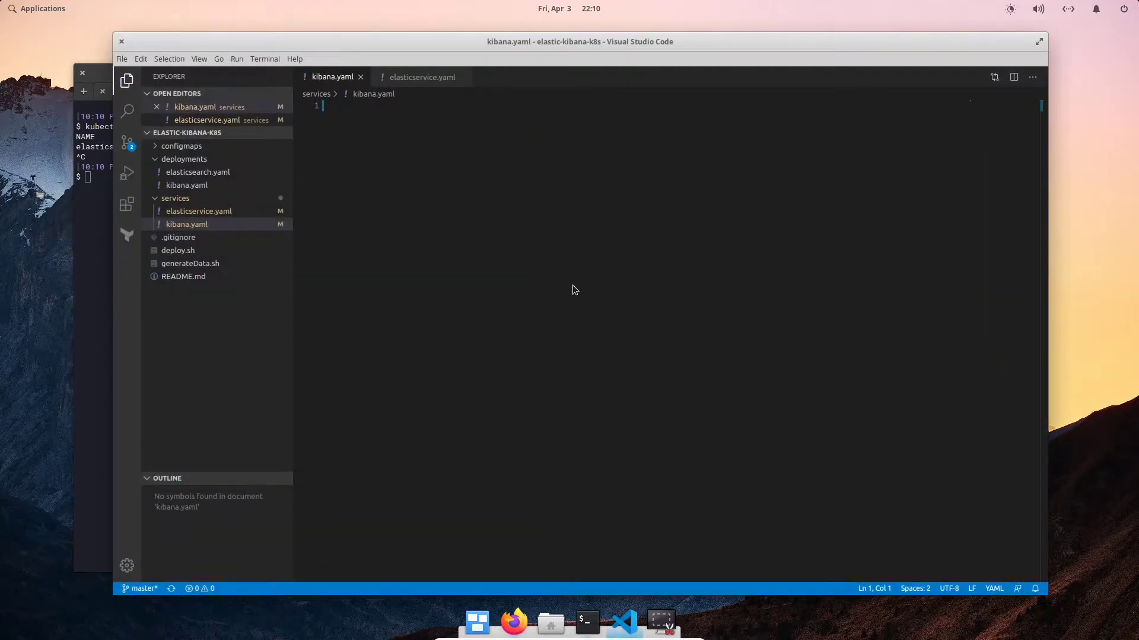
left_click(422, 77)
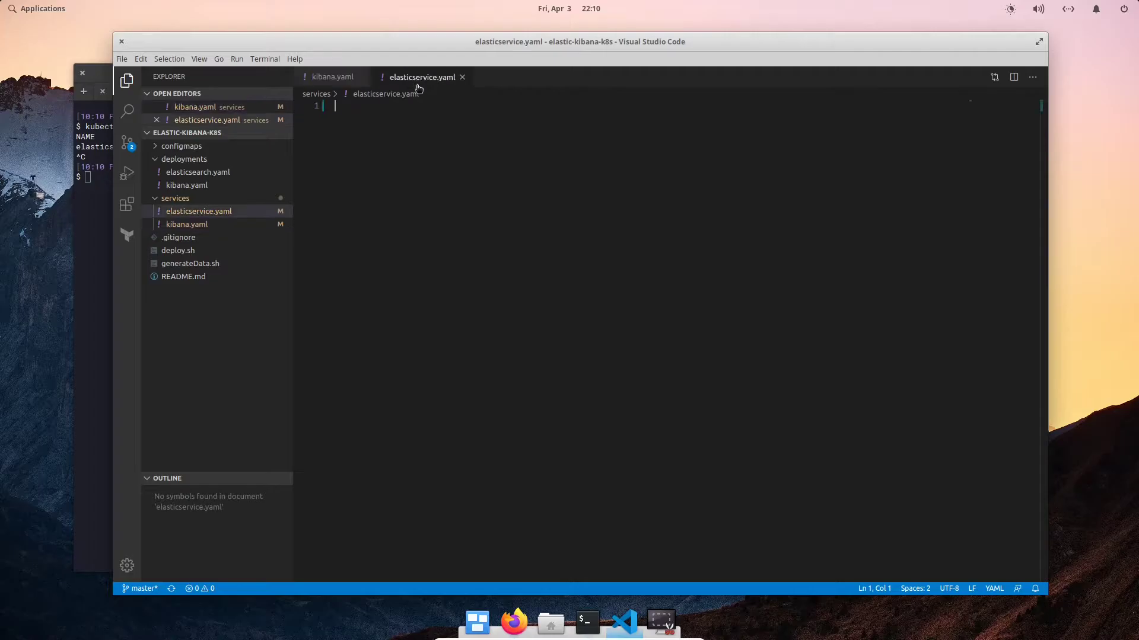
mouse_move(466, 160)
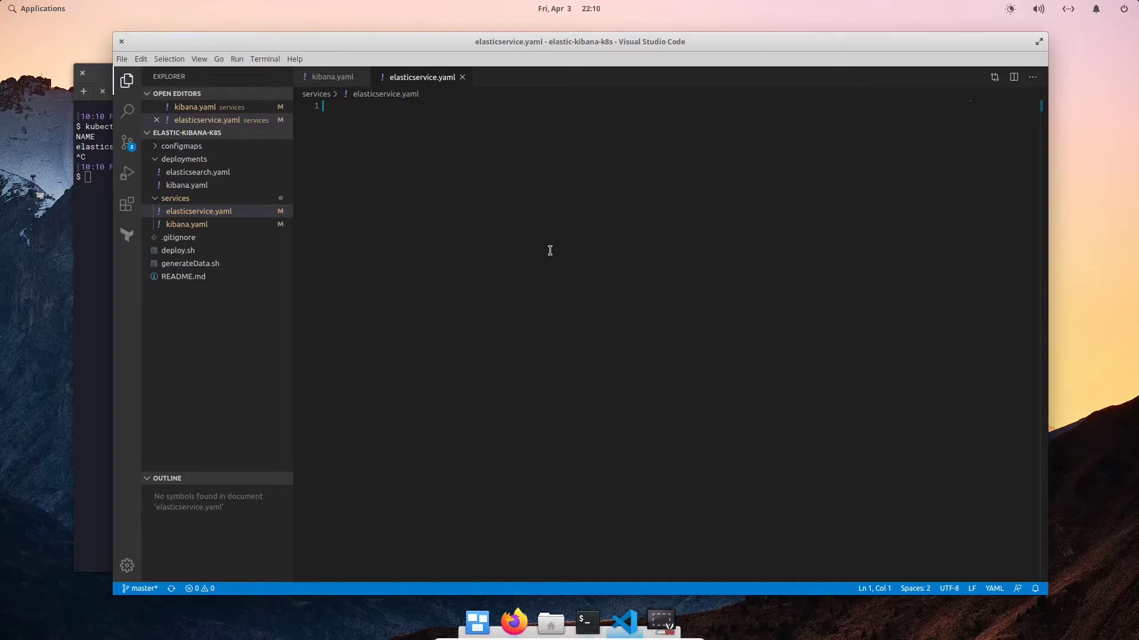
type("apiVer")
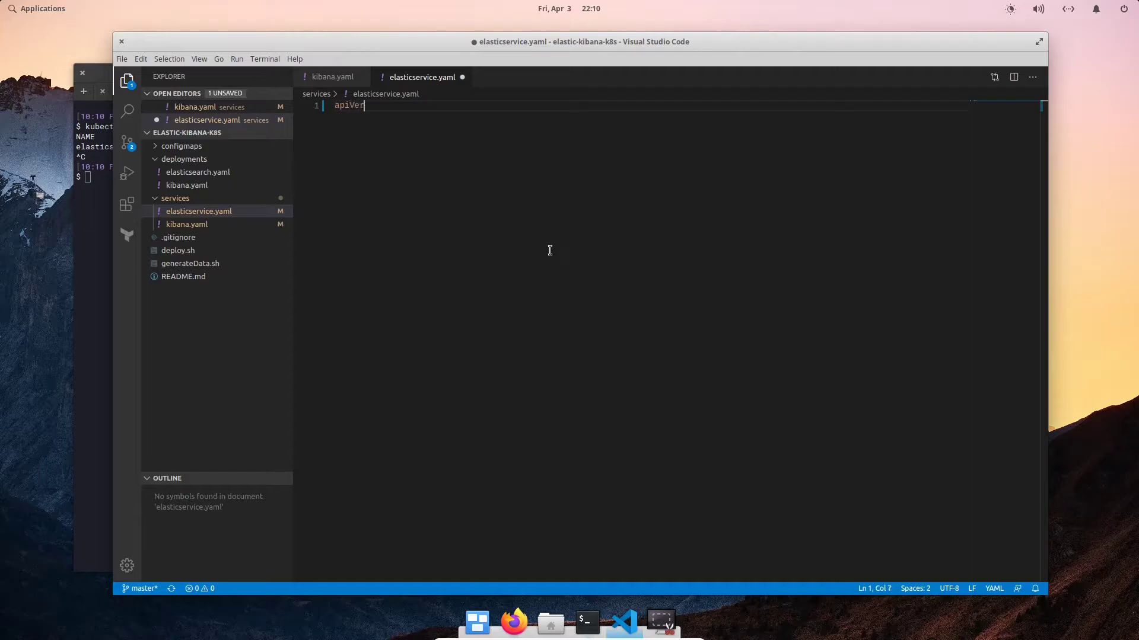
type("sion: v1")
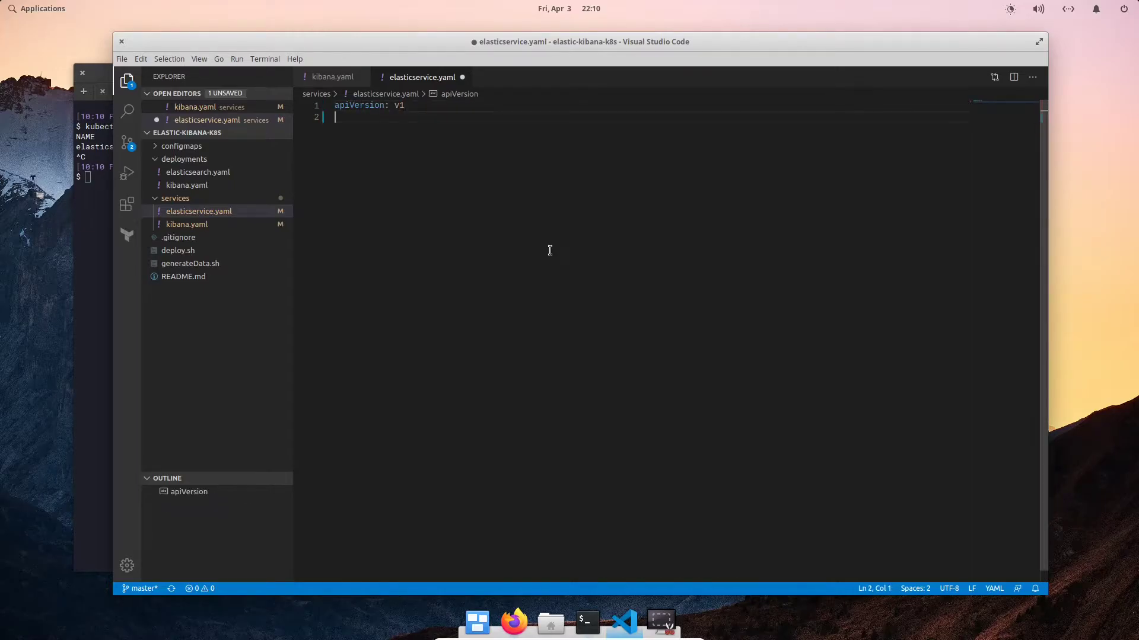
type("kind:")
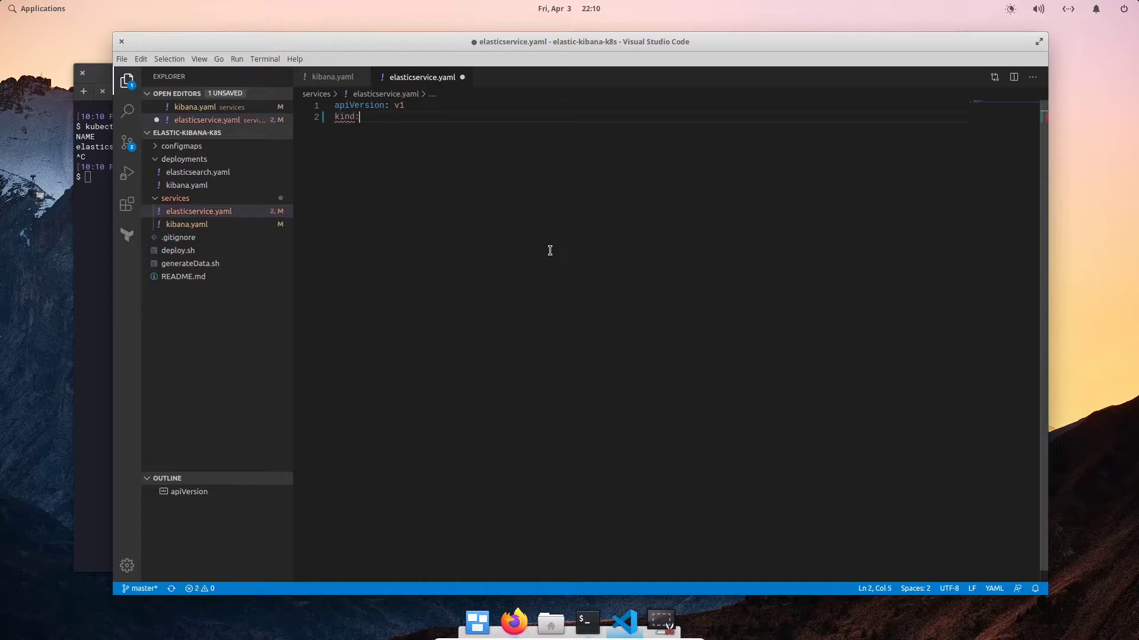
type("\" \"")
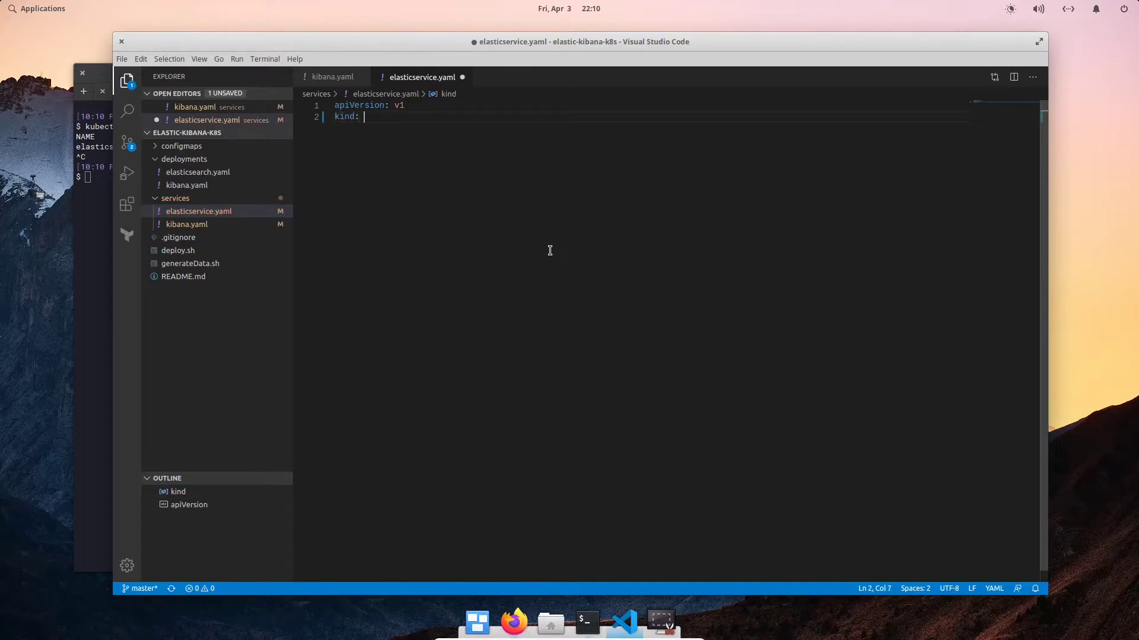
type("Service")
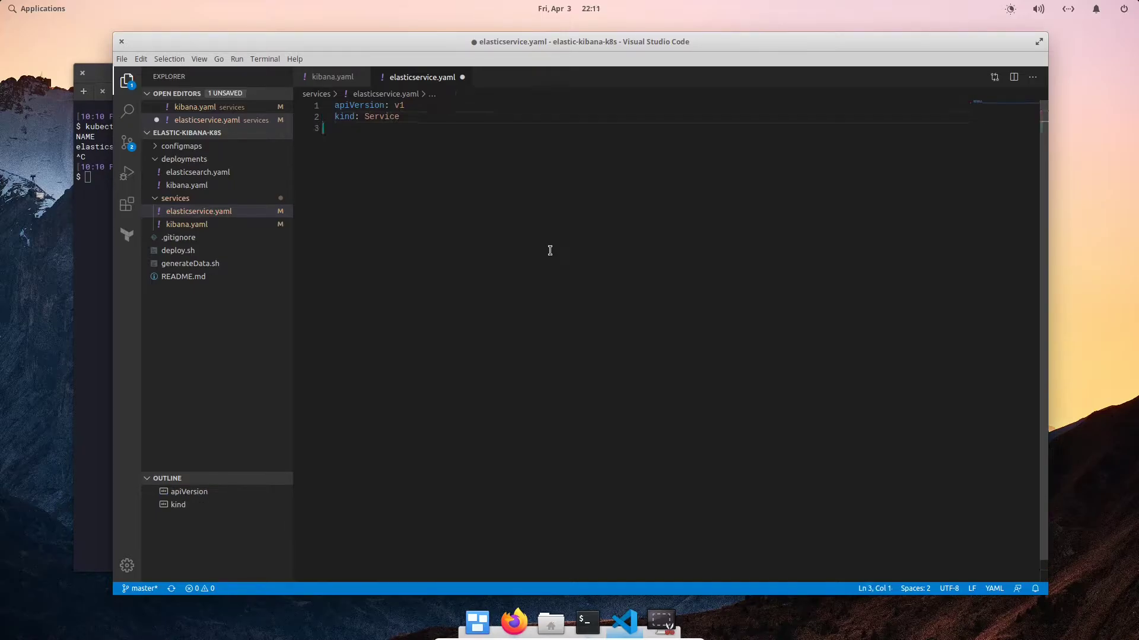
type("metadata")
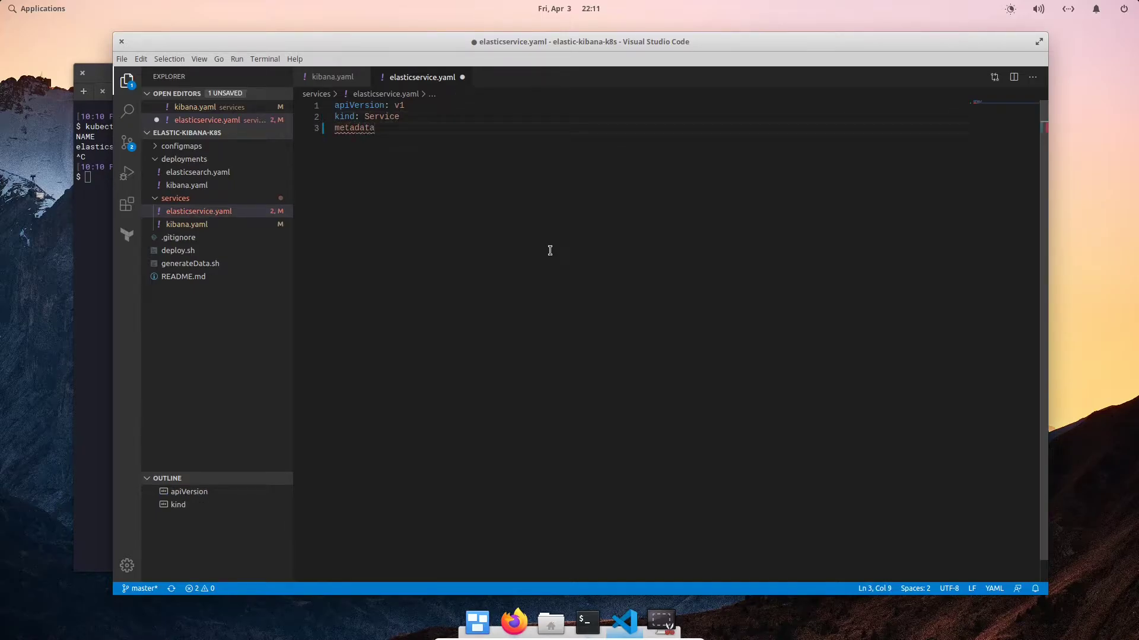
type(":")
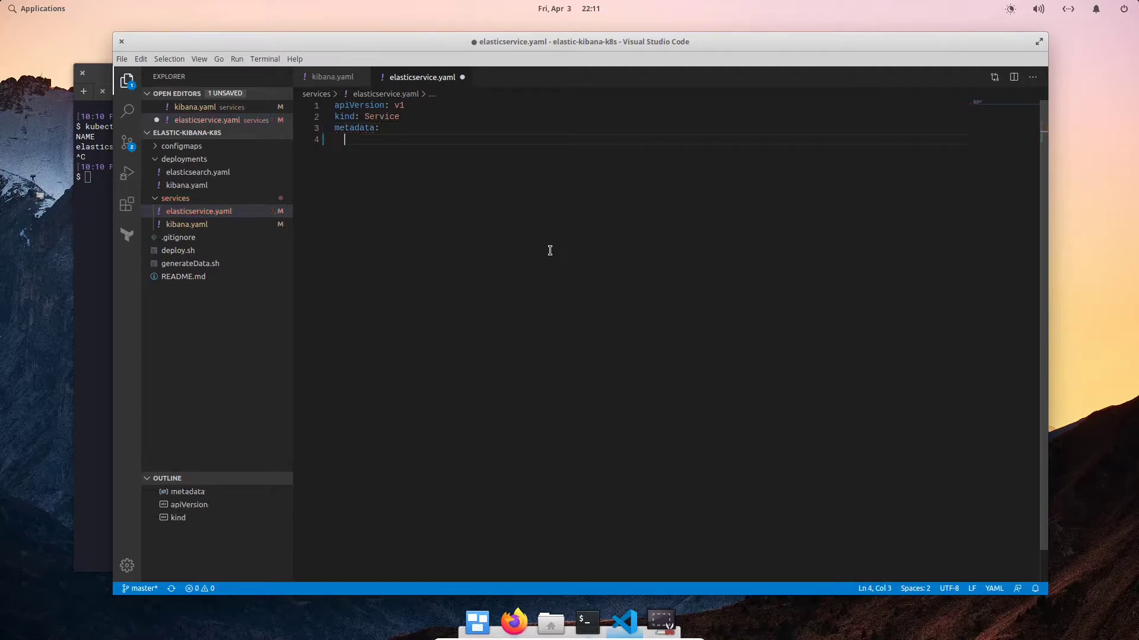
type("name:")
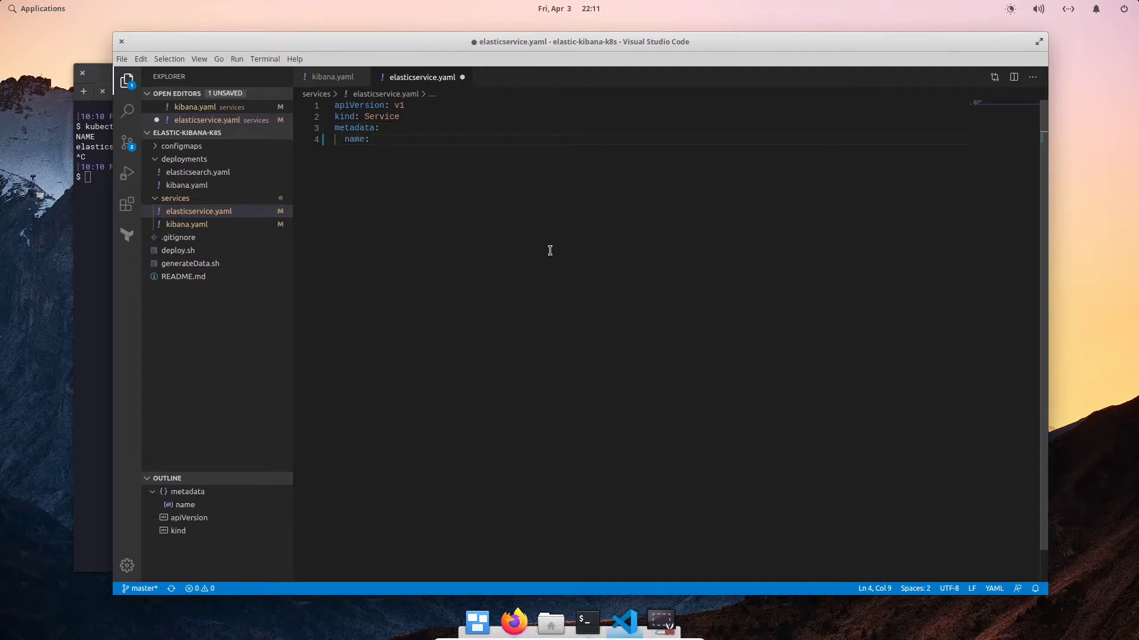
type("elasticsear")
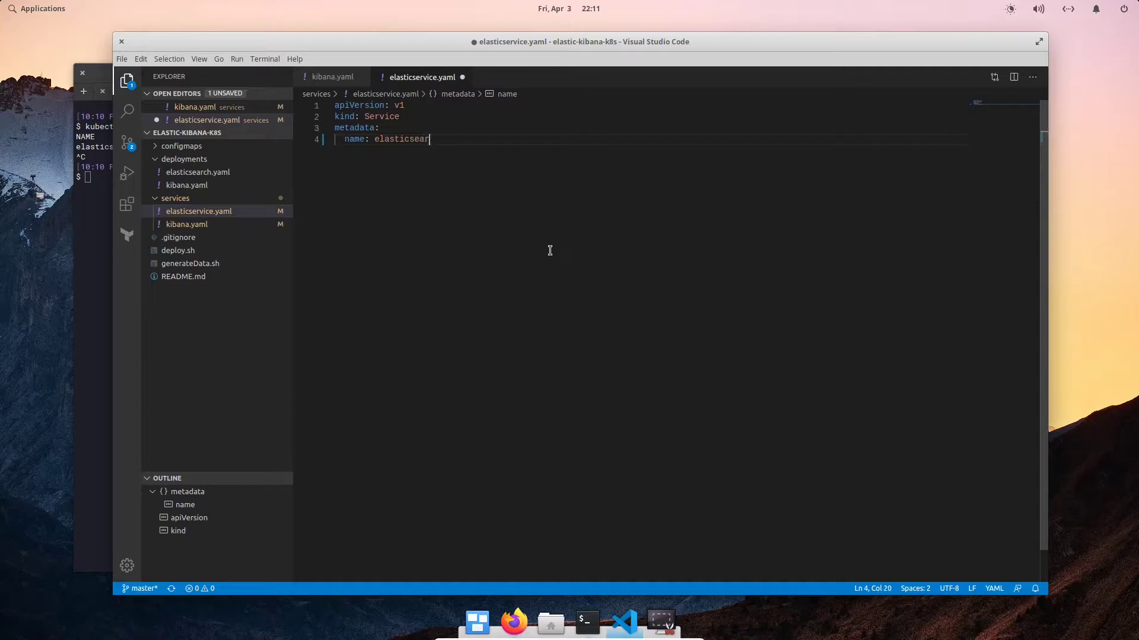
type("ch")
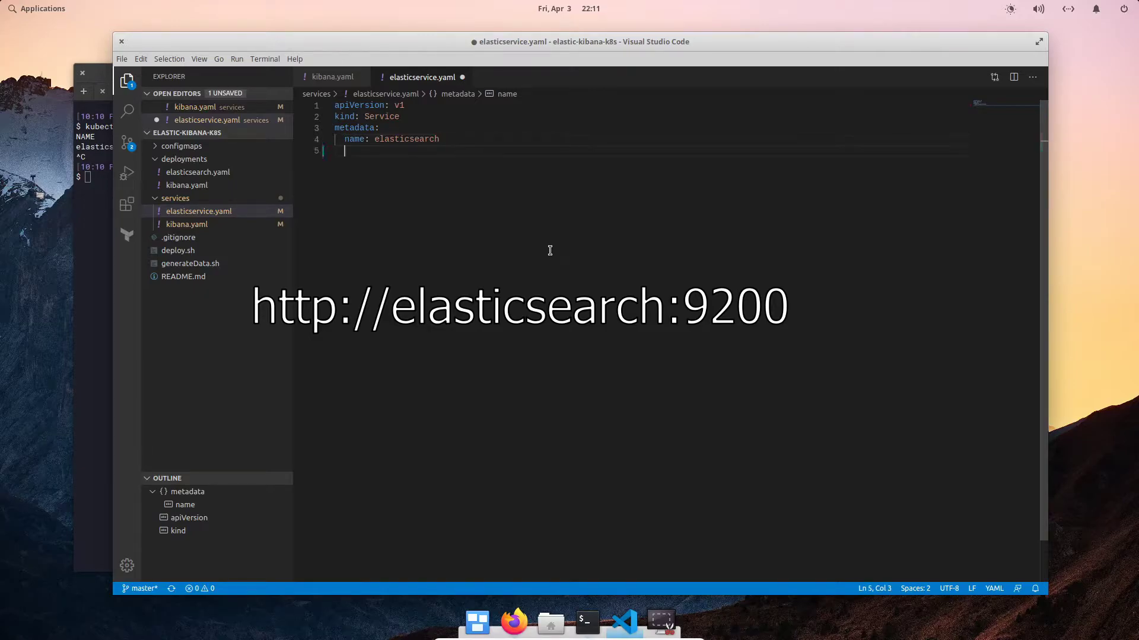
Add metadata labels app: elasticsearch and env: dev
type("labels:")
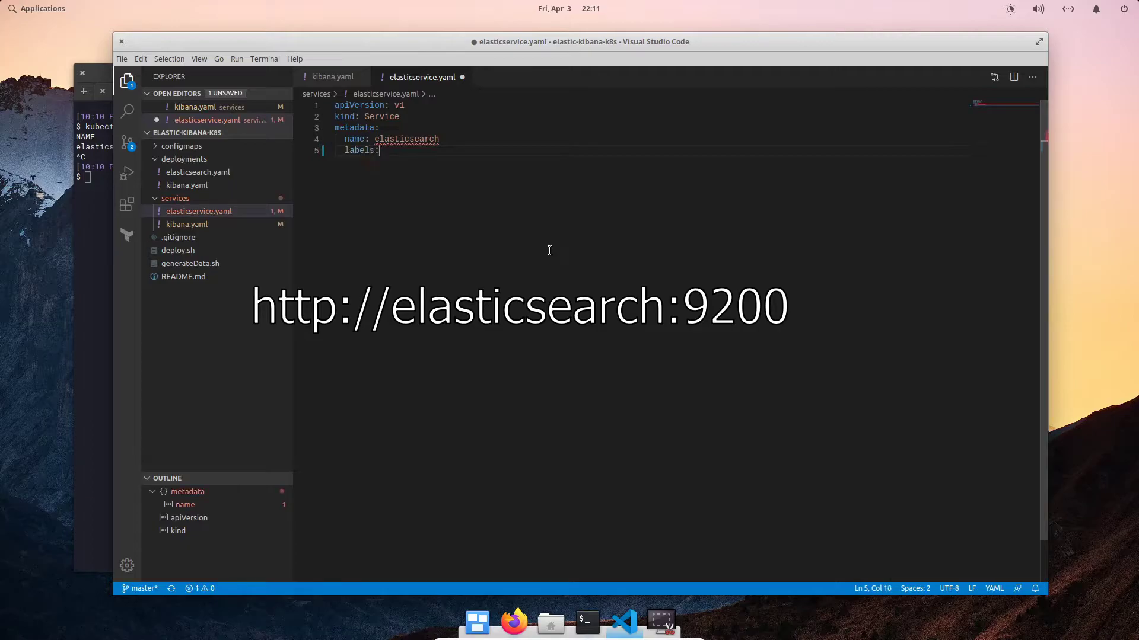
key("Enter")
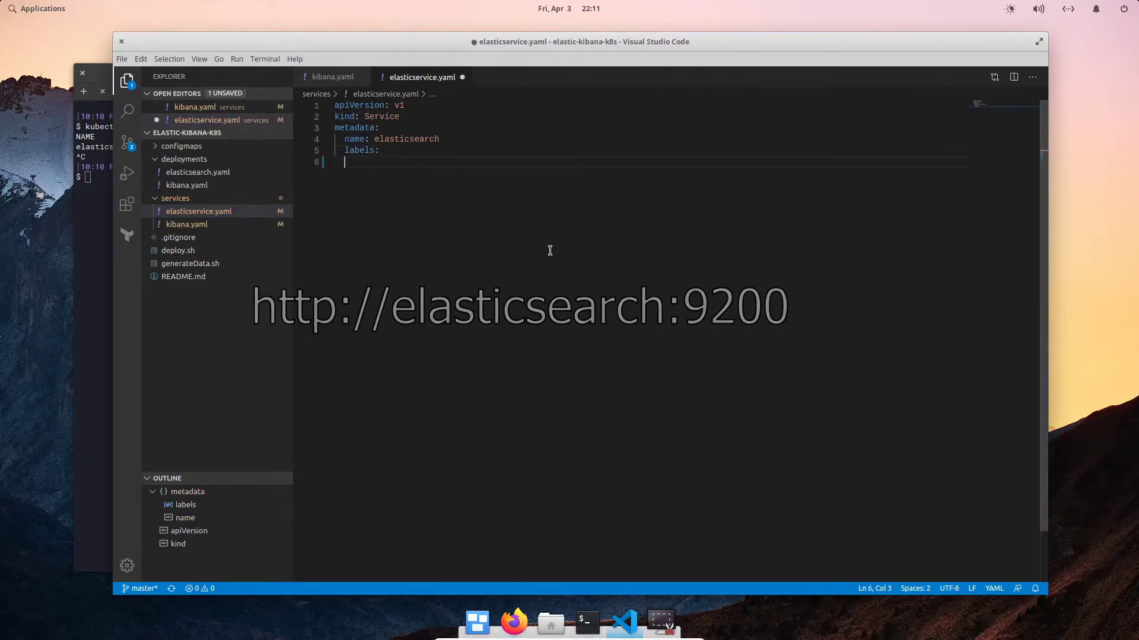
type("app")
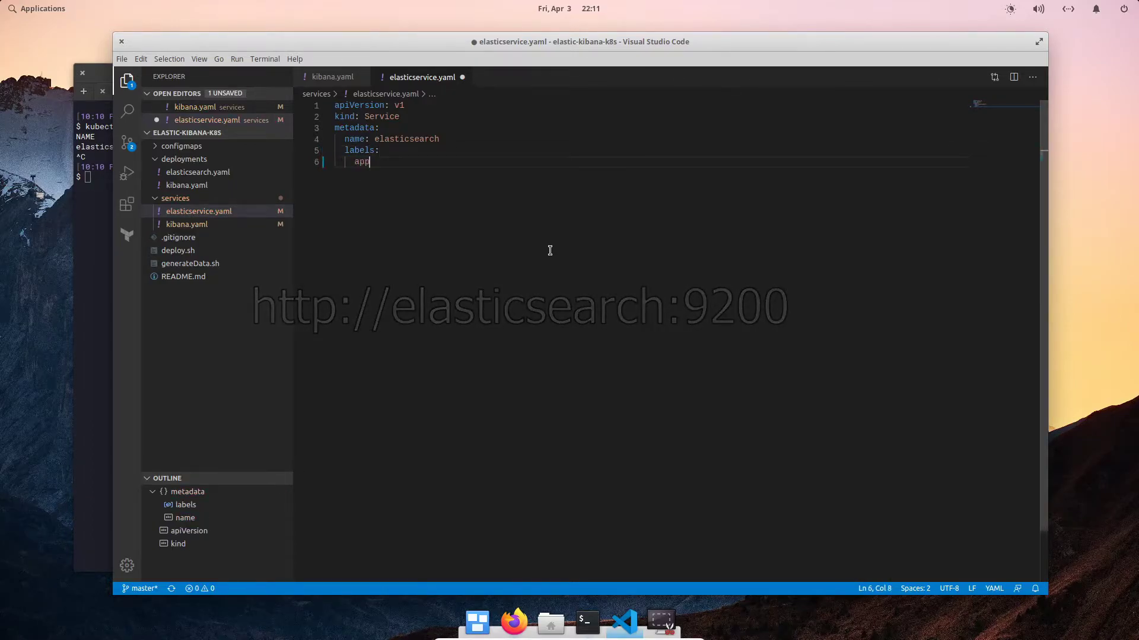
type(": elast")
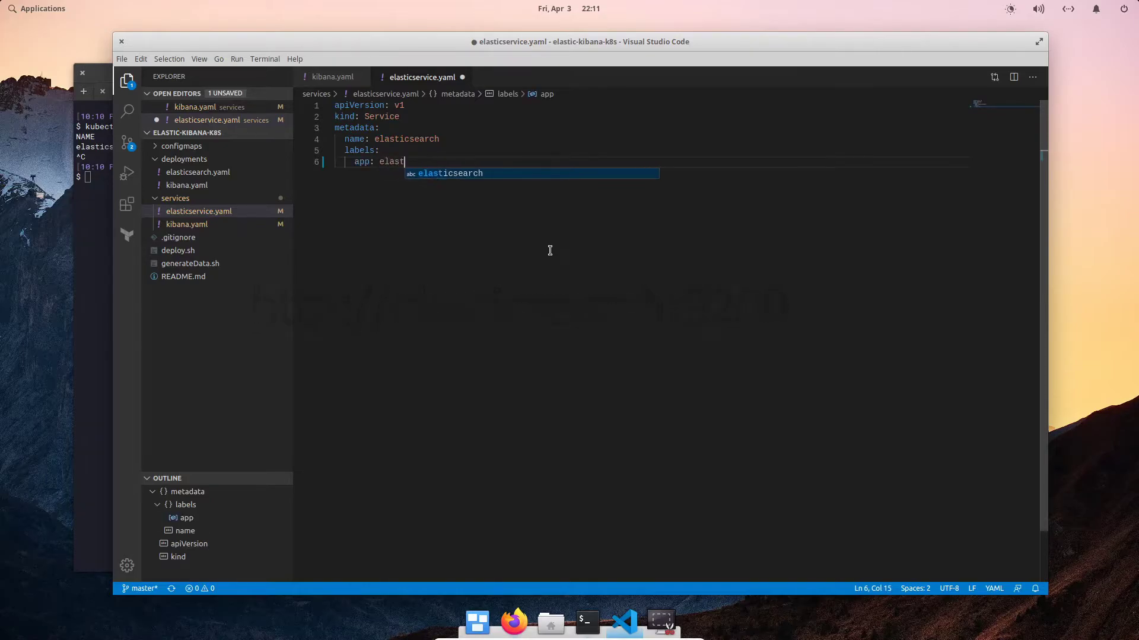
key("Tab")
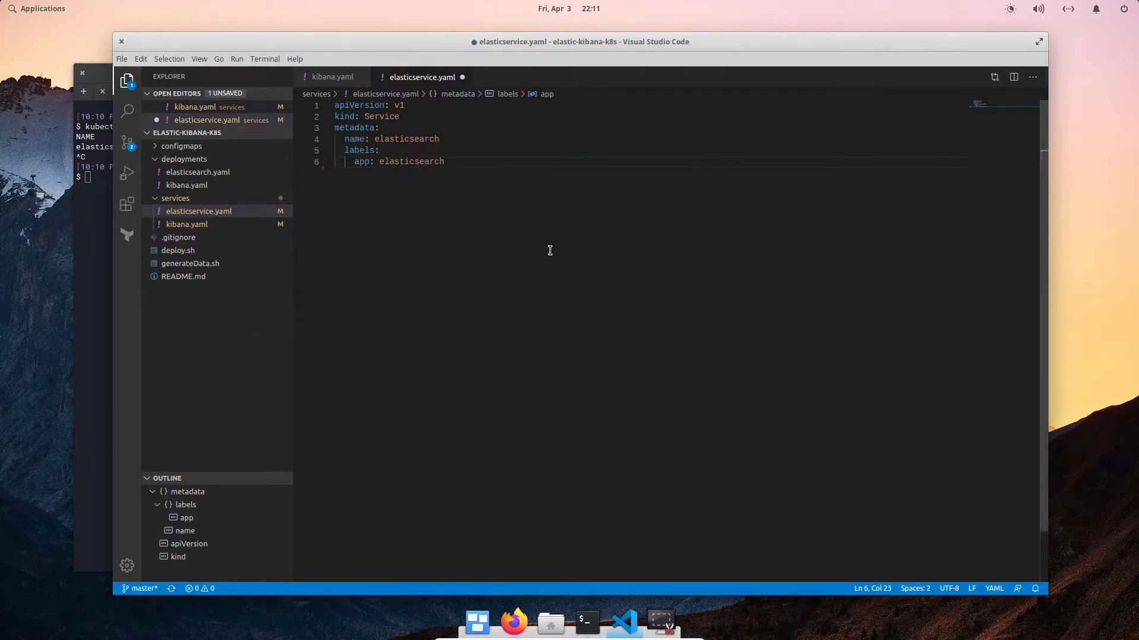
type("env:")
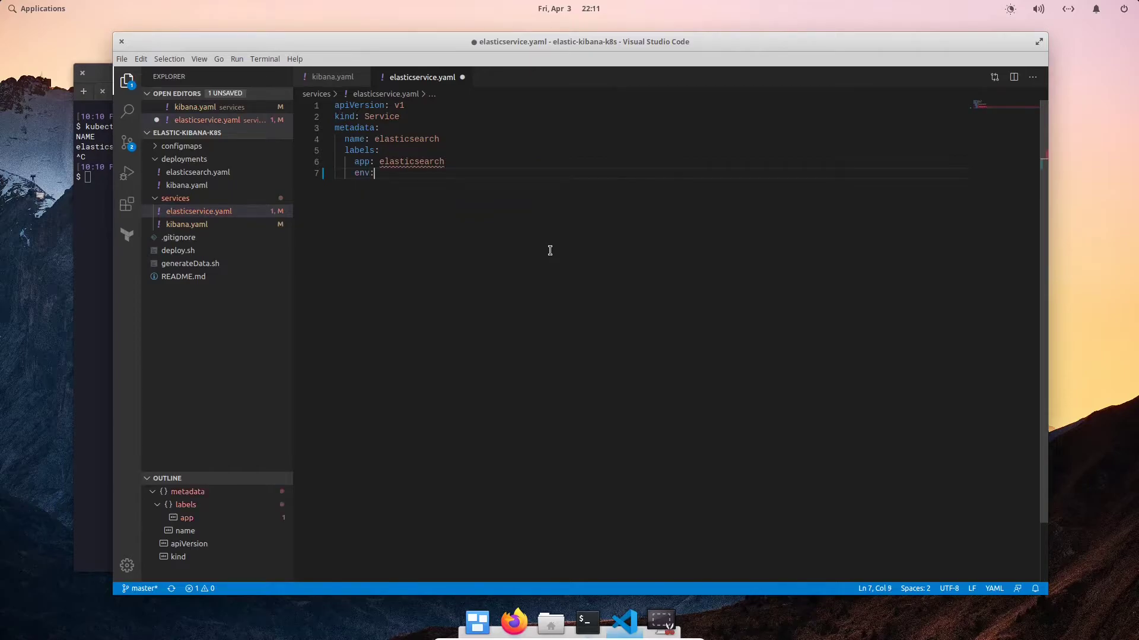
type("dev")
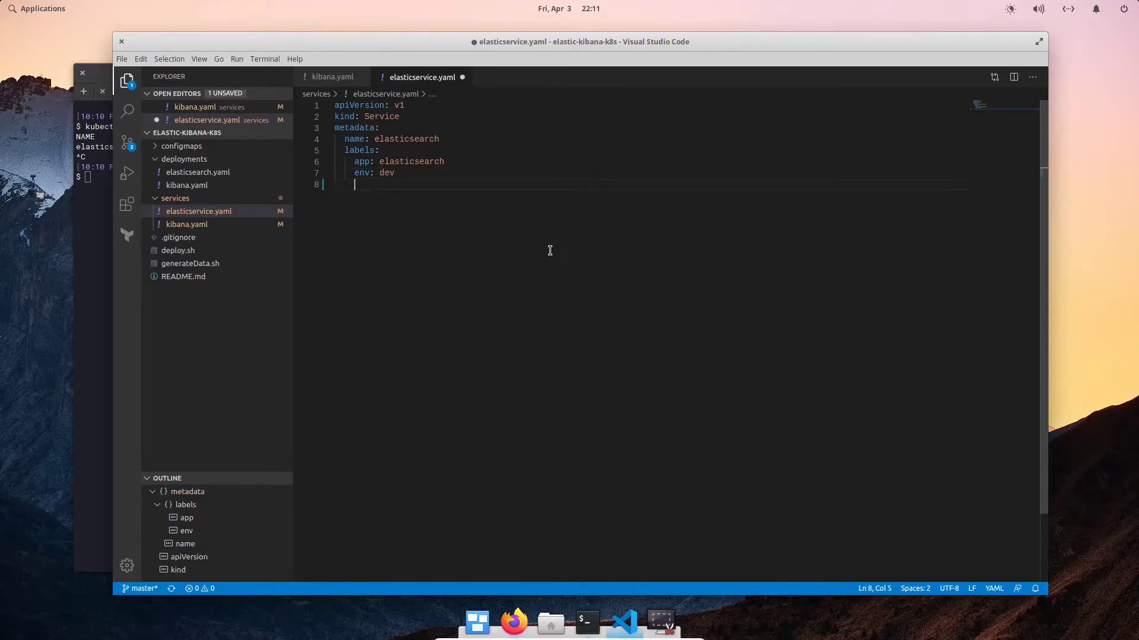
type("s")
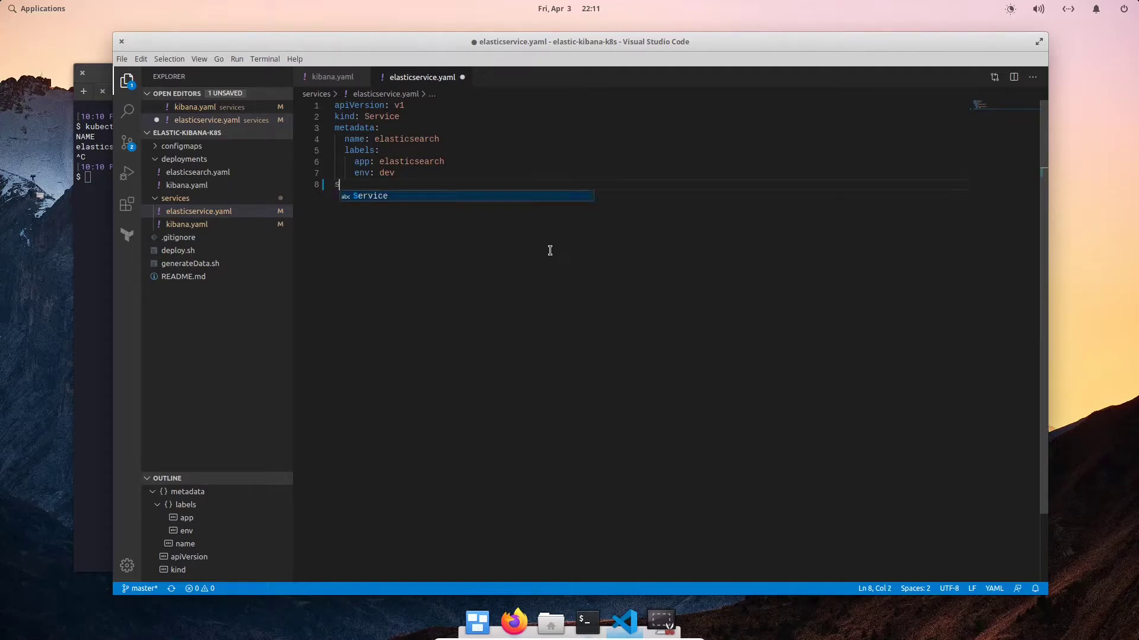
Add a spec with selector app: elasticsearch and a ports entry for port 9200
type("spec:")
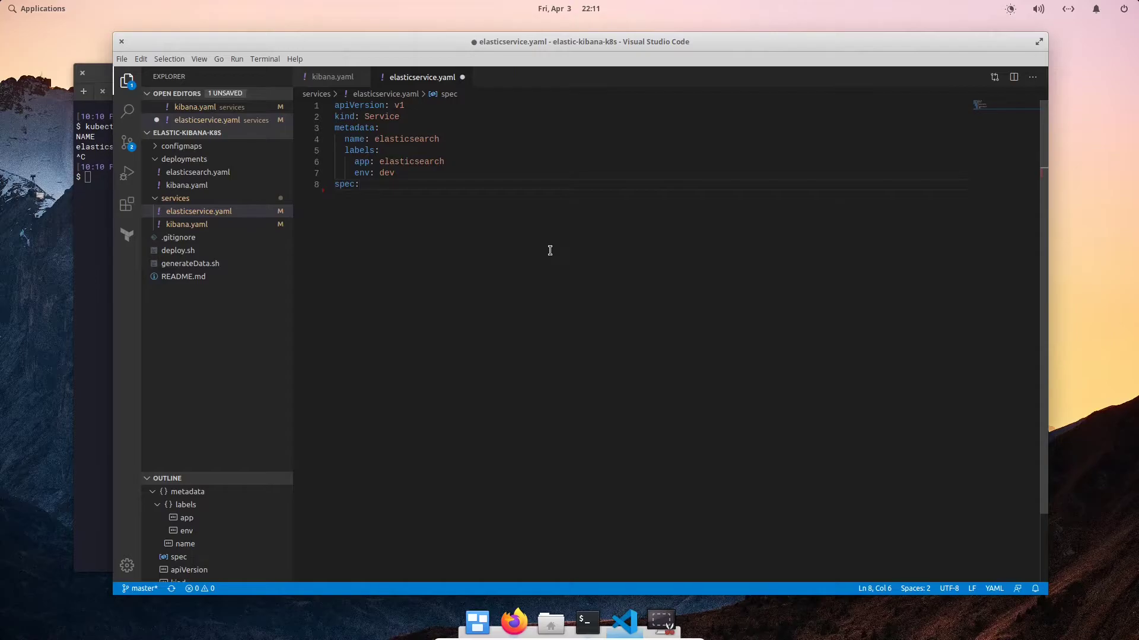
key("Enter")
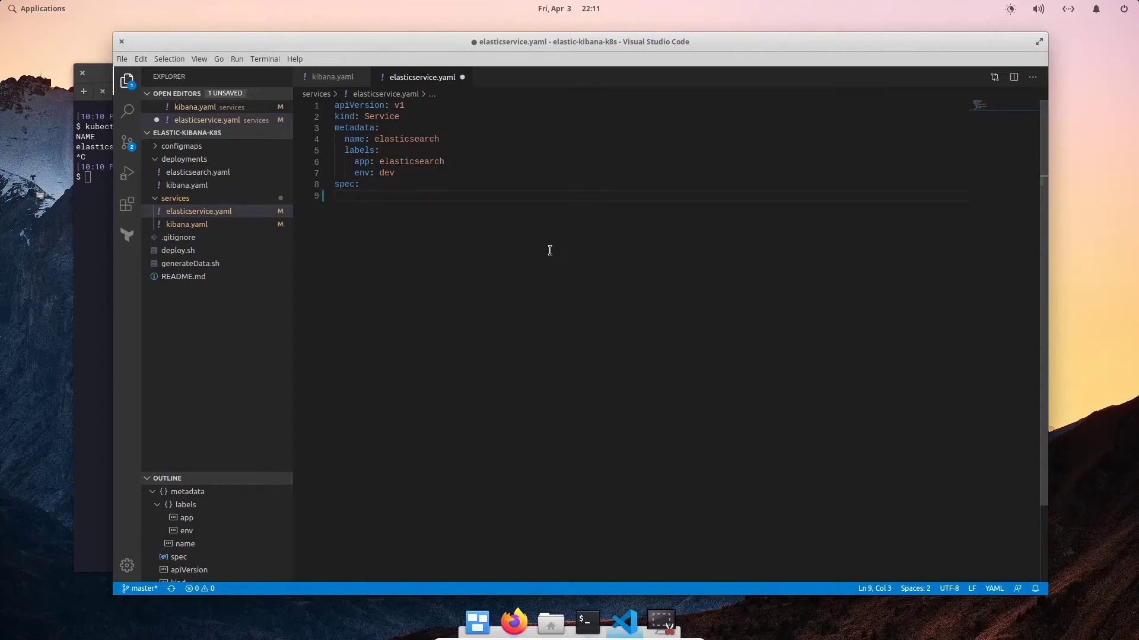
type("selector:")
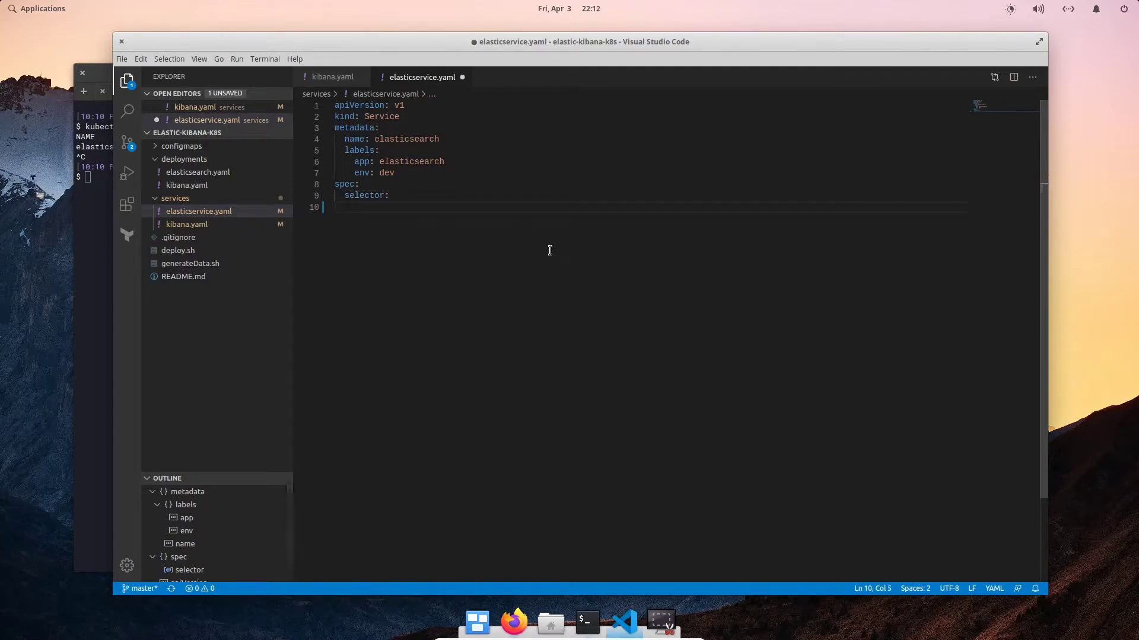
type("app:")
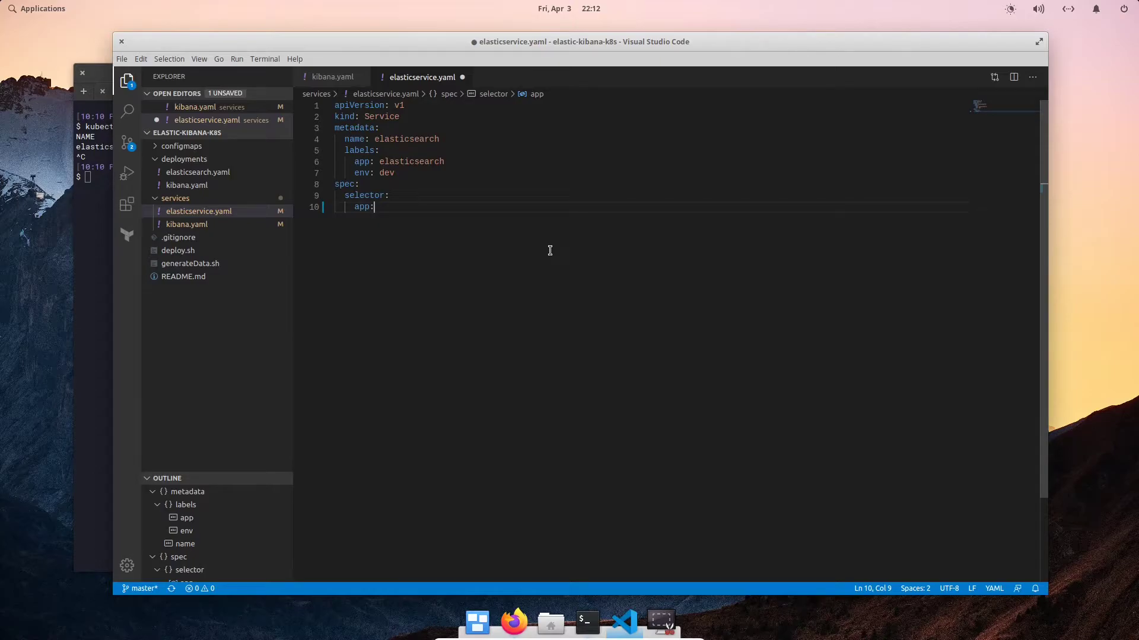
type("\" \"")
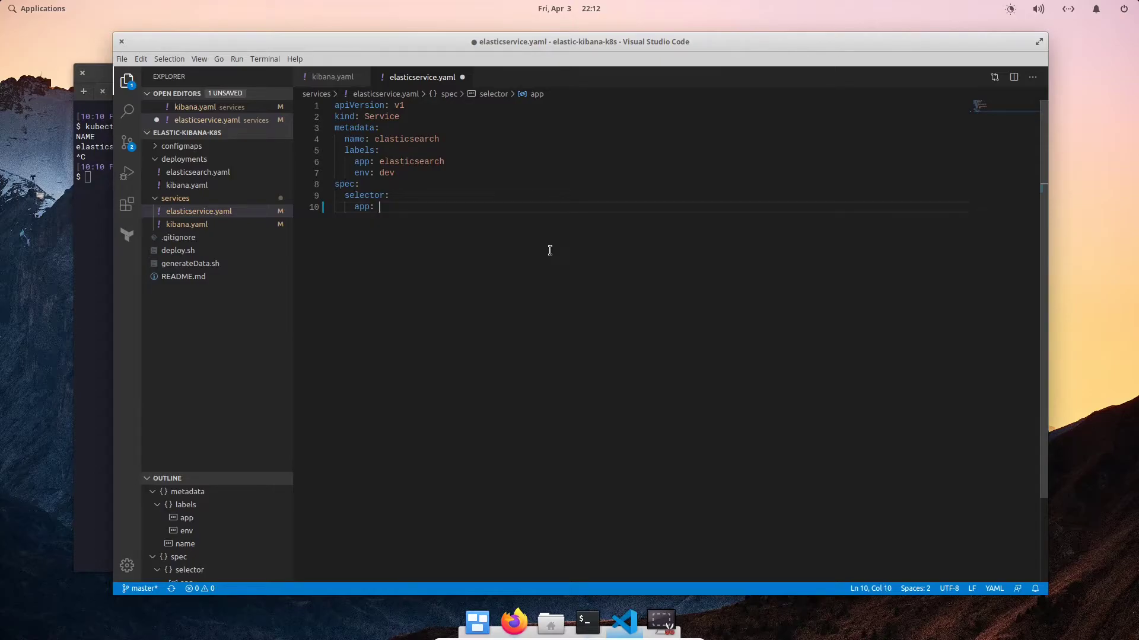
type("ela")
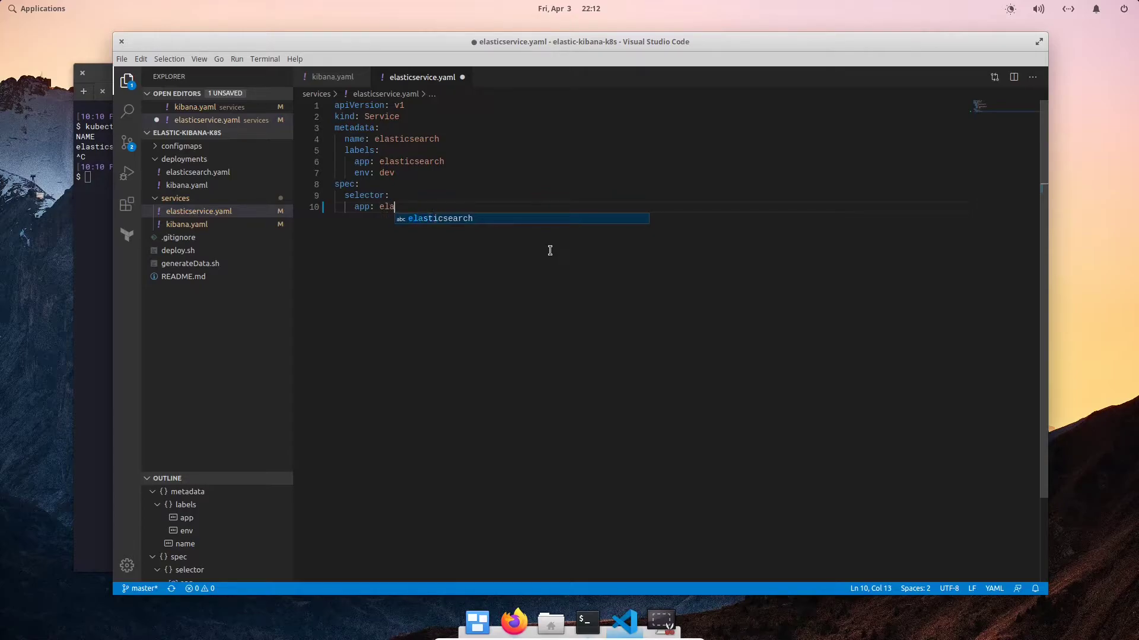
key("Tab")
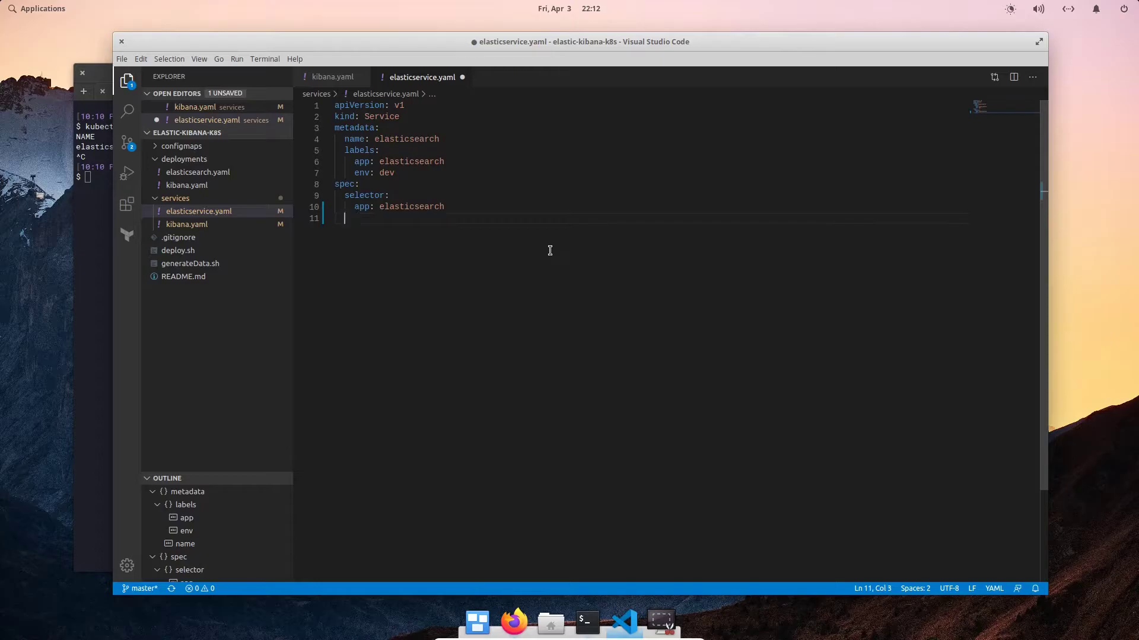
type("ports:")
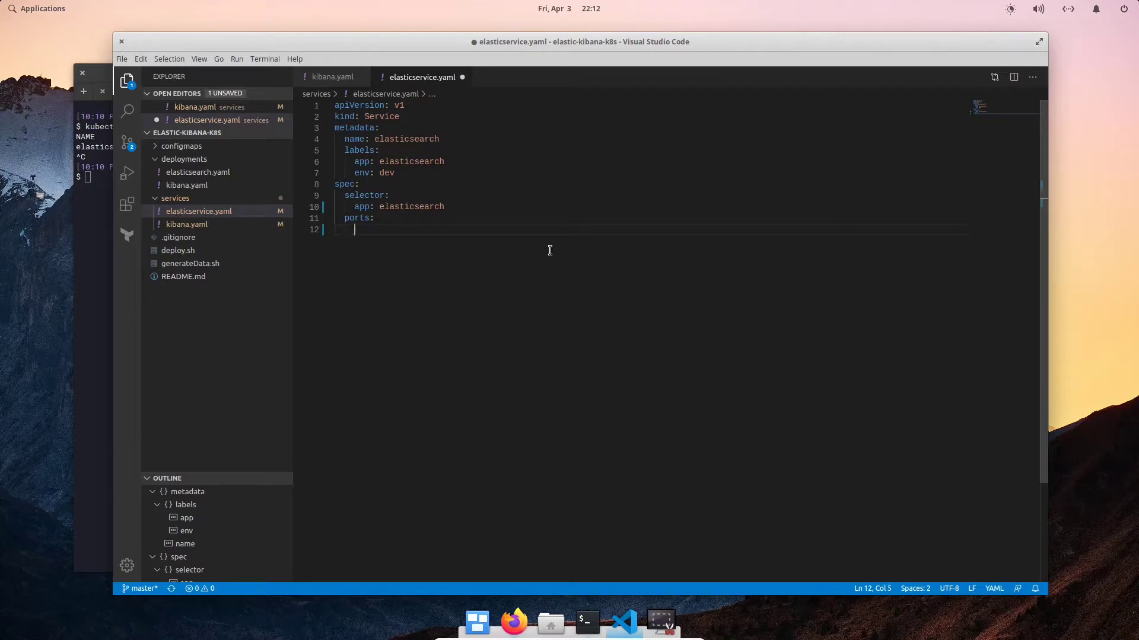
type("- port")
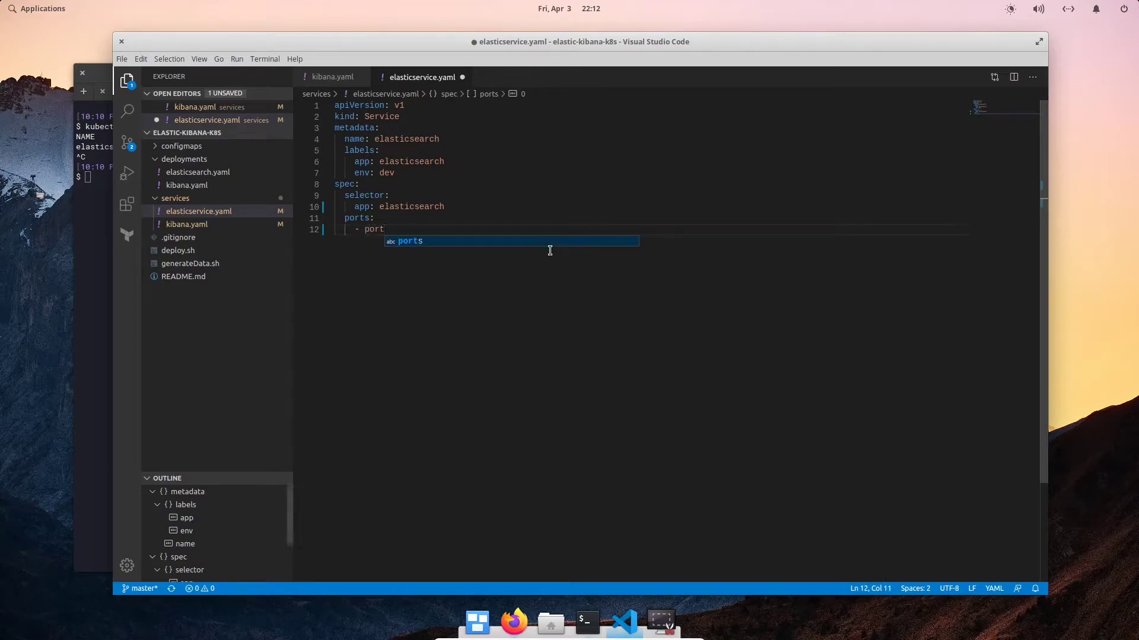
type(": 9206")
left_click(93, 176)
type("kubectl")
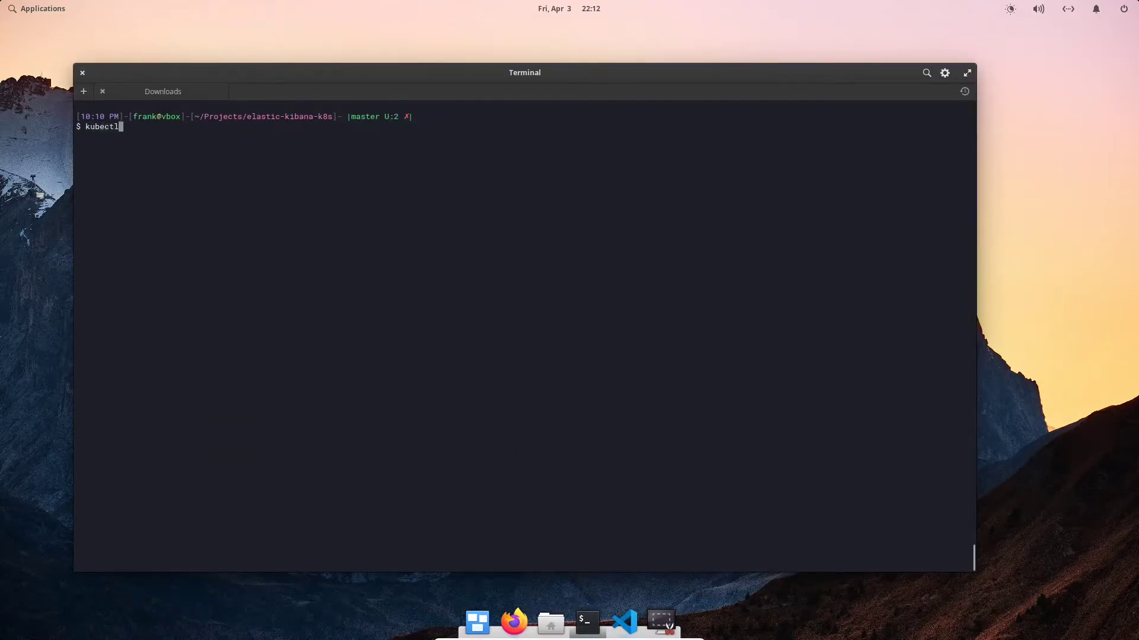
Apply services/elasticservice.yaml to create the elasticsearch Service
type("apply -f")
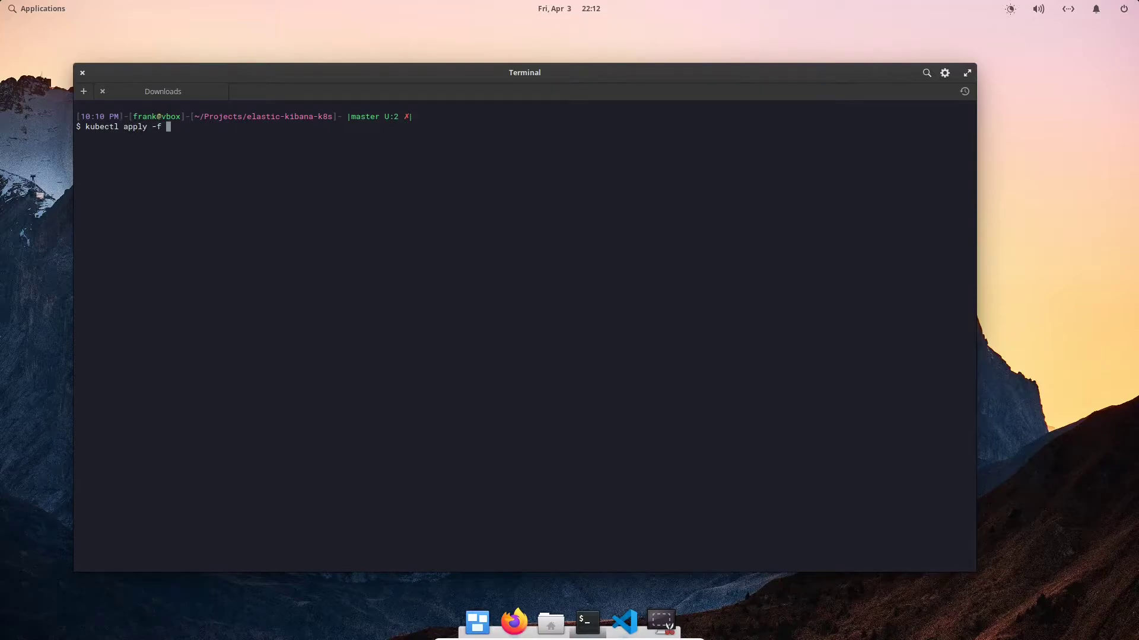
type("services/")
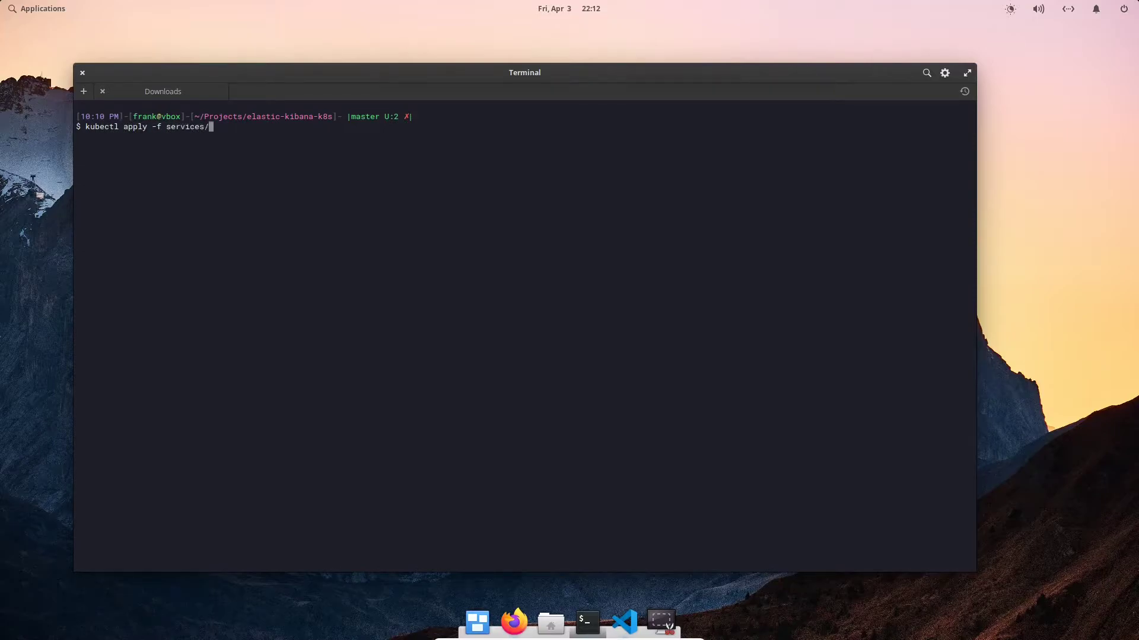
type("el")
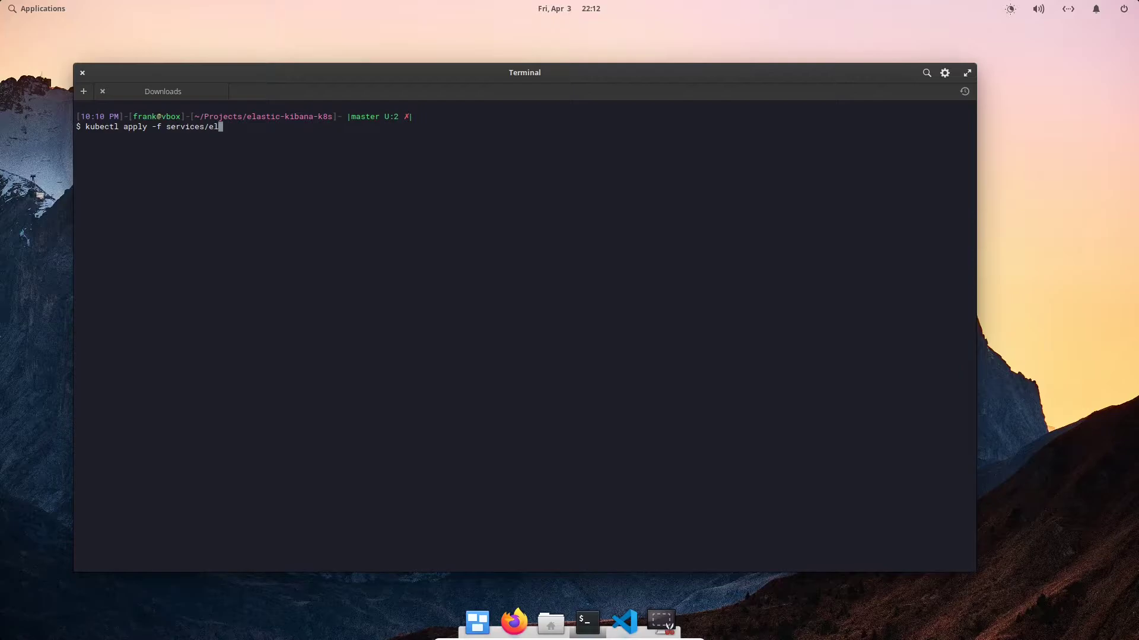
type("asticservice.yaml")
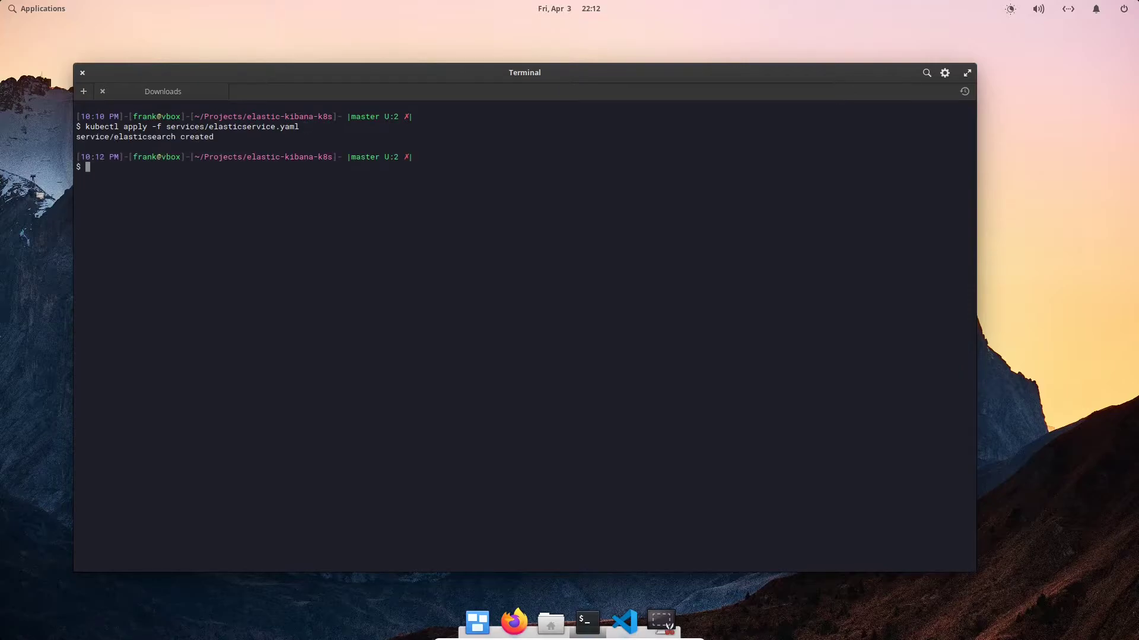
List services and inspect elasticsearch as a ClusterIP service on port 9200
type("kubectl get services")
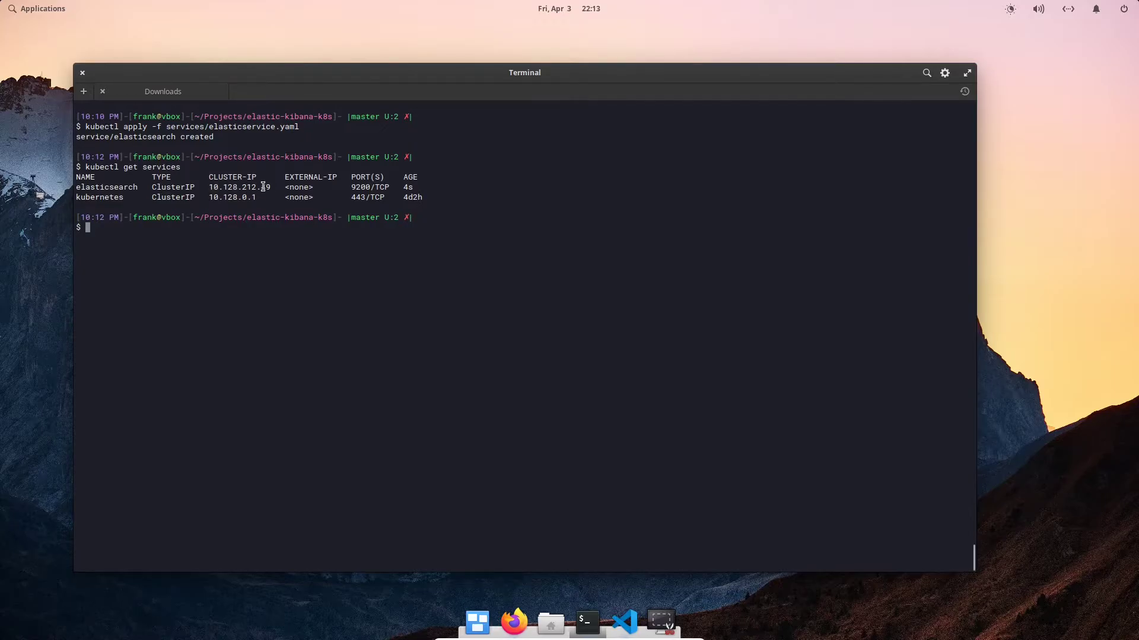
double_click(298, 187)
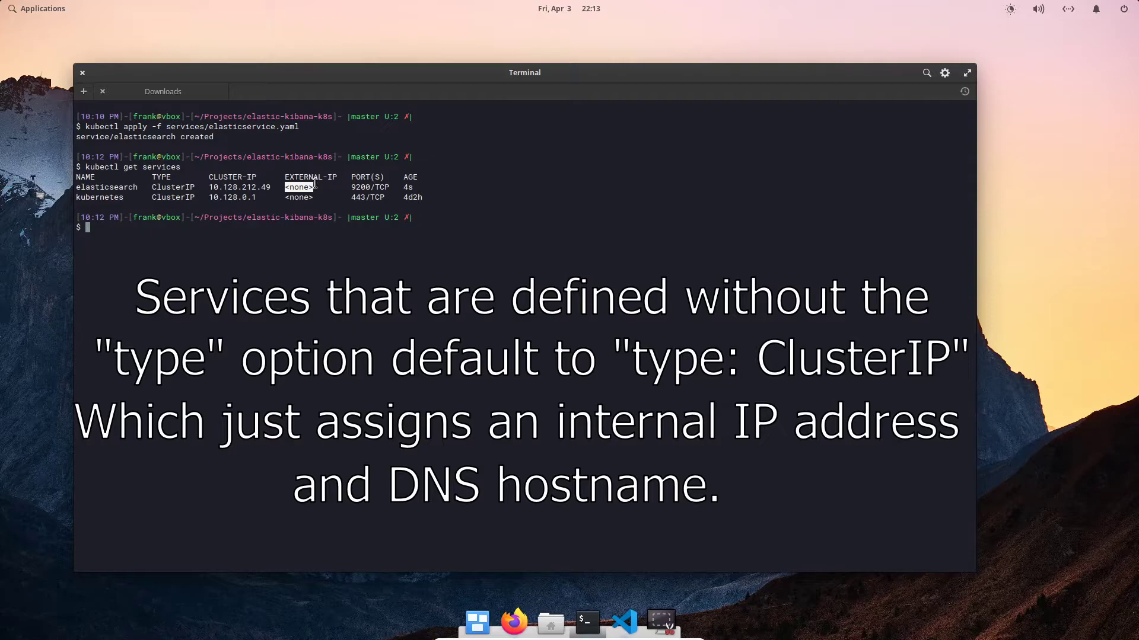
double_click(364, 187)
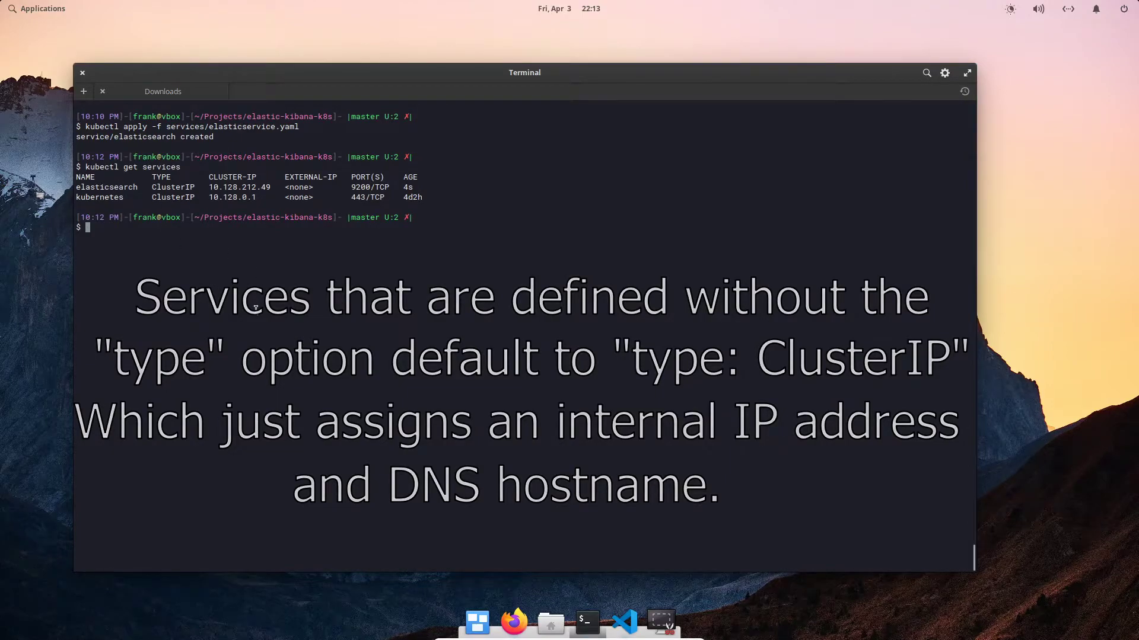
type("kubectl get pods")
type("kubectl exec -it")
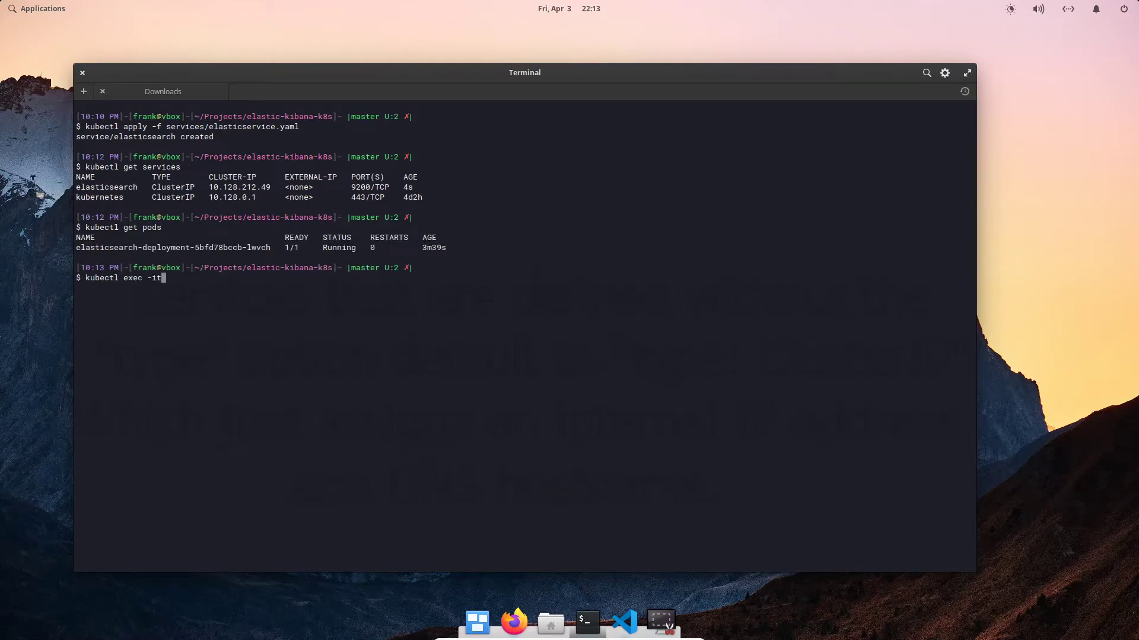
Exec a bash shell into the Elasticsearch pod and ping elasticsearch, resolving to 10.128.212.49
double_click(145, 247)
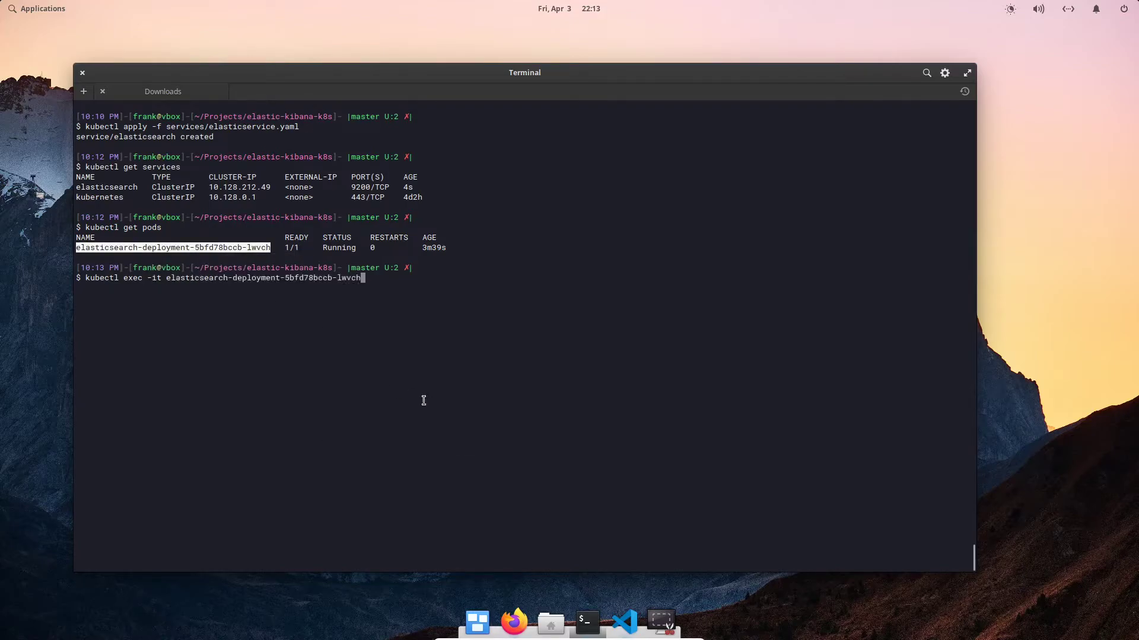
type("bash")
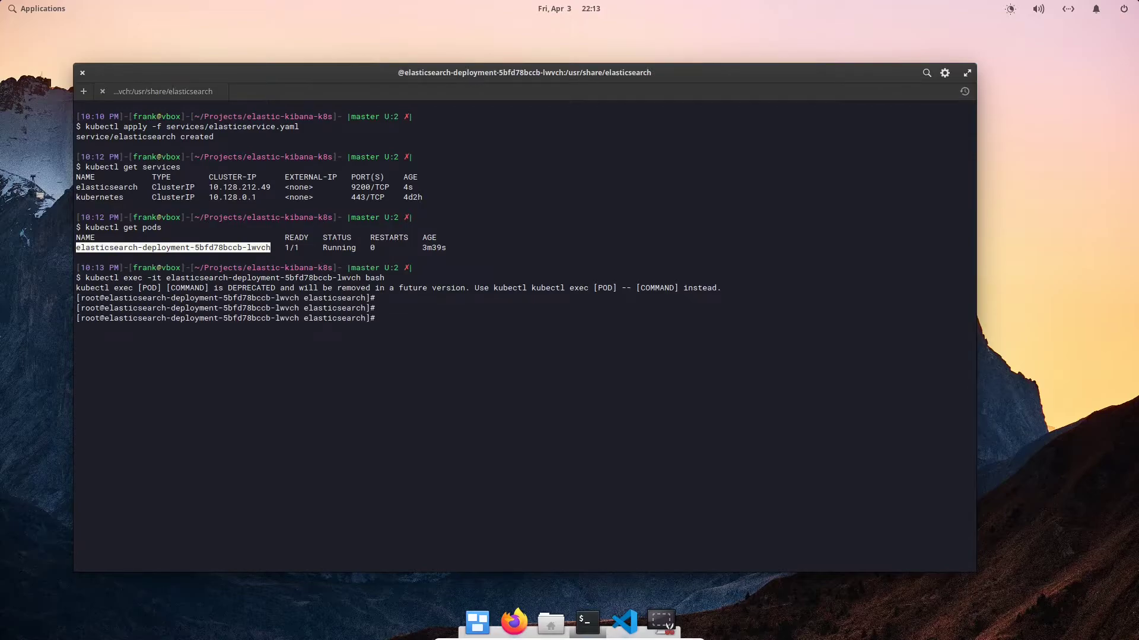
type("ping elsticsearch")
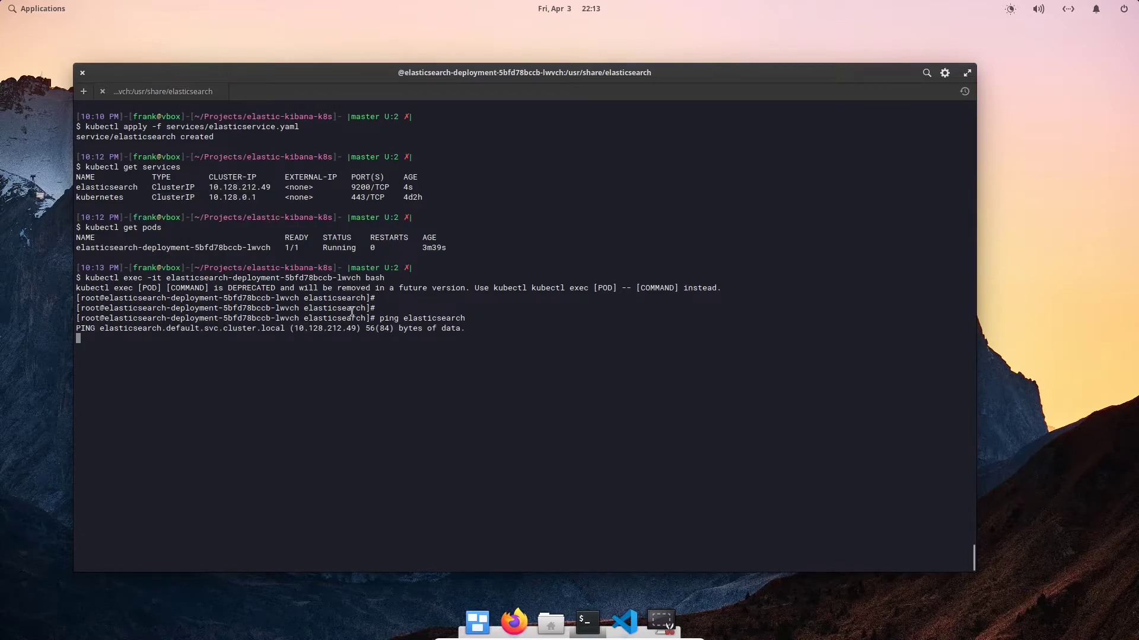
double_click(121, 328)
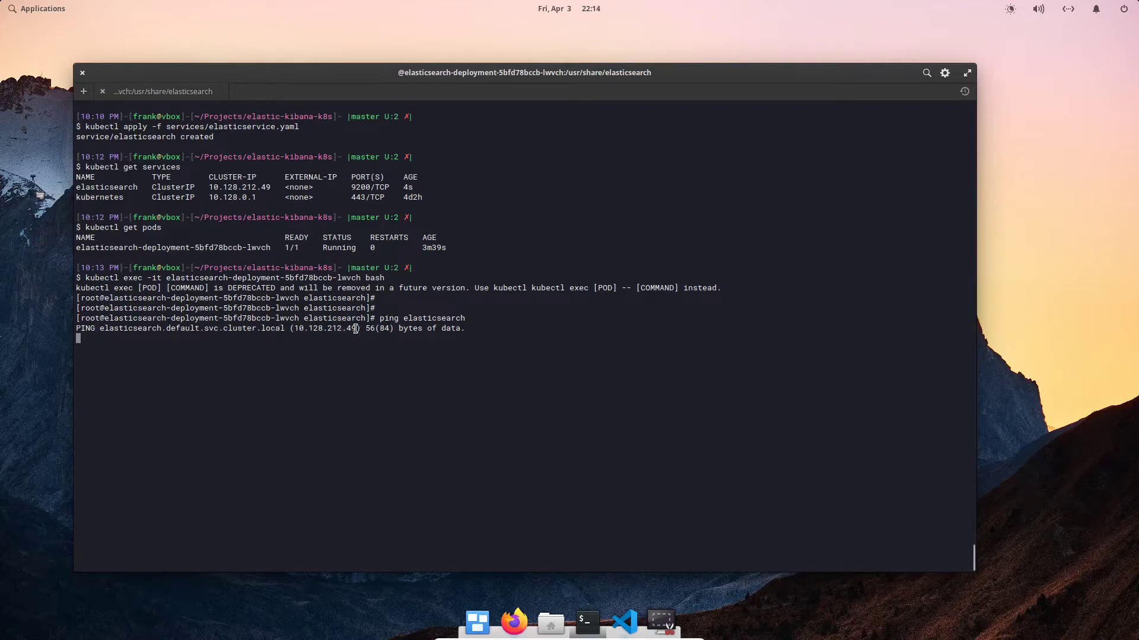
double_click(324, 328)
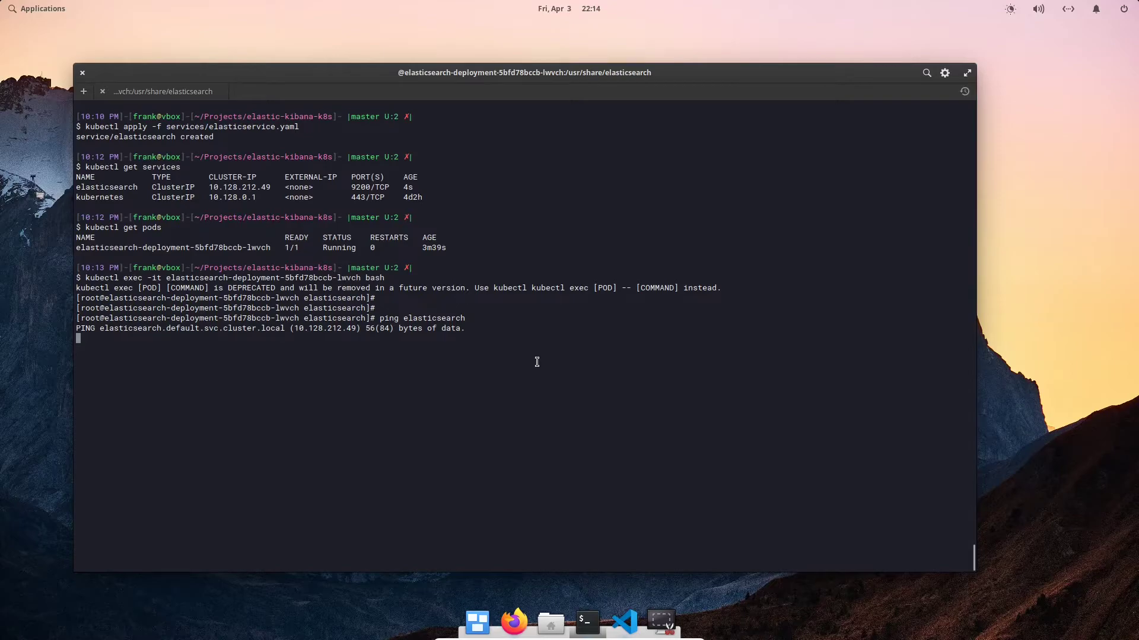
mouse_move(509, 369)
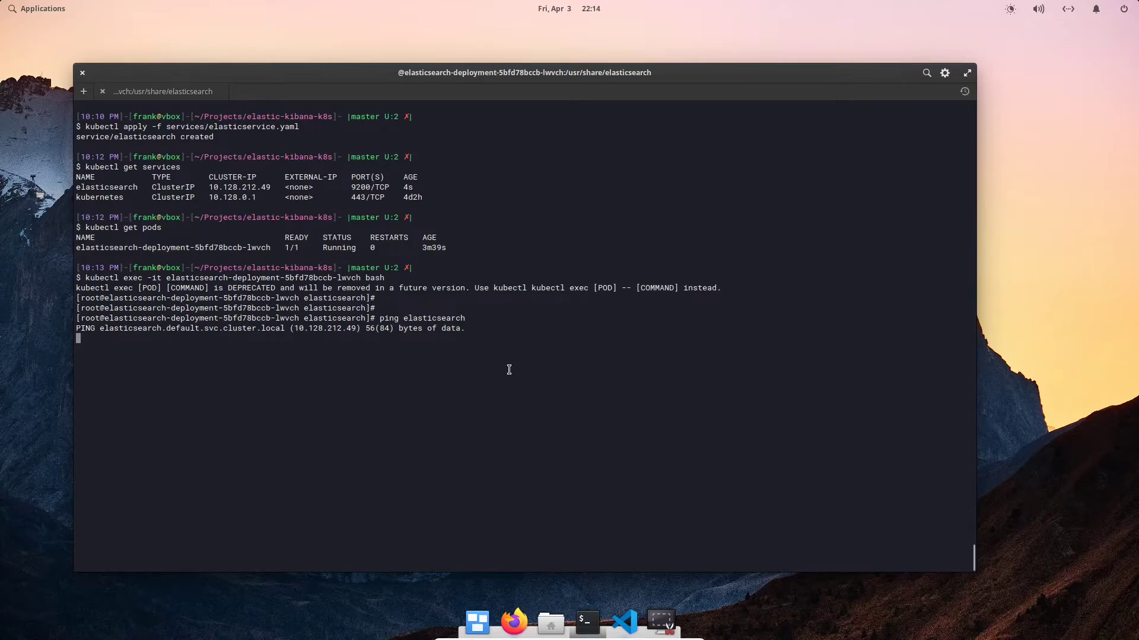
mouse_move(507, 371)
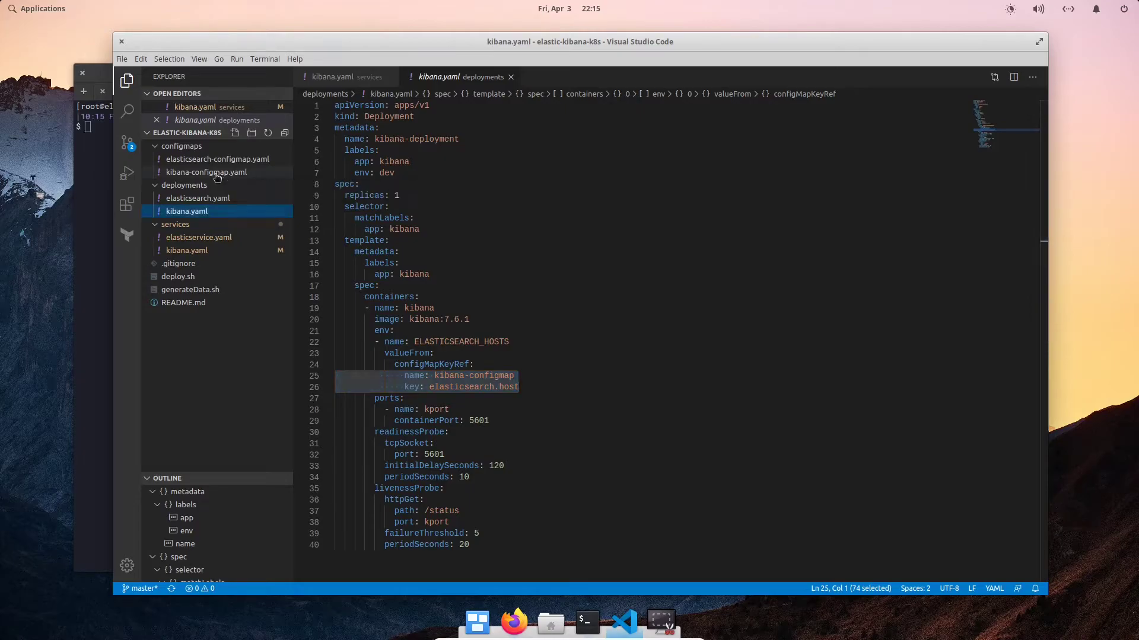
left_click(207, 172)
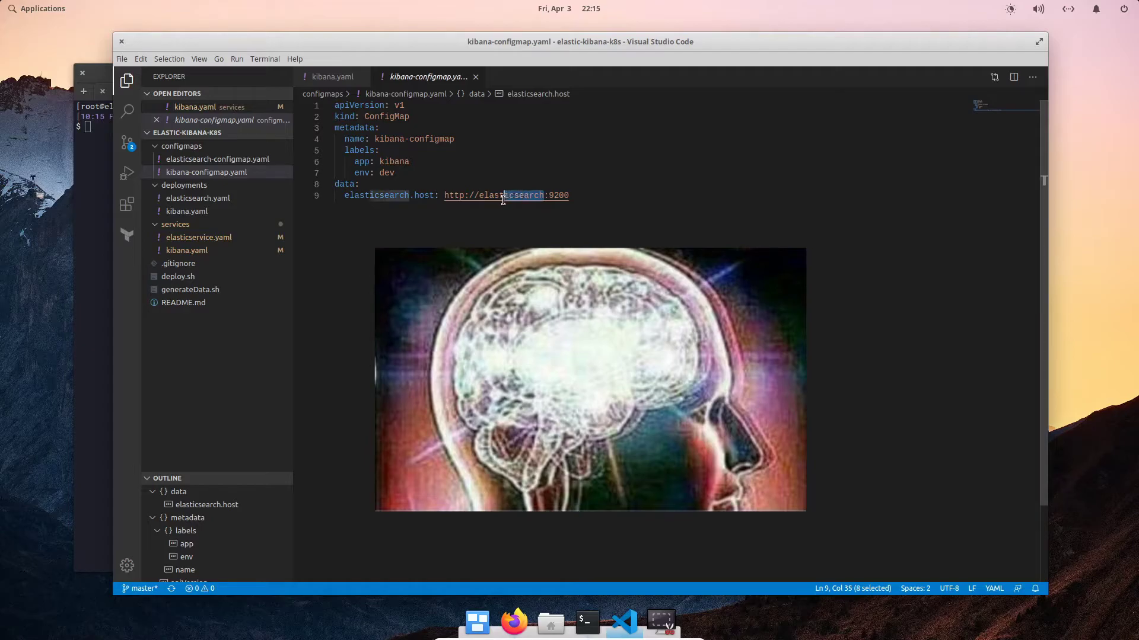
double_click(516, 195)
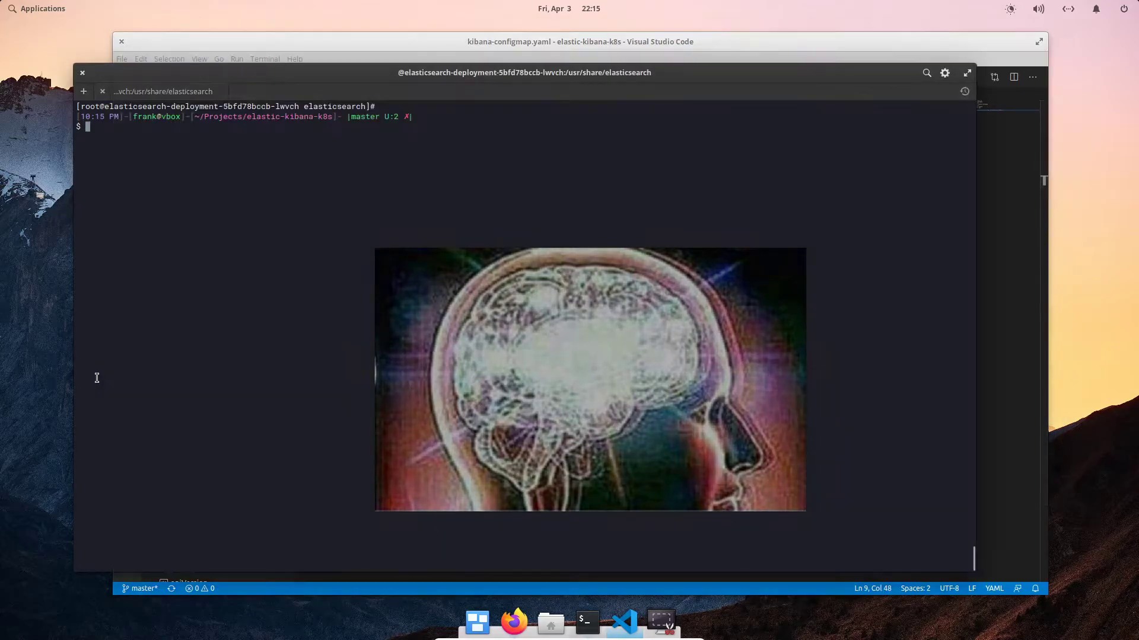
Apply deployments/kibana.yaml to create the Kibana deployment, then list configmaps
type("k")
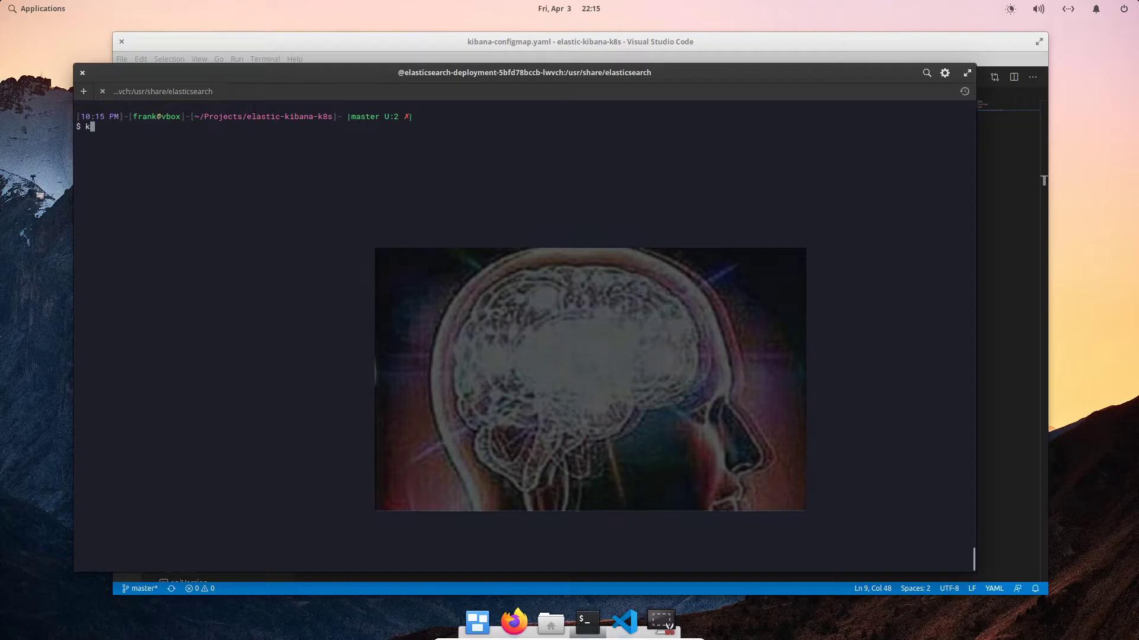
type("ubectl appl")
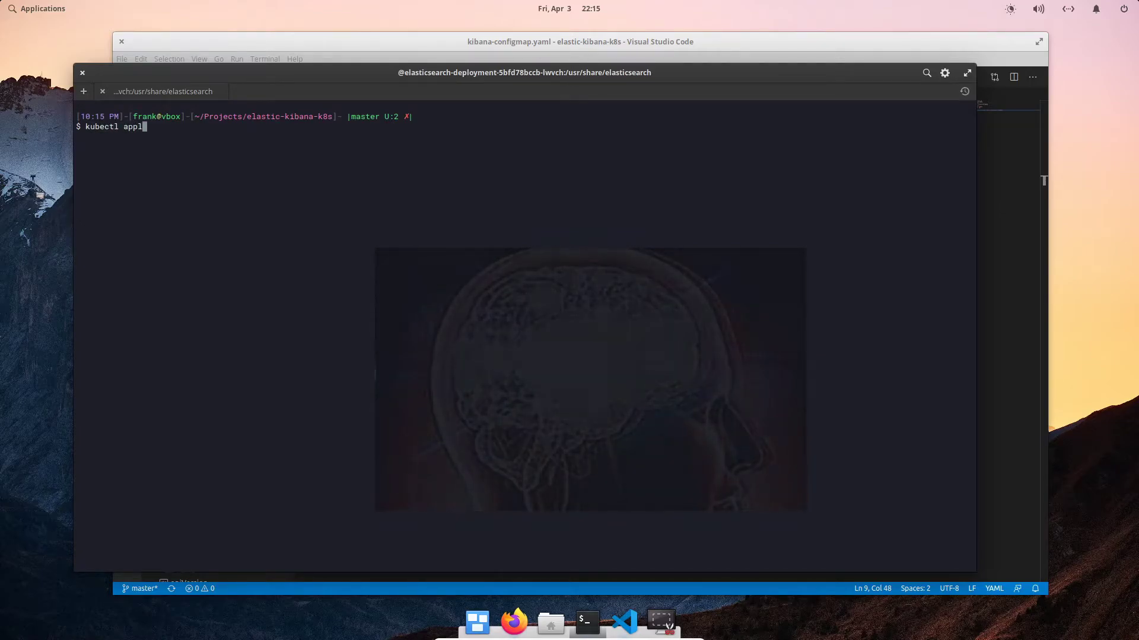
type("y -f deployments/kibana.yaml")
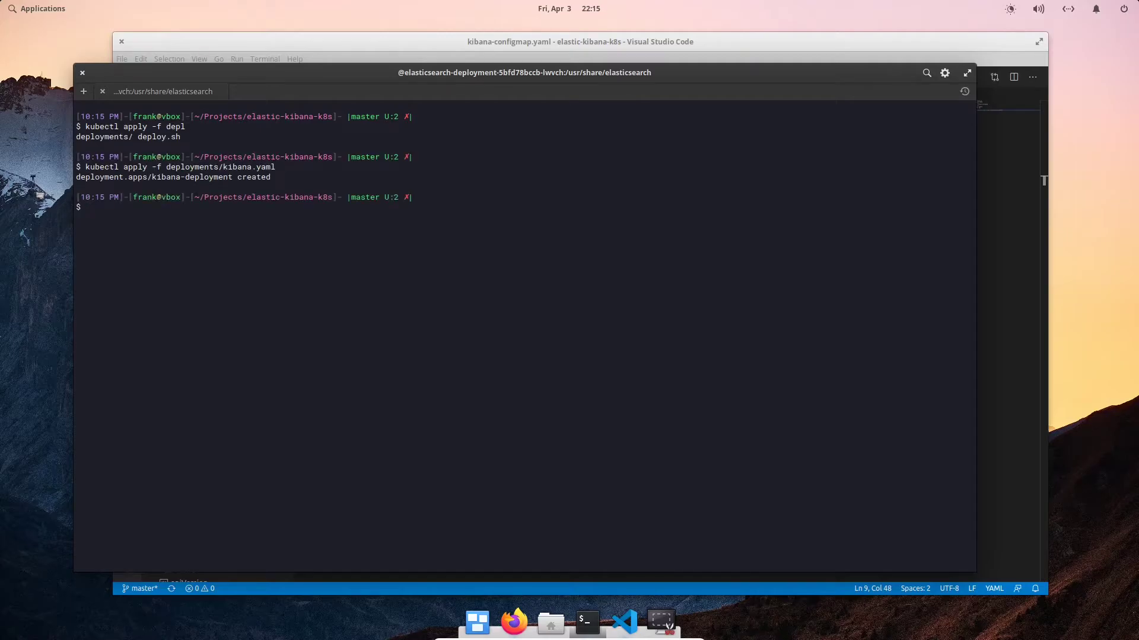
type("kubectl get configmaps")
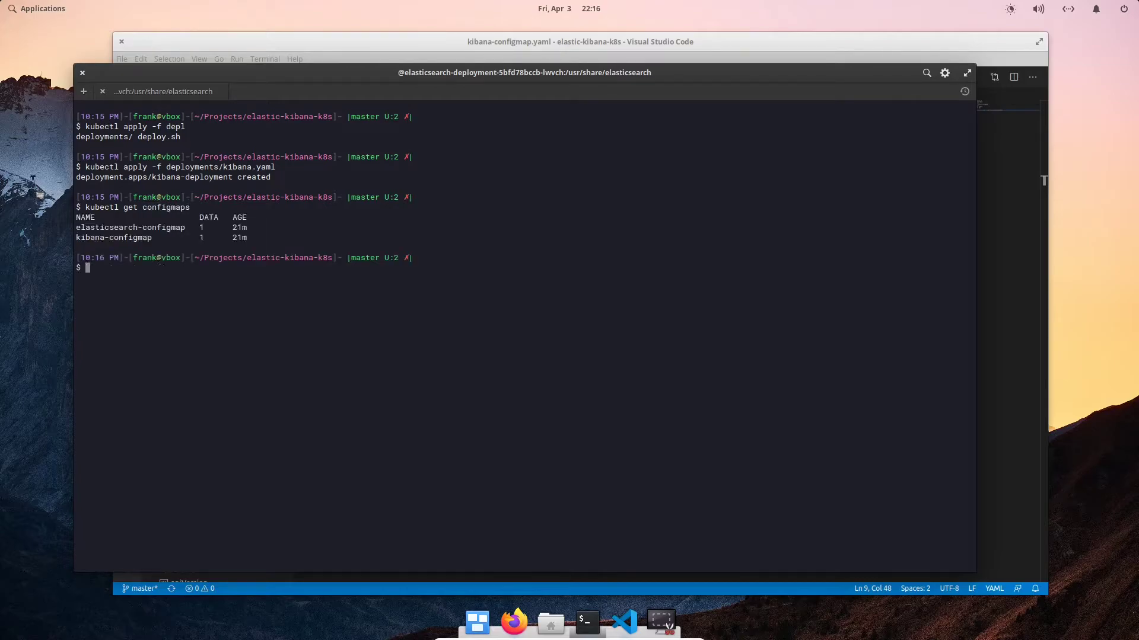
double_click(113, 238)
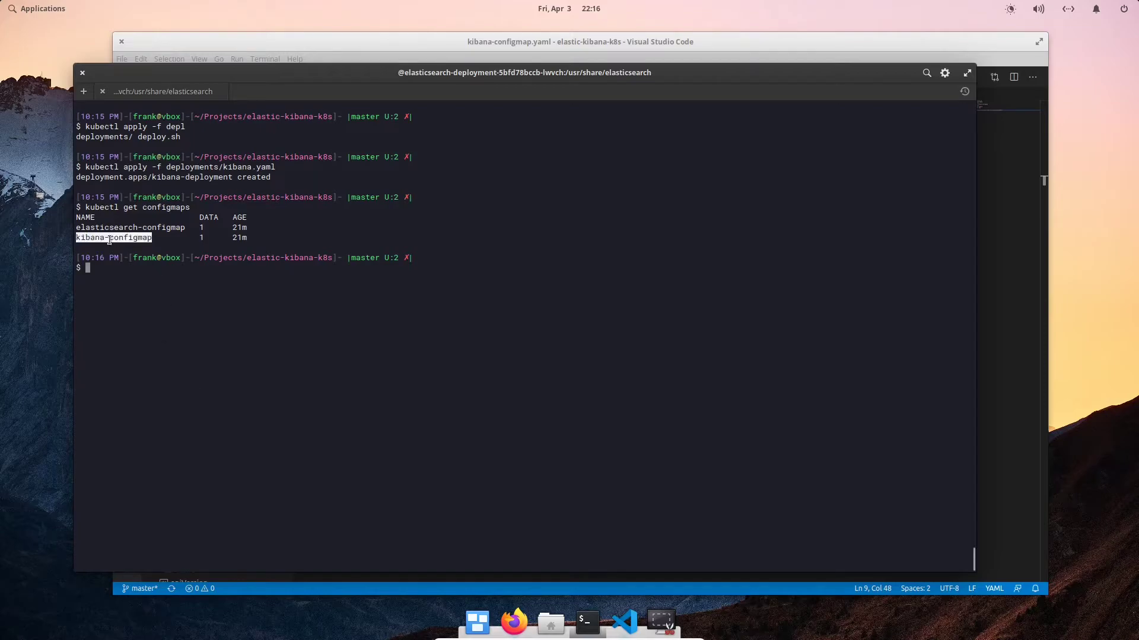
type("k")
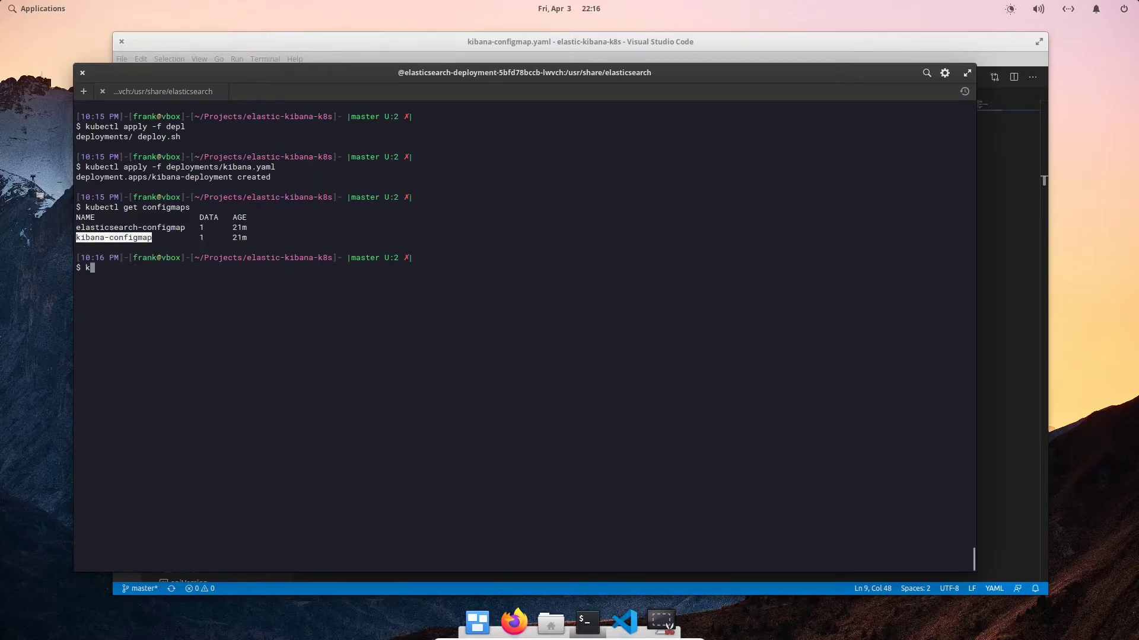
type("ubectl get config")
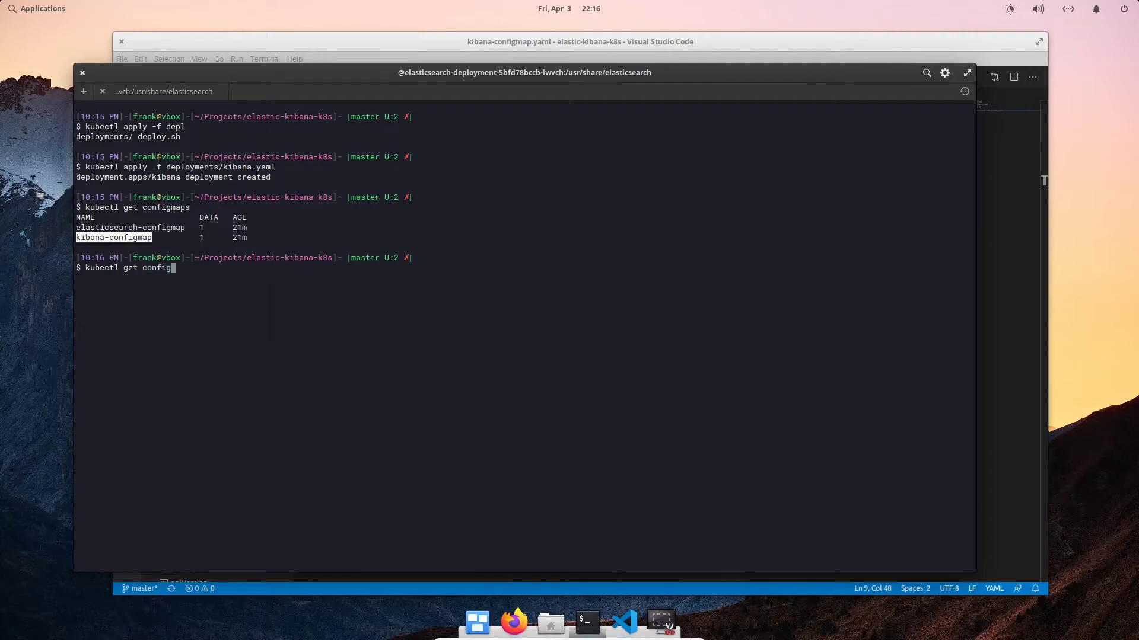
type("maps")
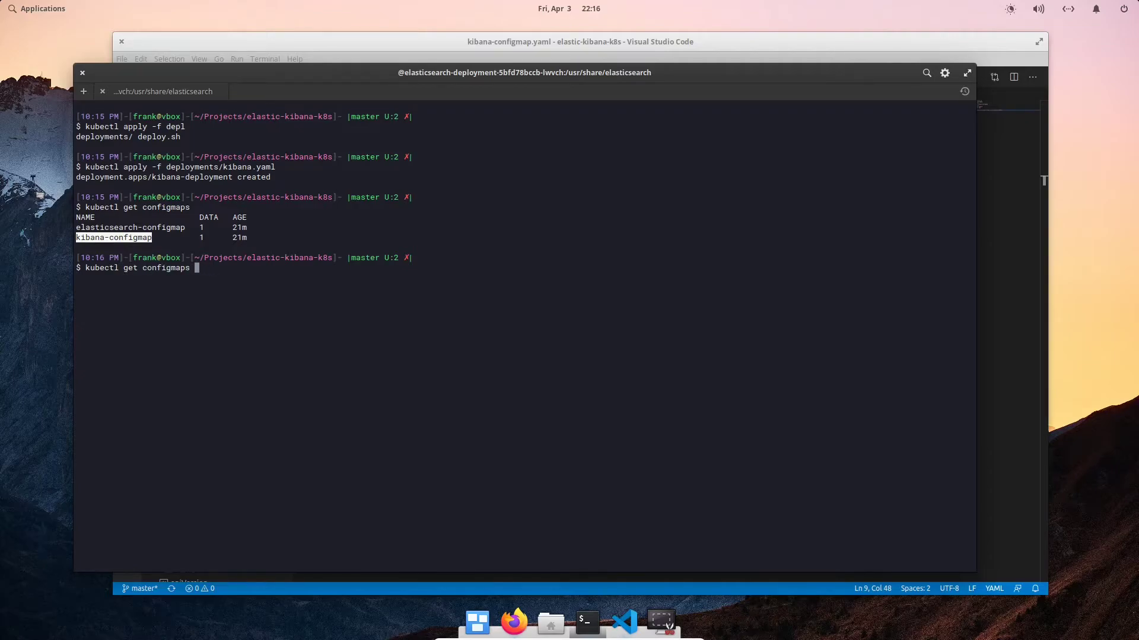
type("kibana-configmap -o yaml")
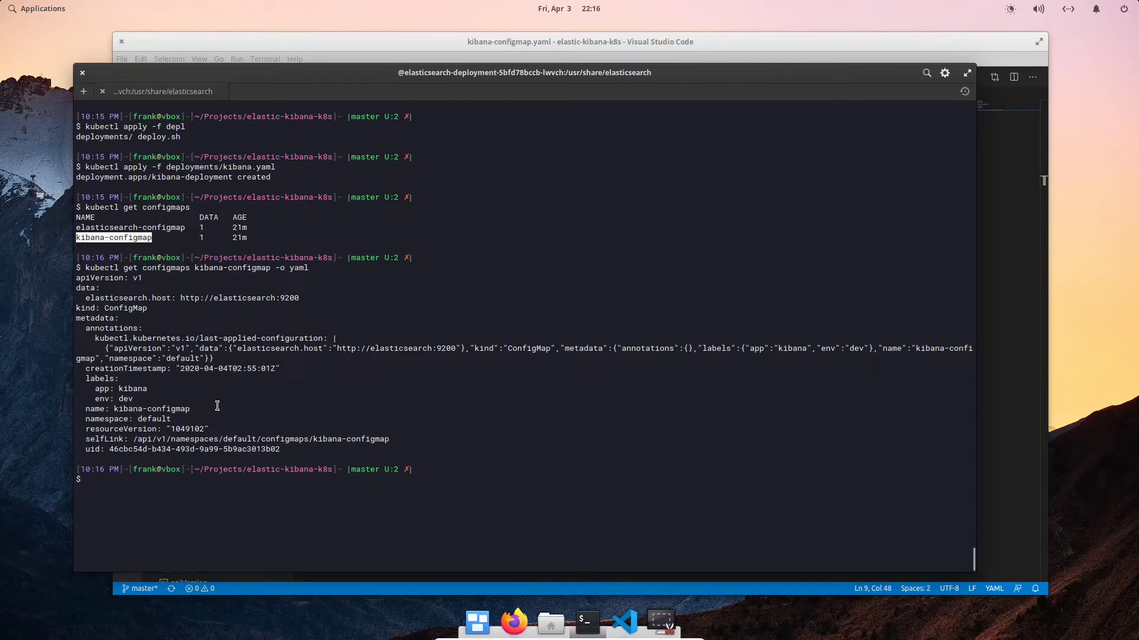
mouse_move(399, 366)
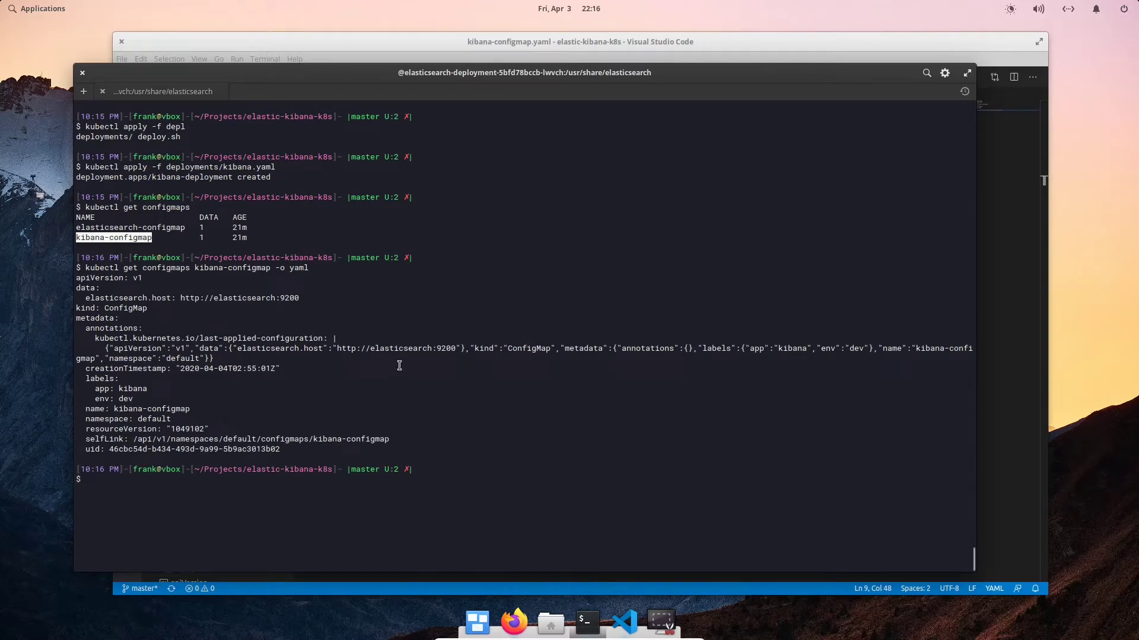
double_click(396, 348)
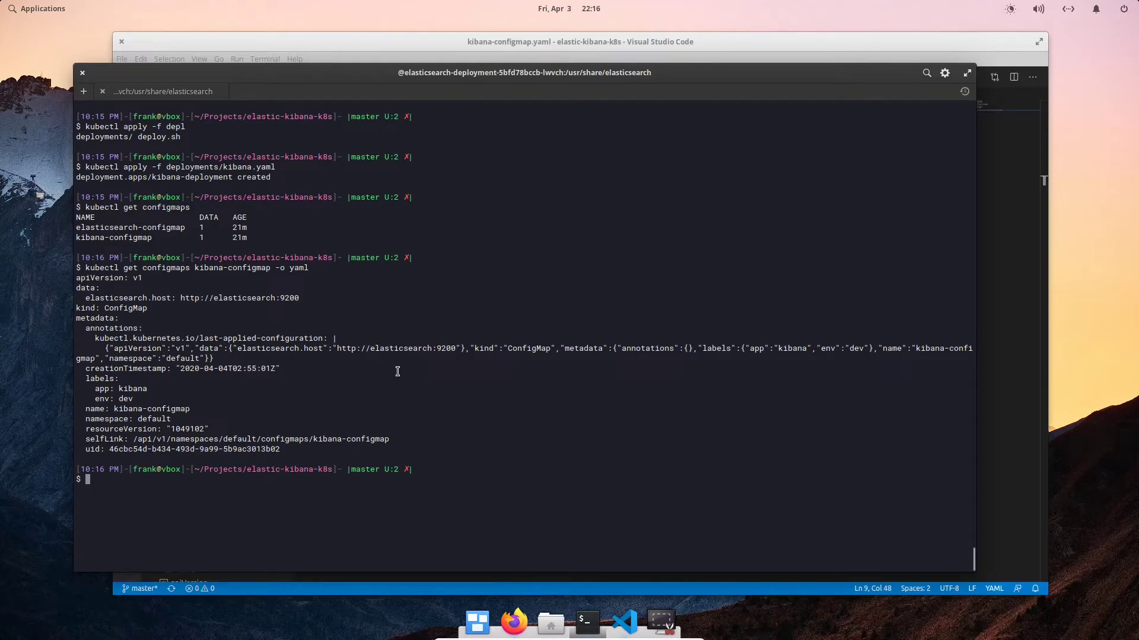
Recheck deployments and pods until the kibana-deployment pod shows 1/1 Running
type("kubectl g")
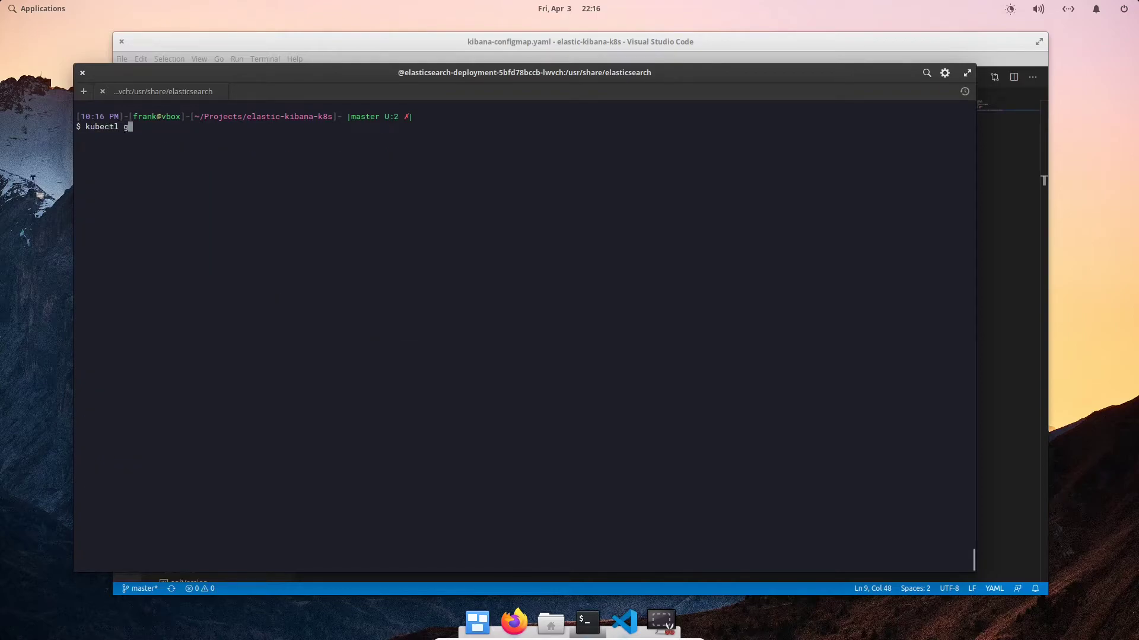
type("et deployments")
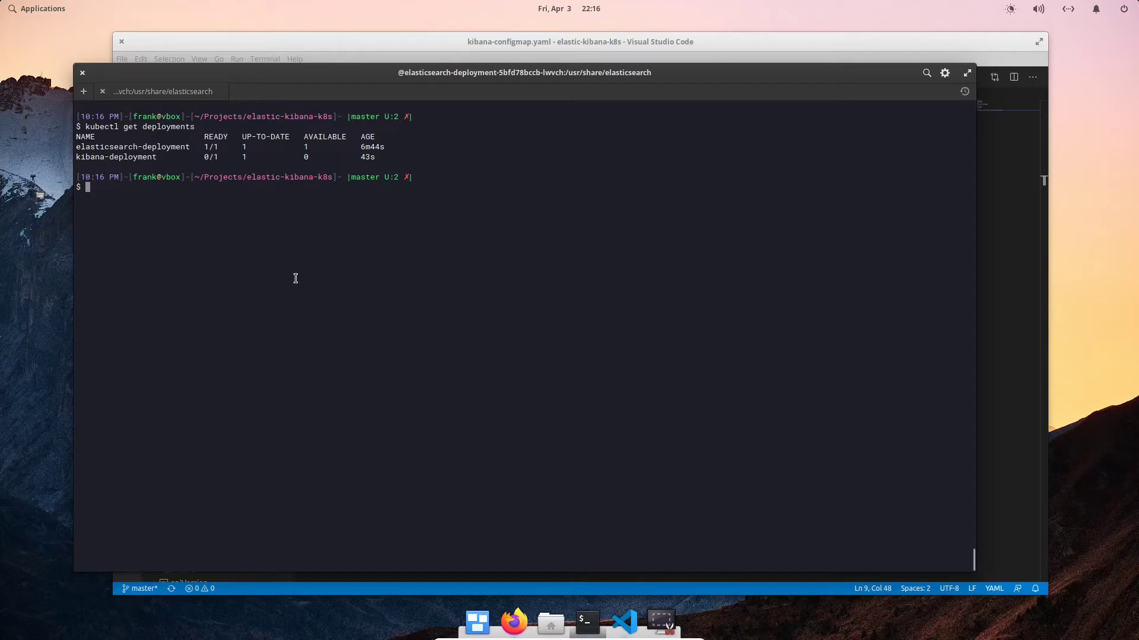
type("kubectl get pods")
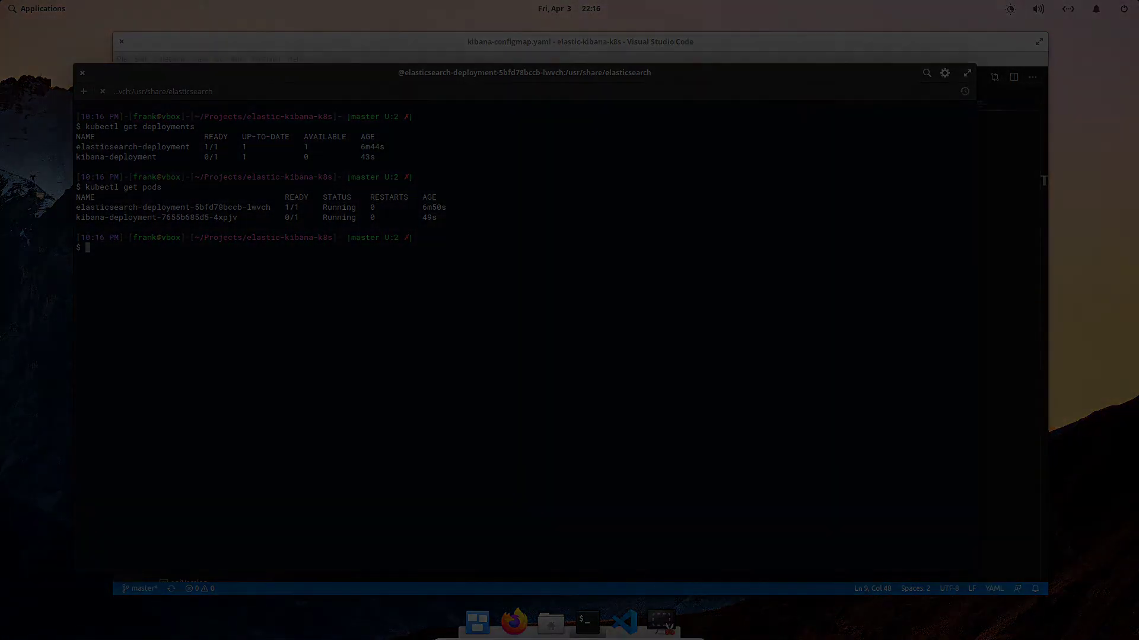
type("kubectl get pods")
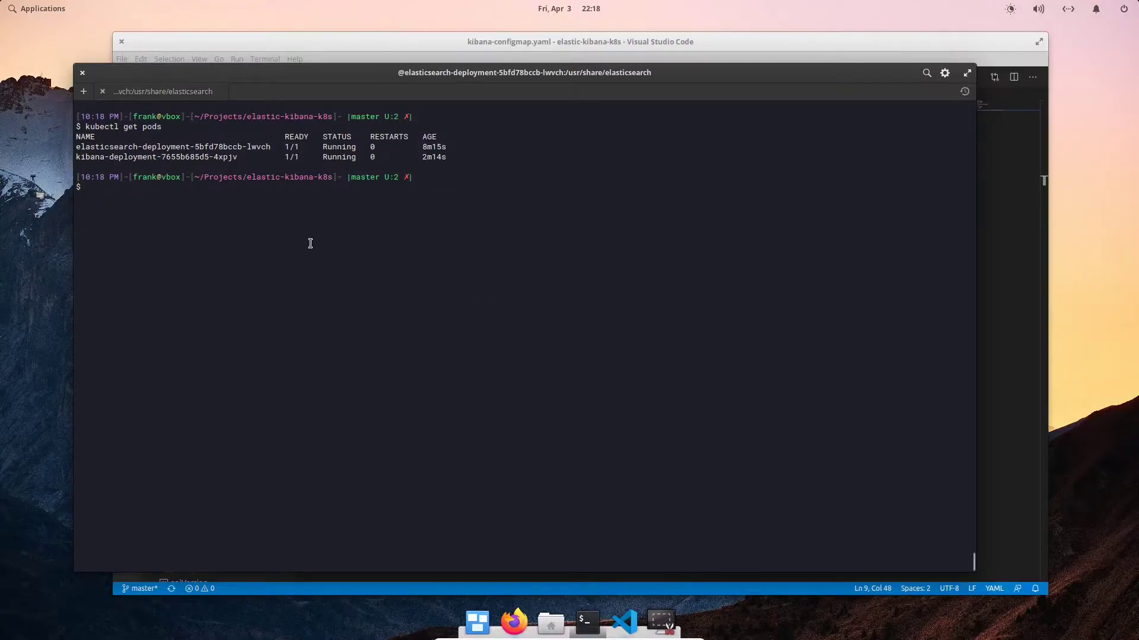
mouse_move(240, 186)
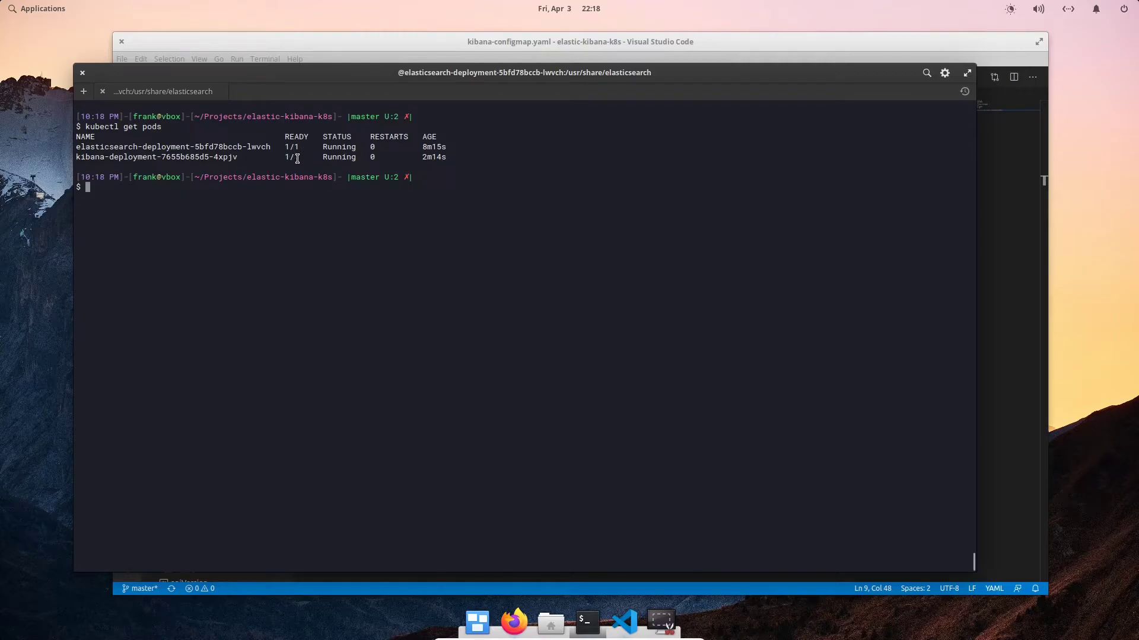
type("kubectl exec -it")
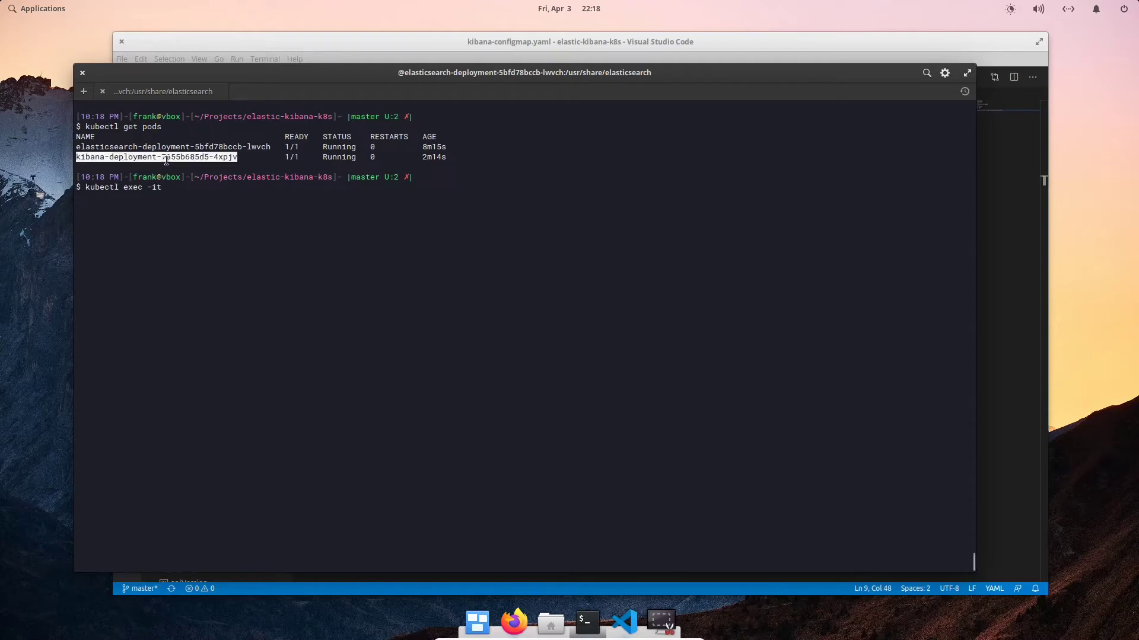
type("kibana-deployment-7655b685d5-4xpjv bash")
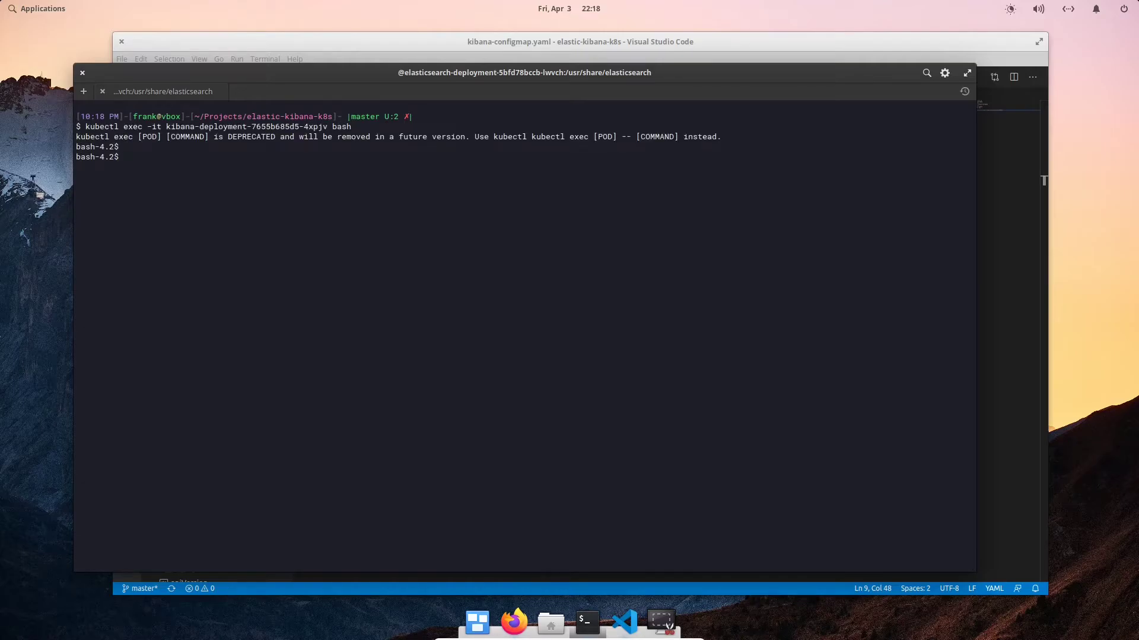
type("curl -X G")
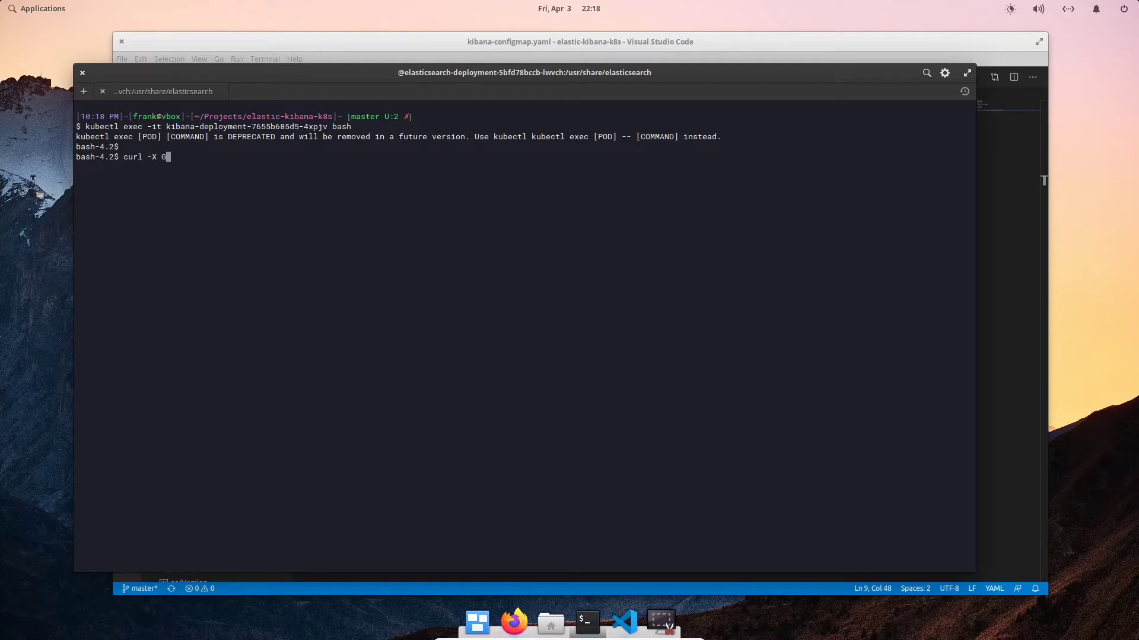
type("ET http:")
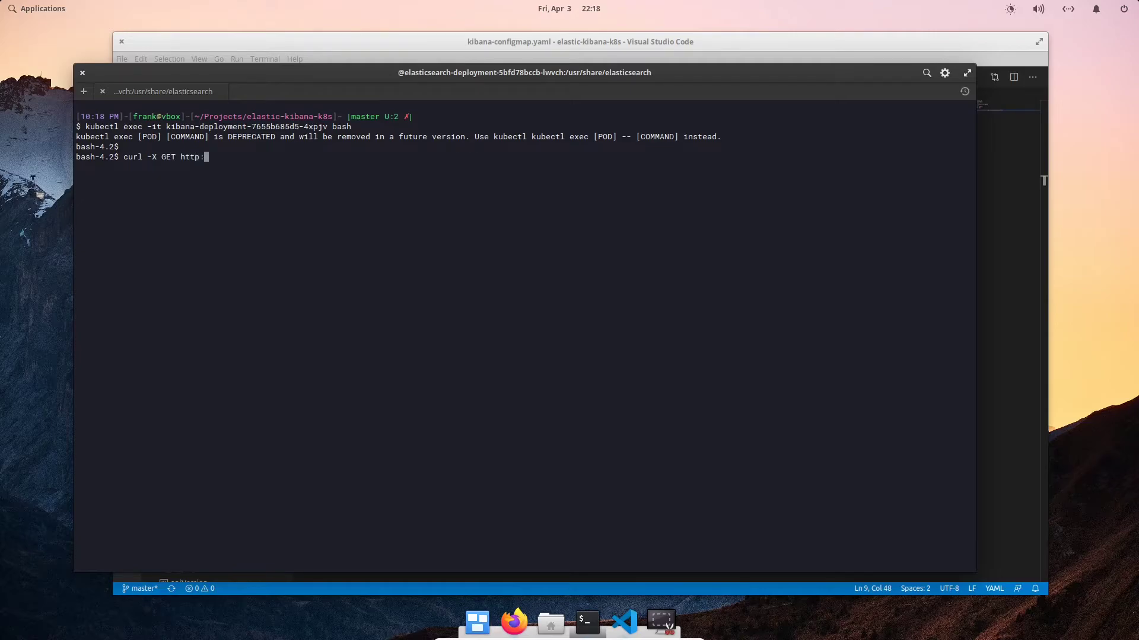
type("//ela")
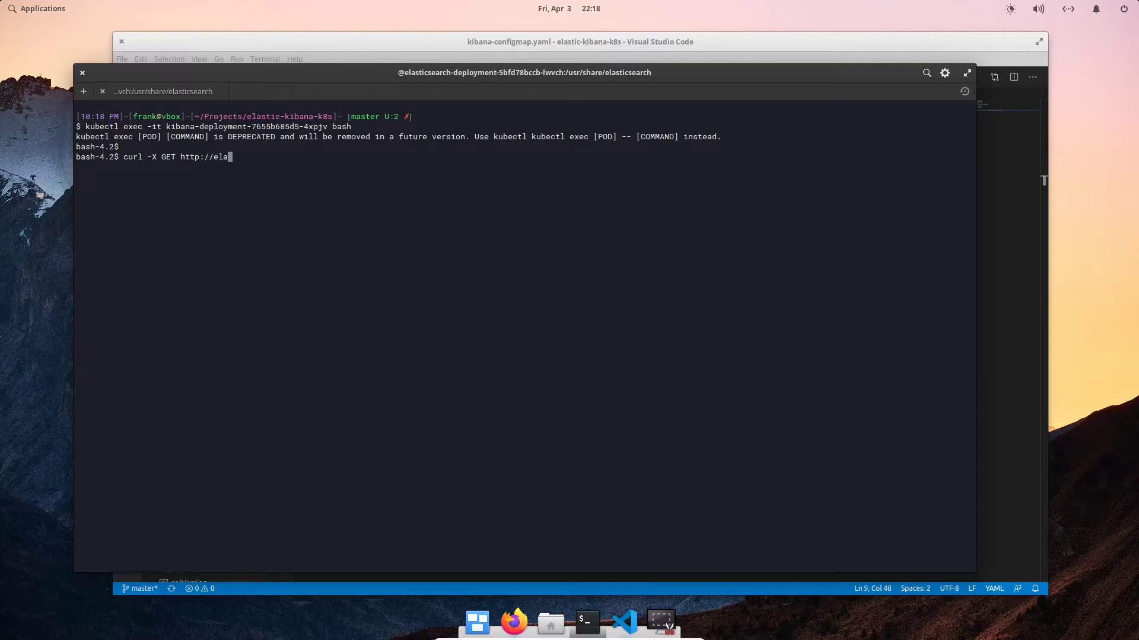
type("sticsearch:")
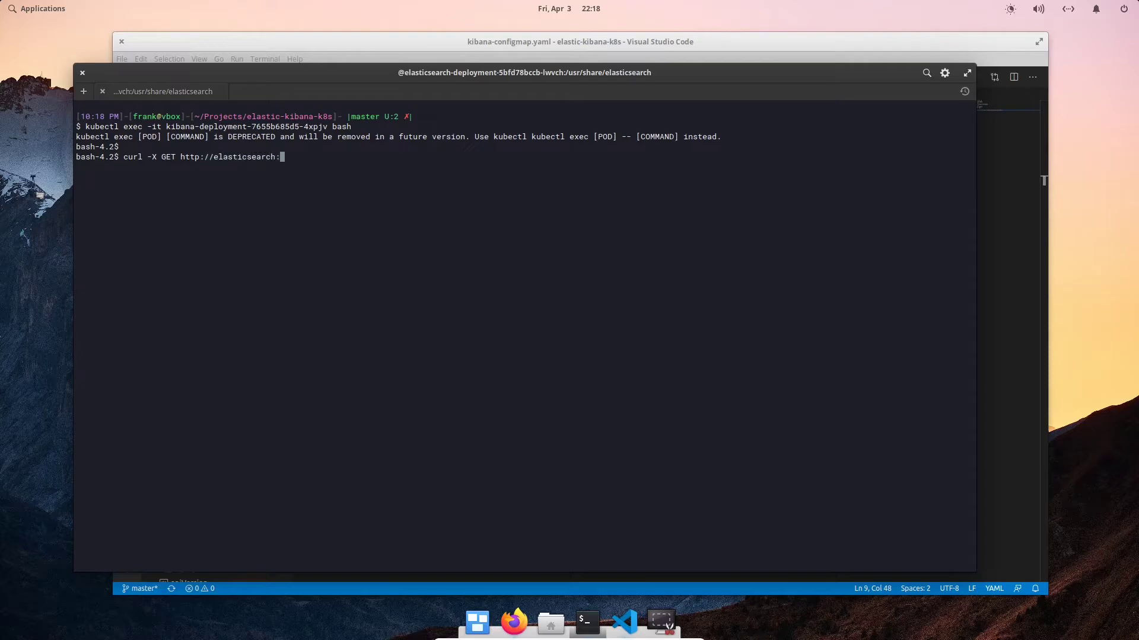
type("9200")
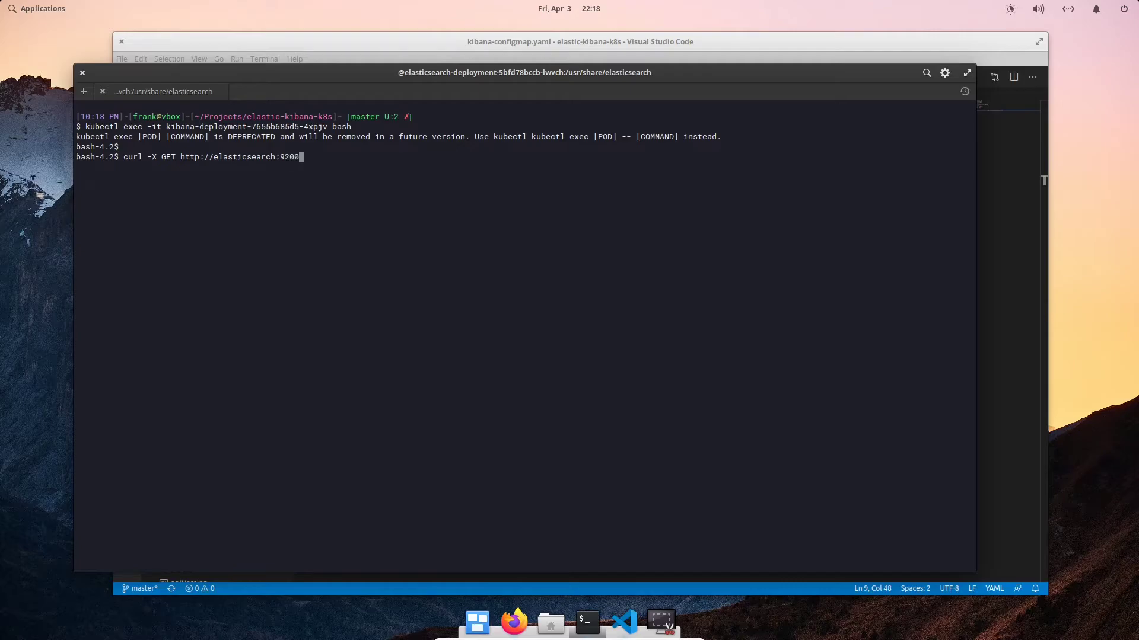
type("/")
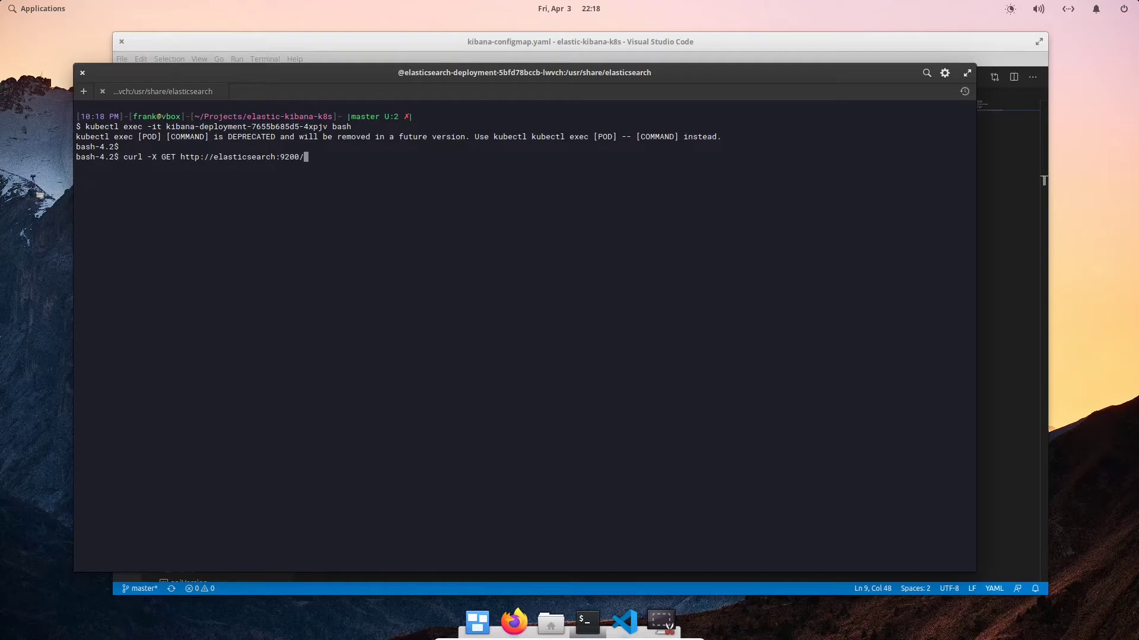
type("_cat/")
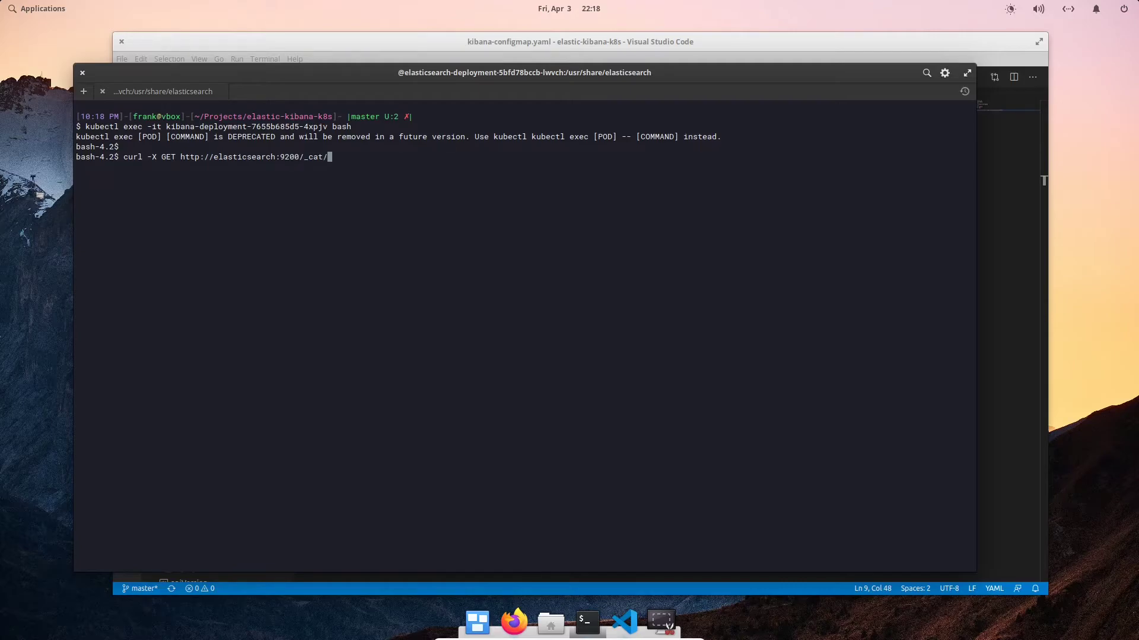
type("health")
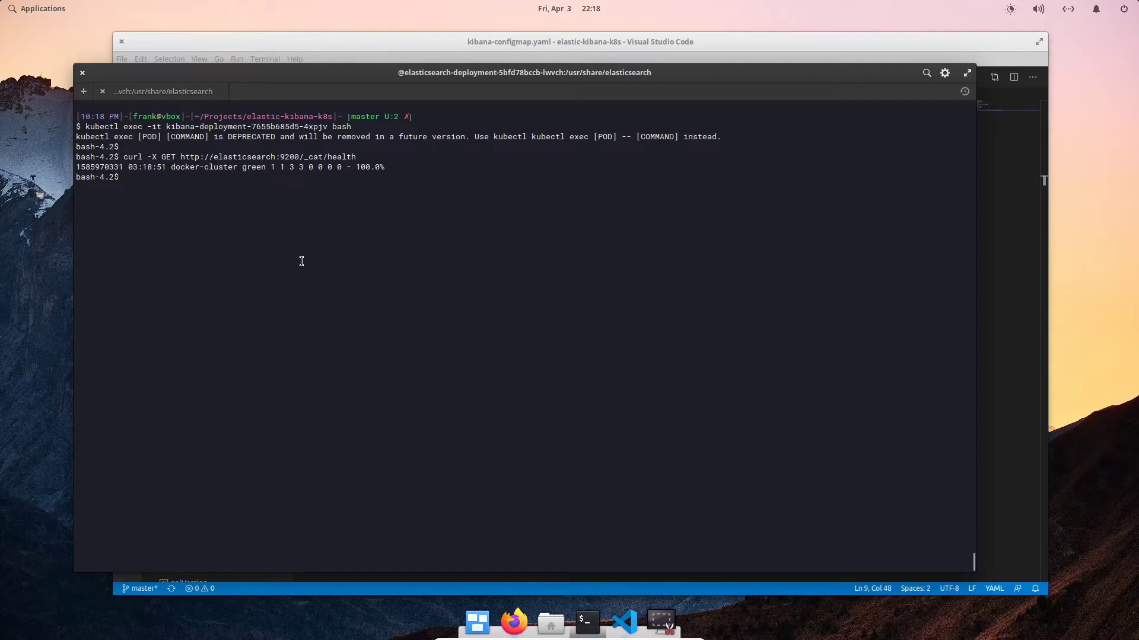
mouse_move(289, 259)
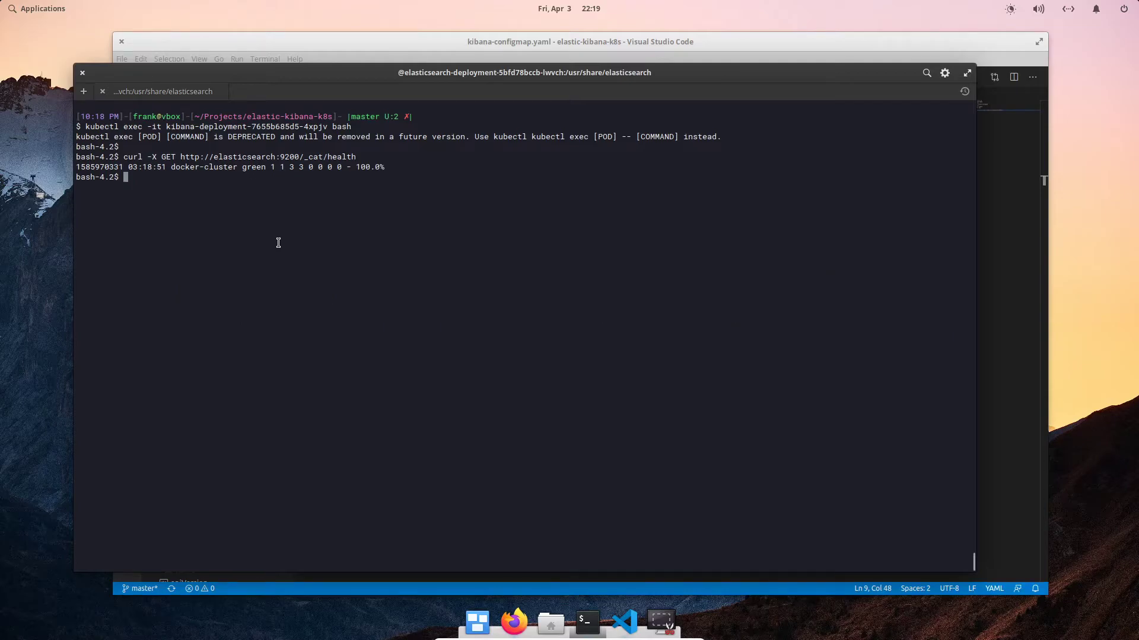
mouse_move(456, 102)
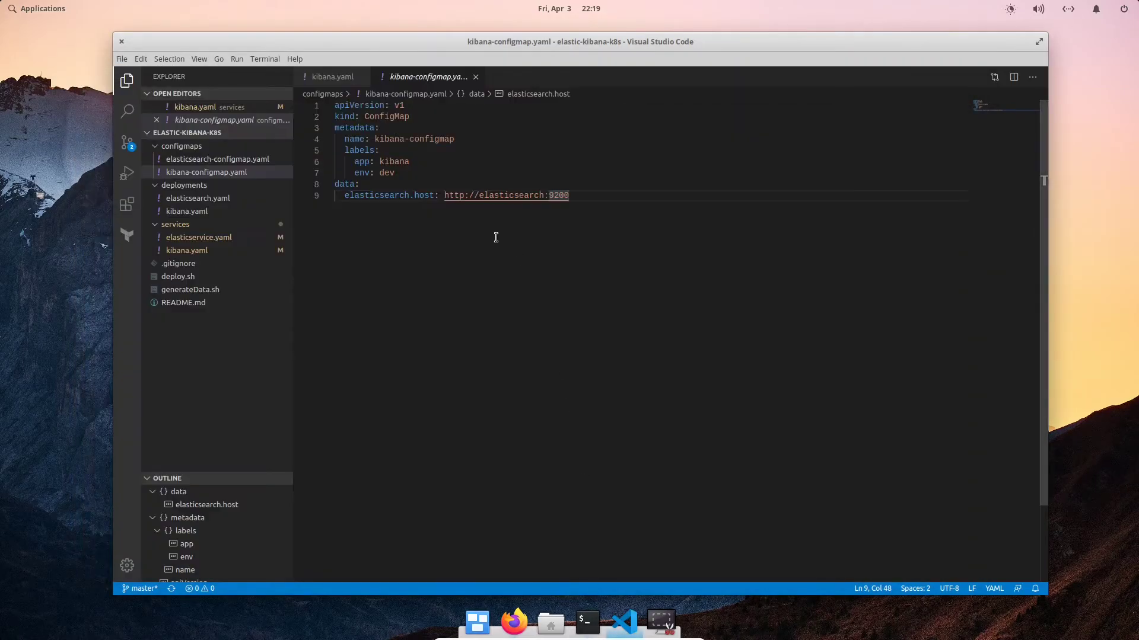
Close kibana-configmap.yaml and start services/kibana.yaml with apiVersion and kind: Service
left_click(475, 77)
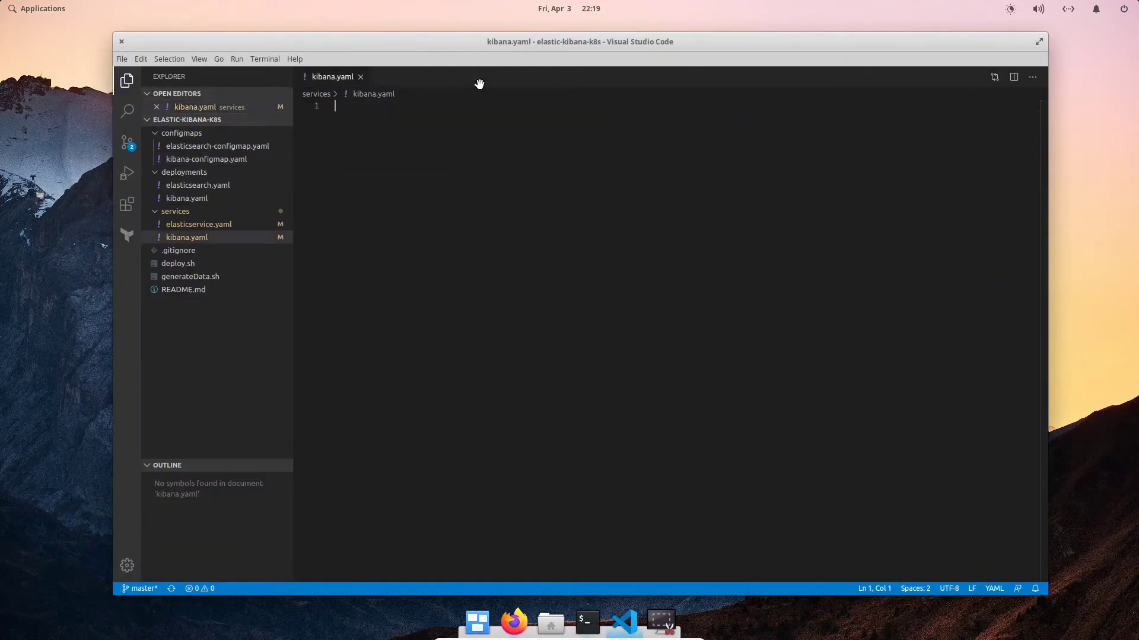
left_click(178, 250)
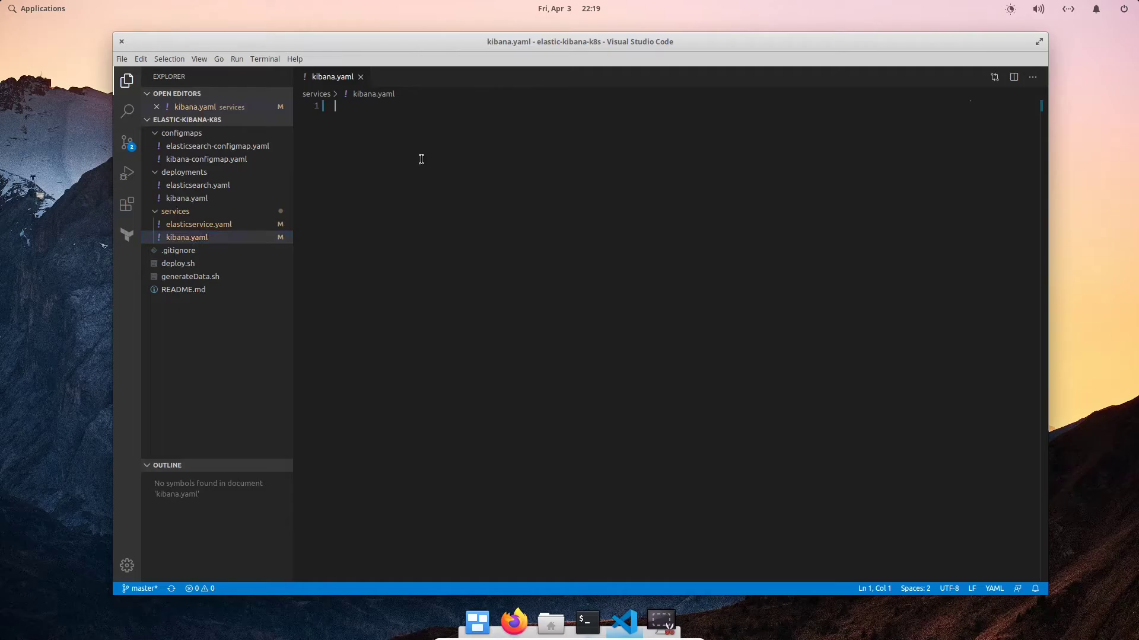
type("apiV")
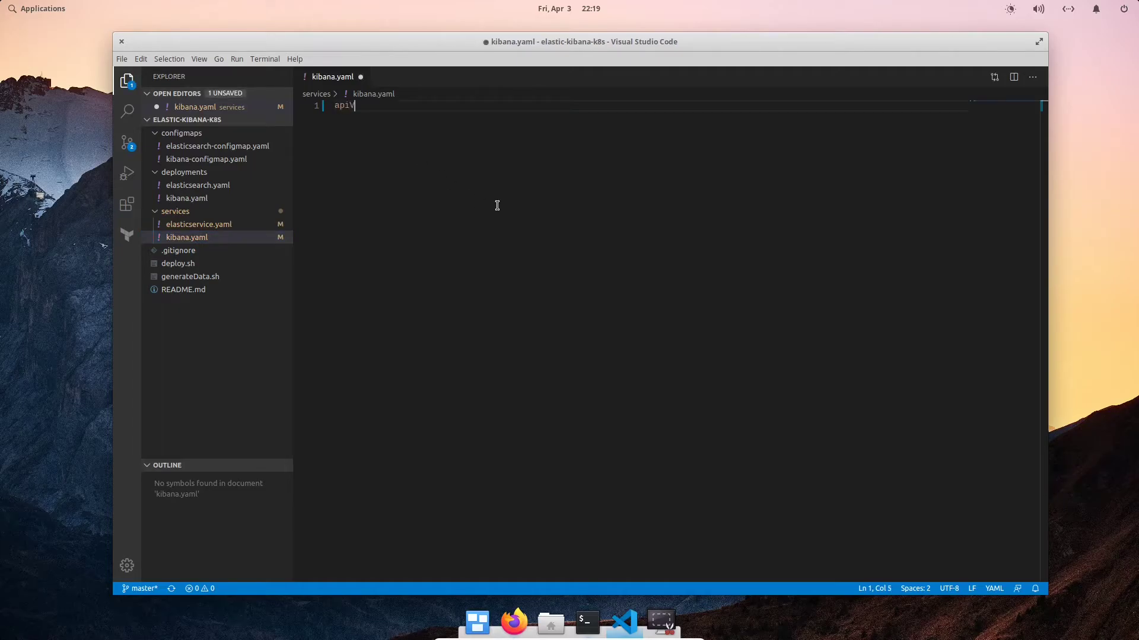
type("Version: v1")
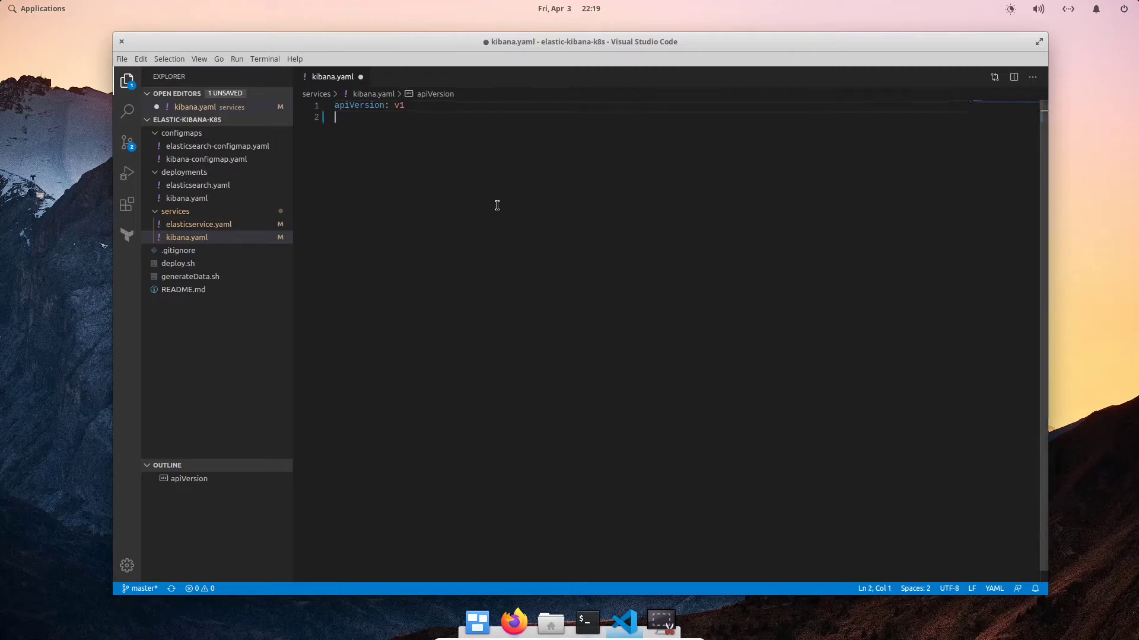
type("kind")
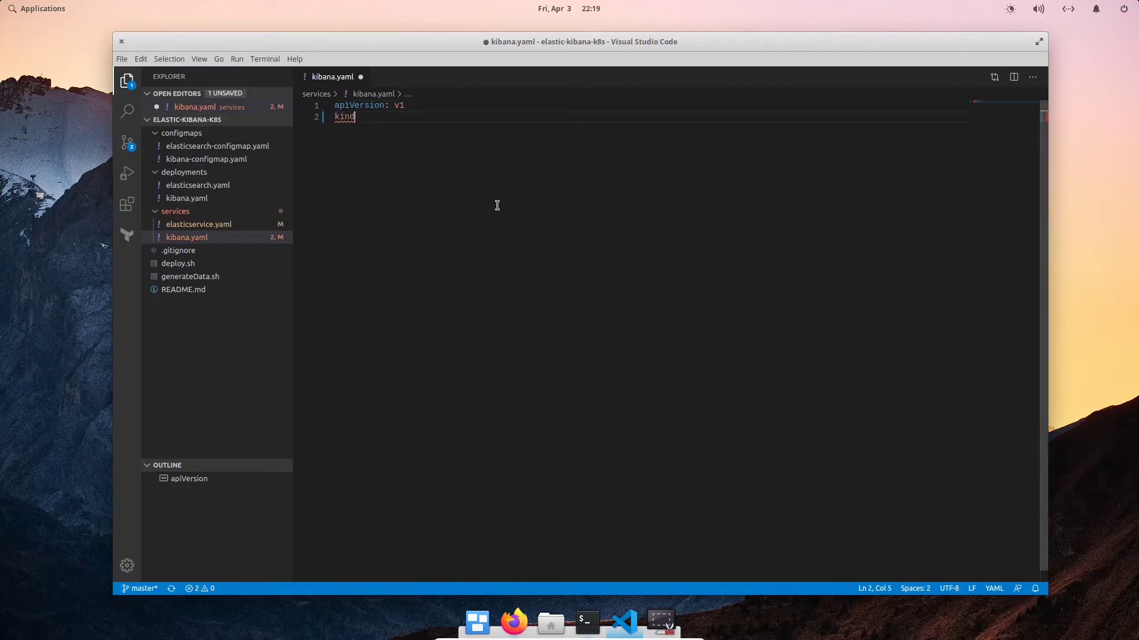
type(": Servi")
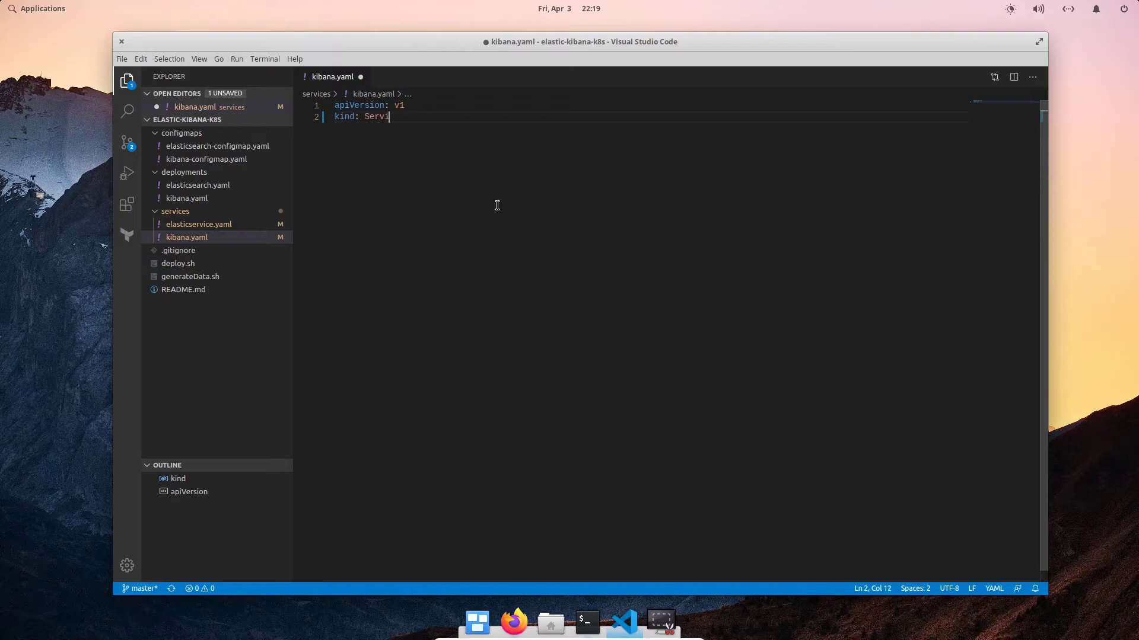
type("ce")
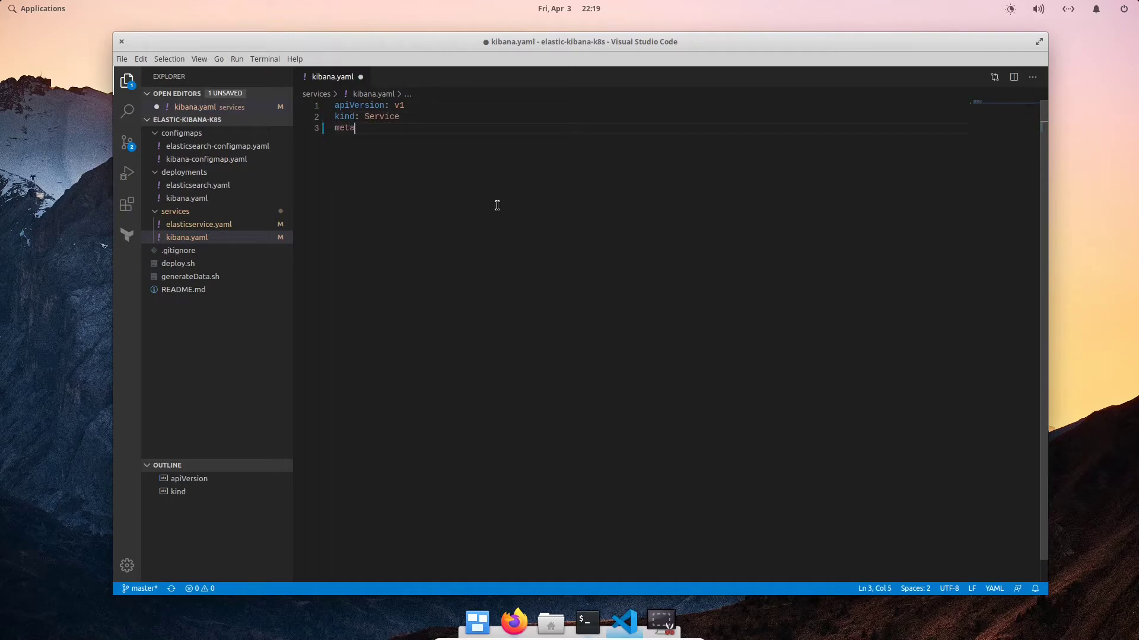
Add metadata with name: kibana and a labels key
type("data:")
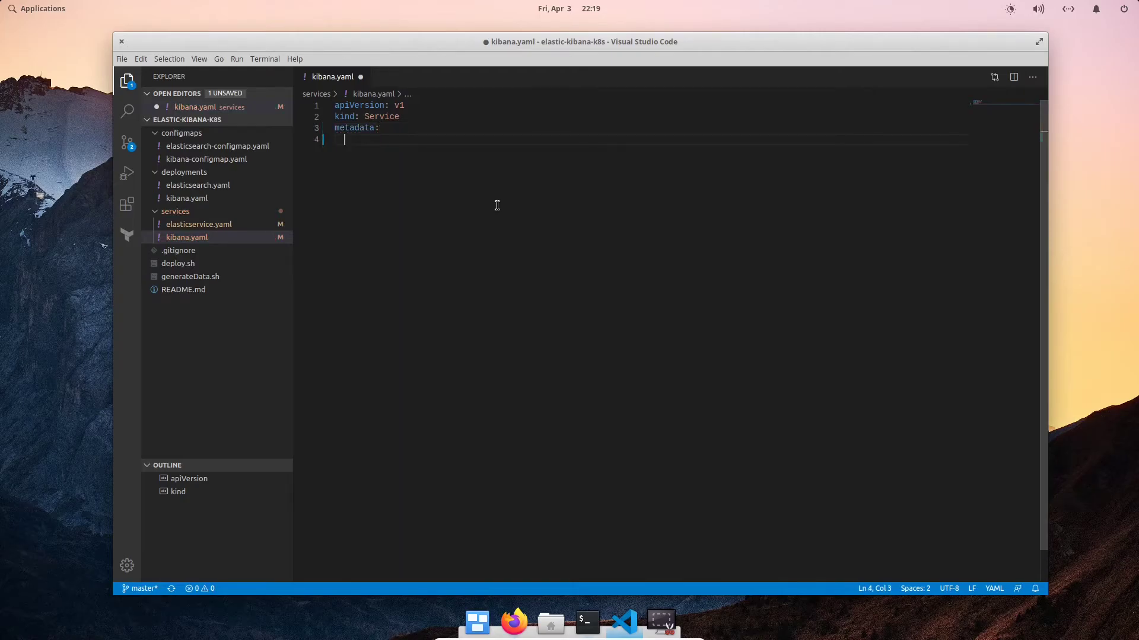
type("name:")
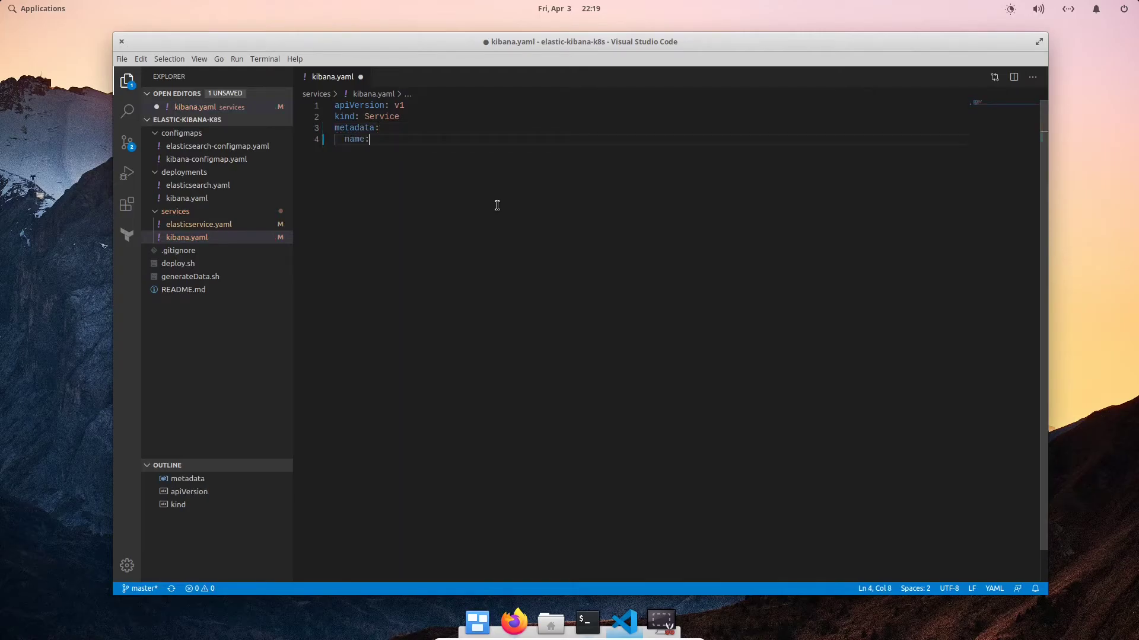
type("kibana")
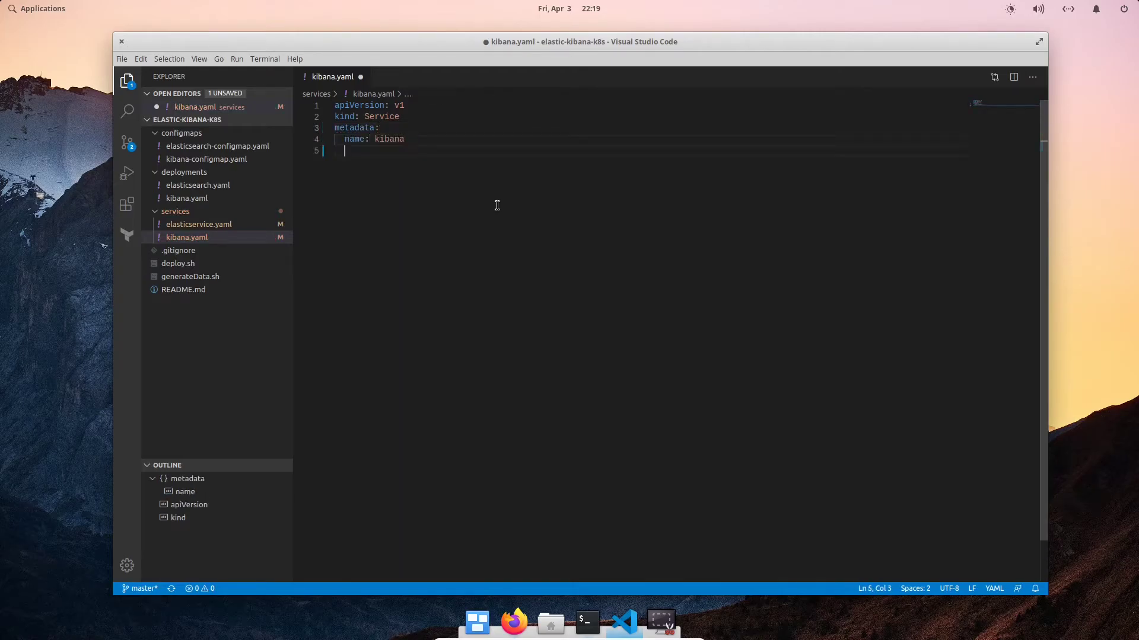
type("labels:")
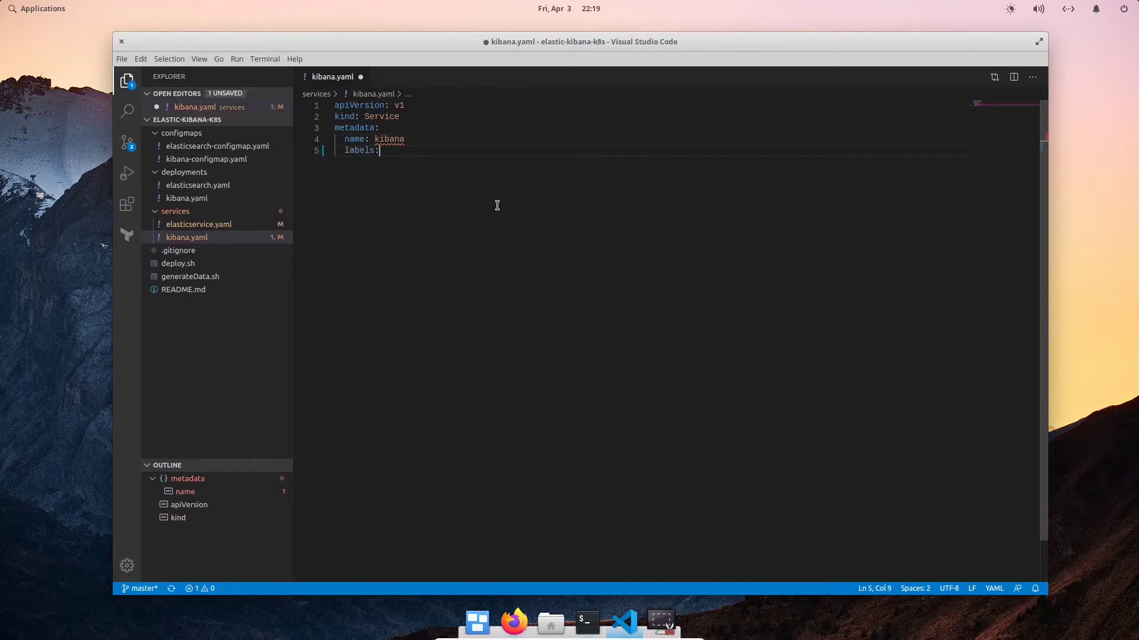
Add the app and env labels and a spec selector app: kibana
type("app: kibana")
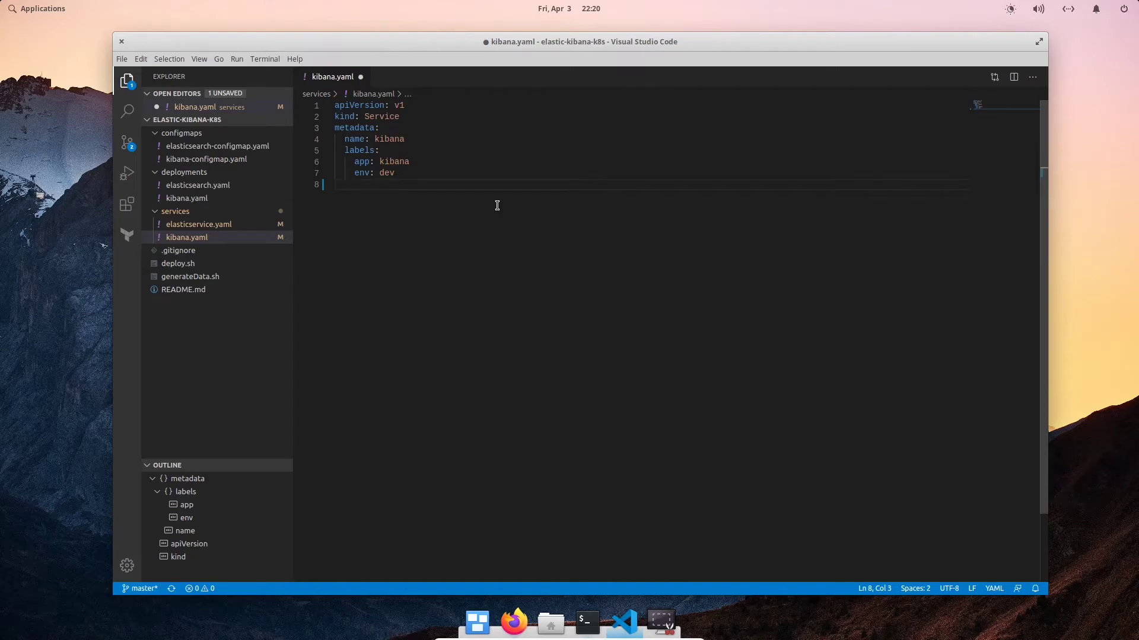
type("spec:")
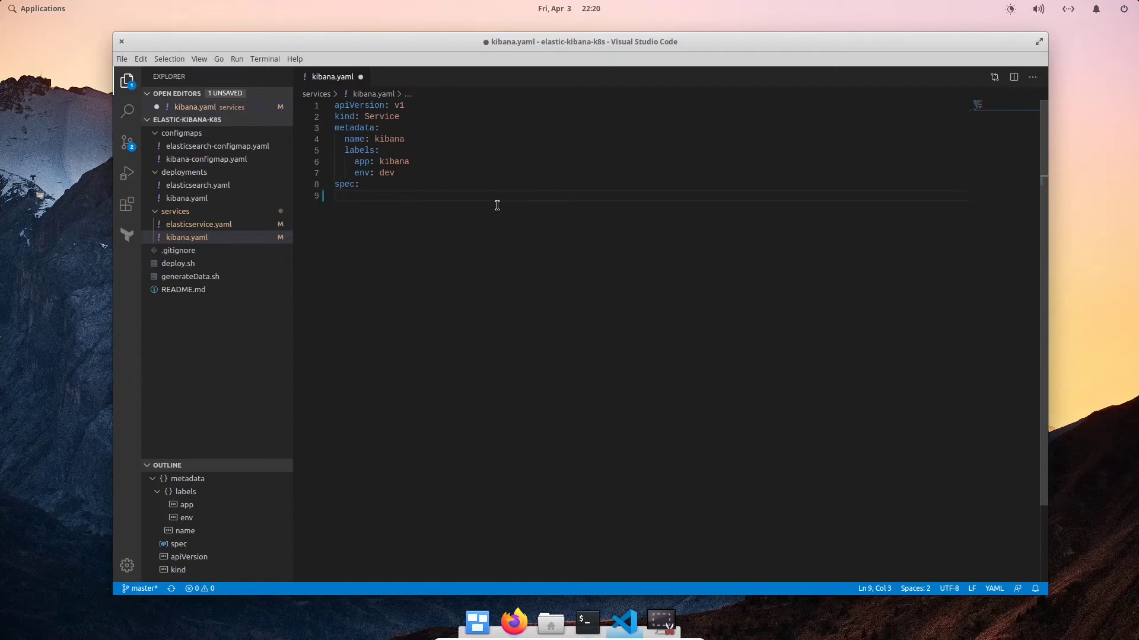
type("selector:")
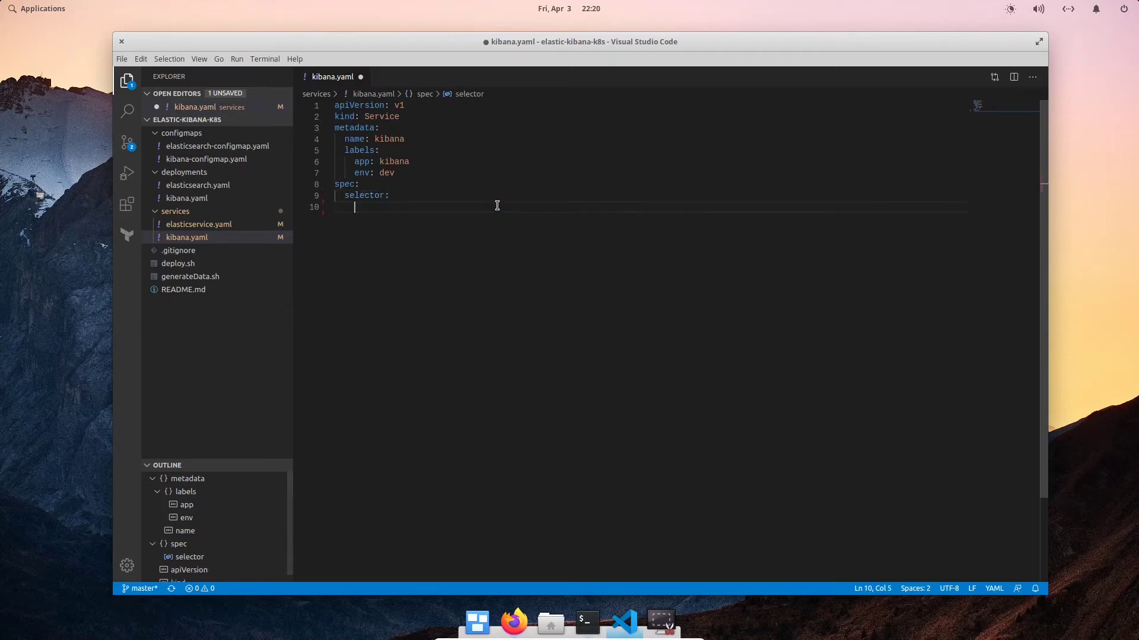
type("app:")
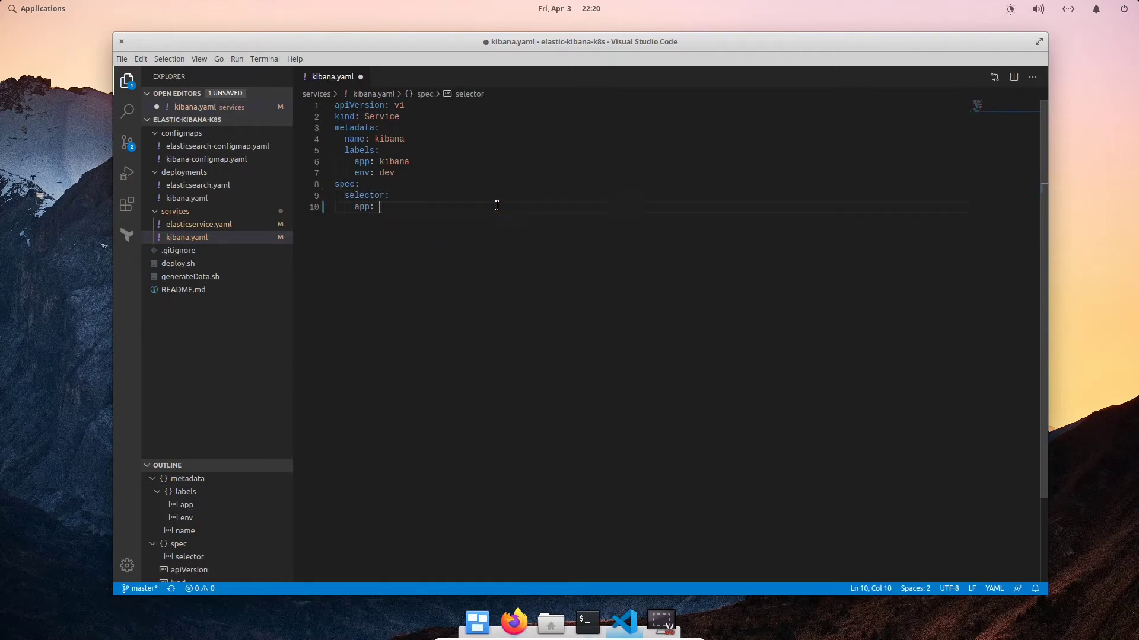
type("kibana")
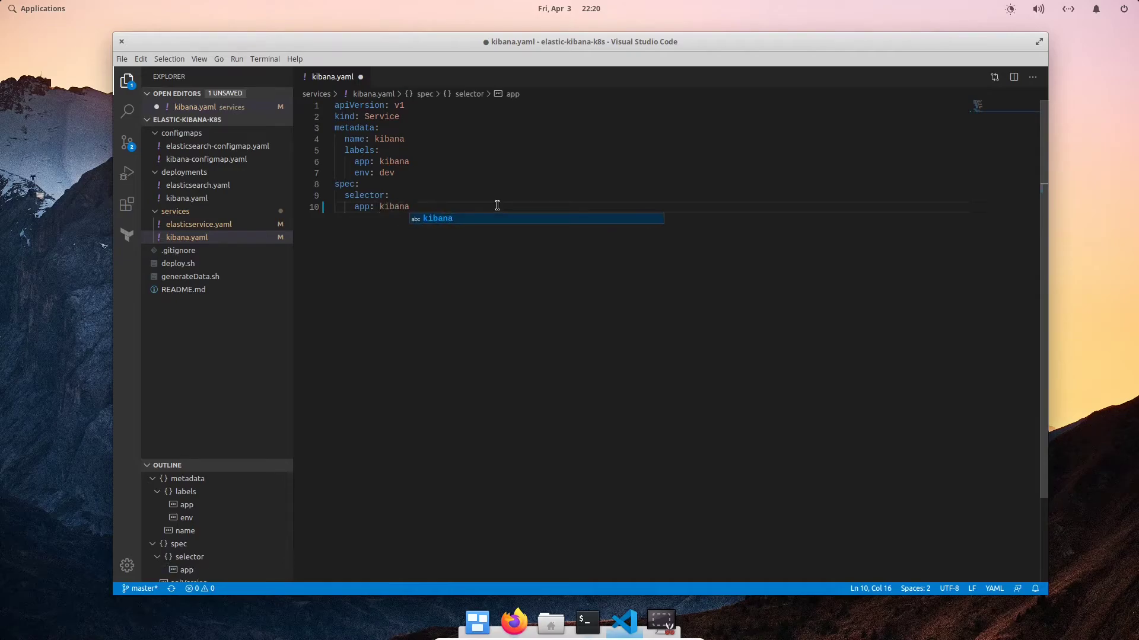
key("Enter")
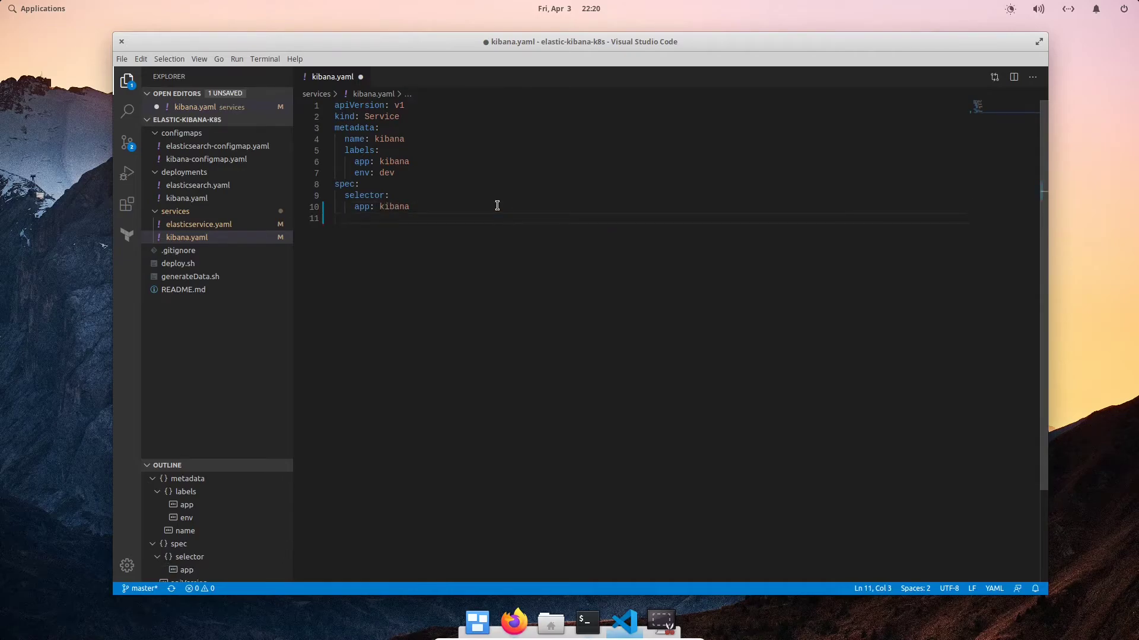
Set the Service type to NodePort
type("ty")
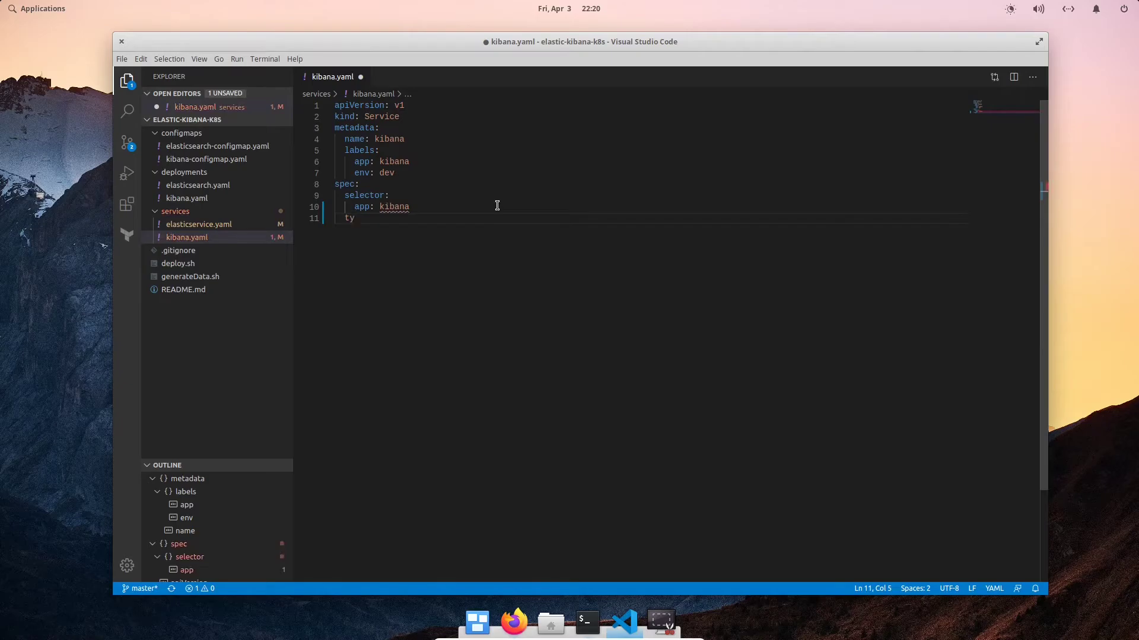
type("pe:")
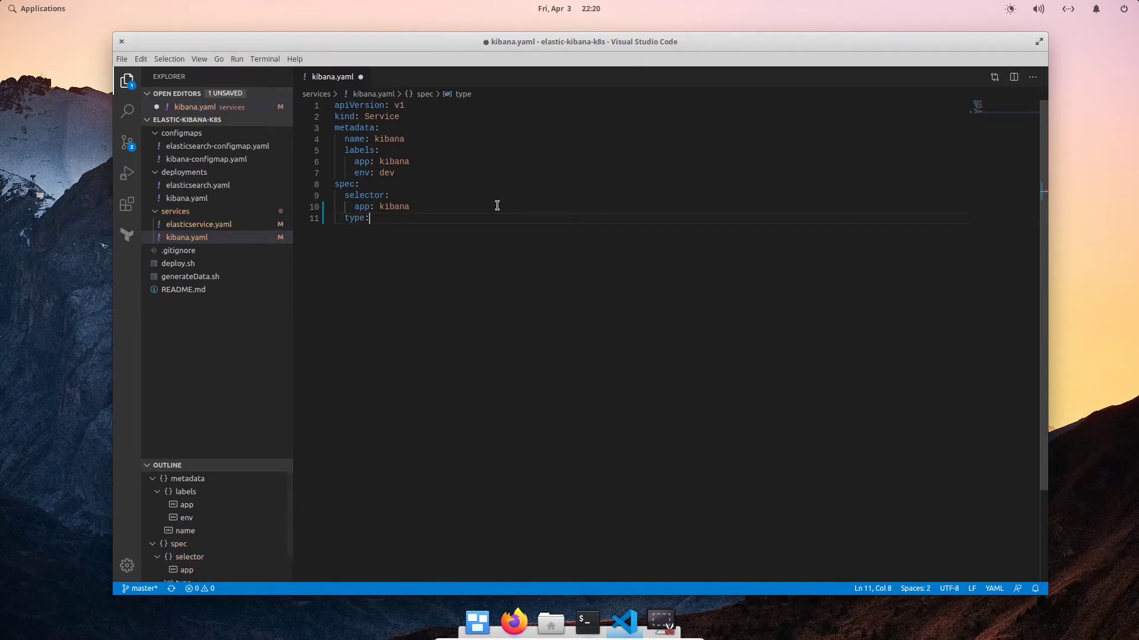
type("N")
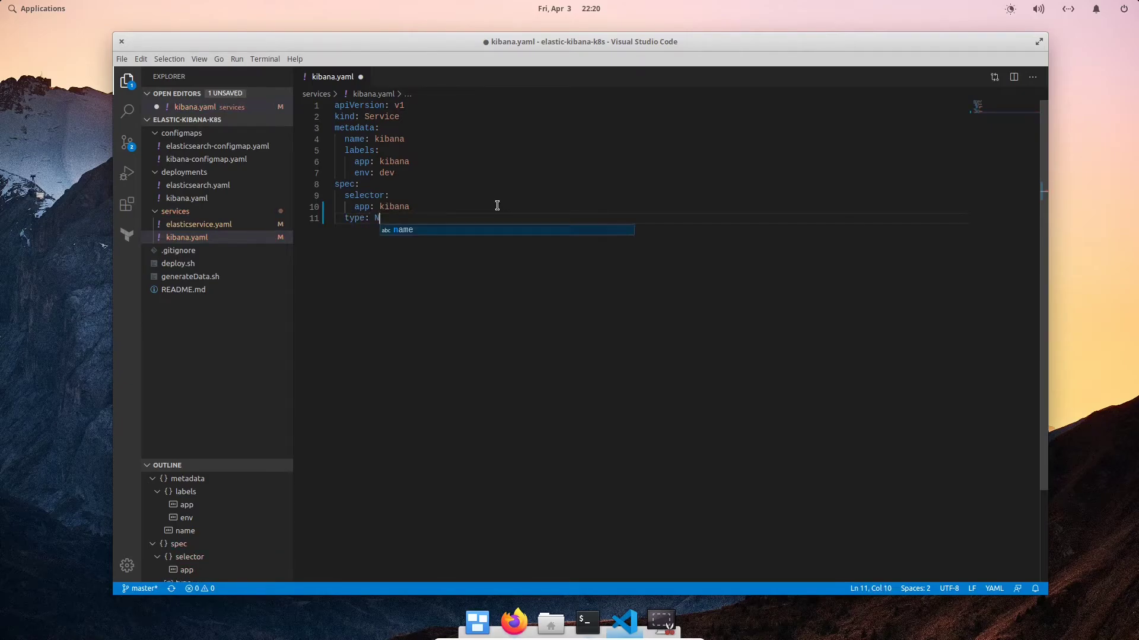
type("NodePort")
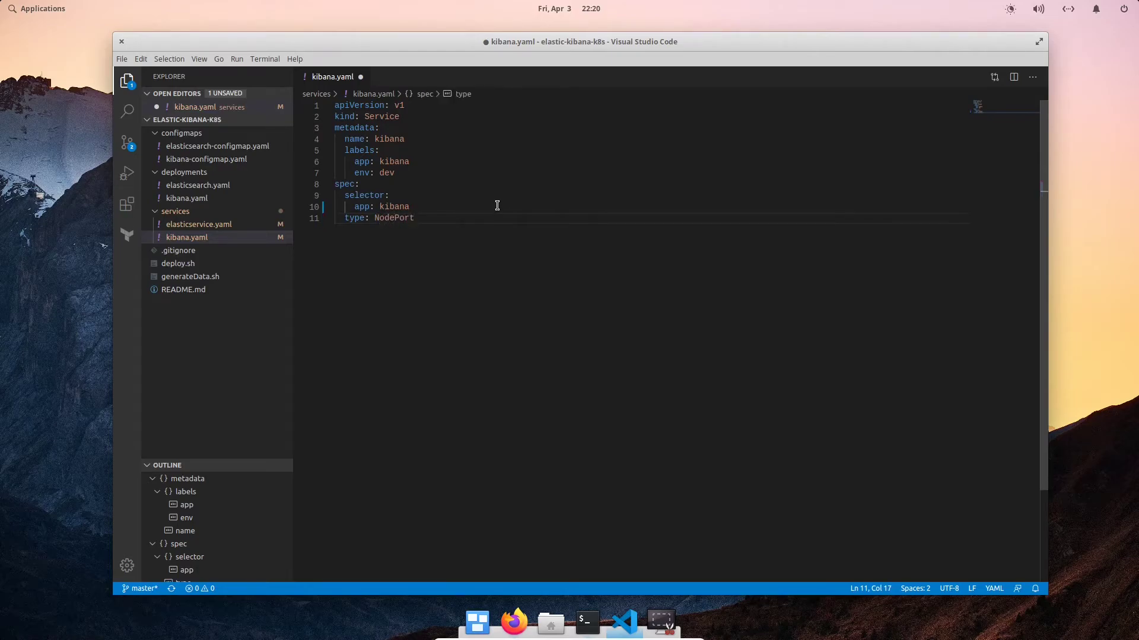
mouse_move(513, 623)
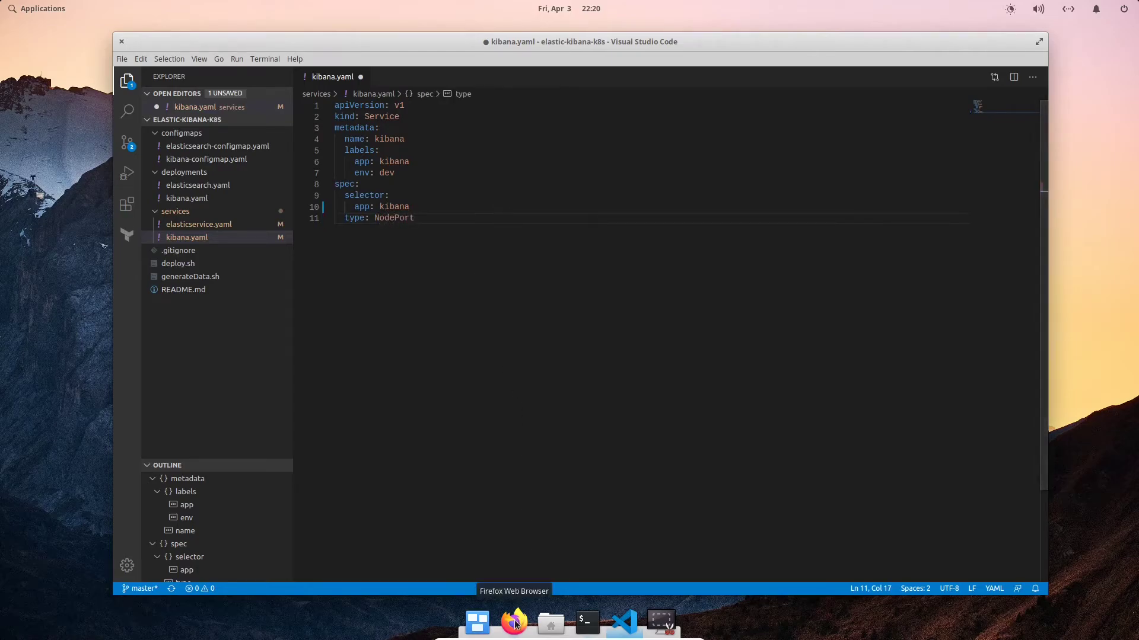
left_click(512, 622)
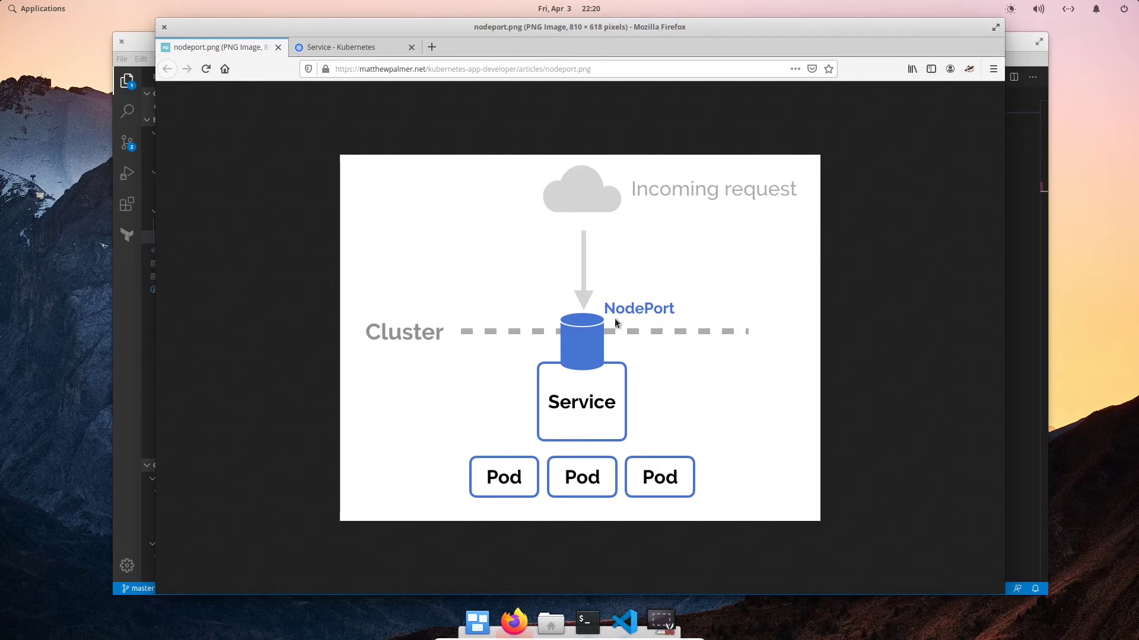
mouse_move(654, 320)
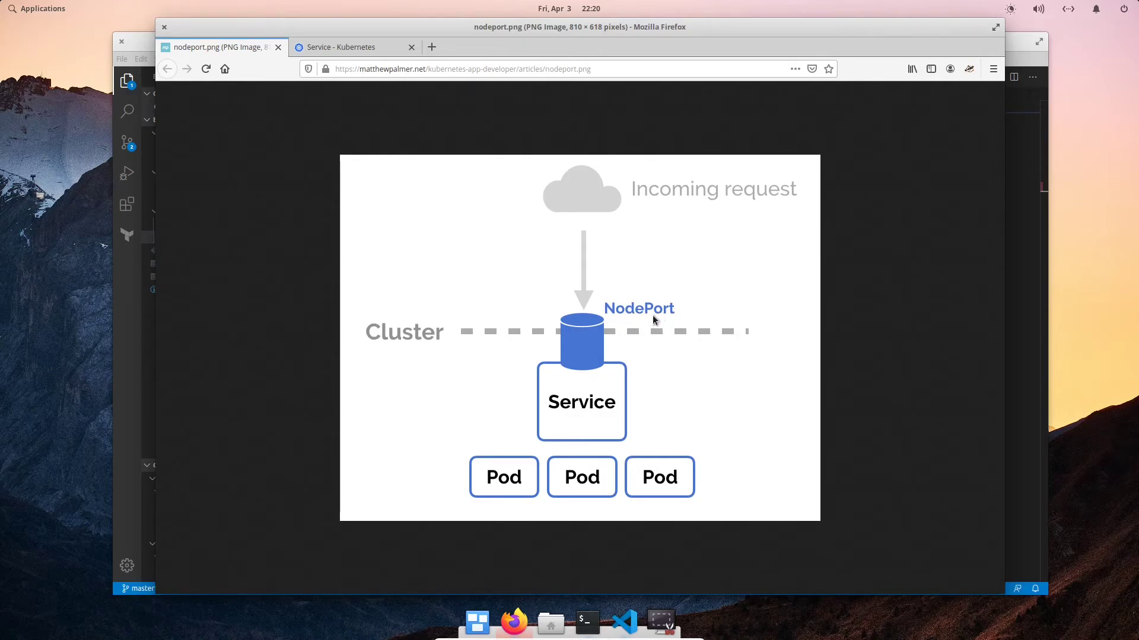
mouse_move(650, 329)
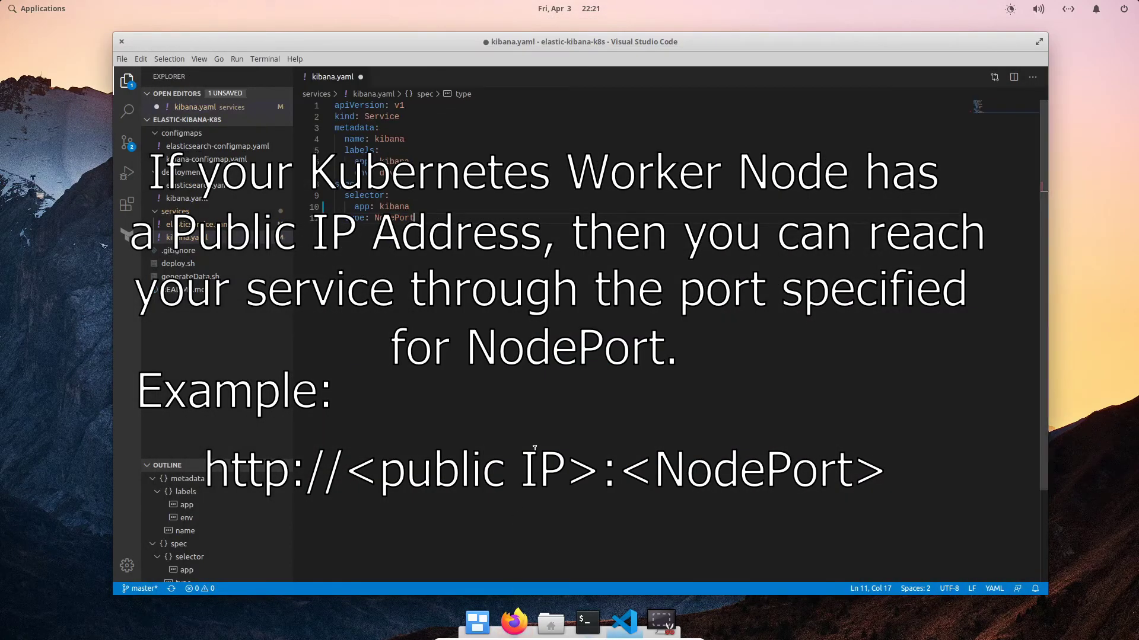
mouse_move(543, 406)
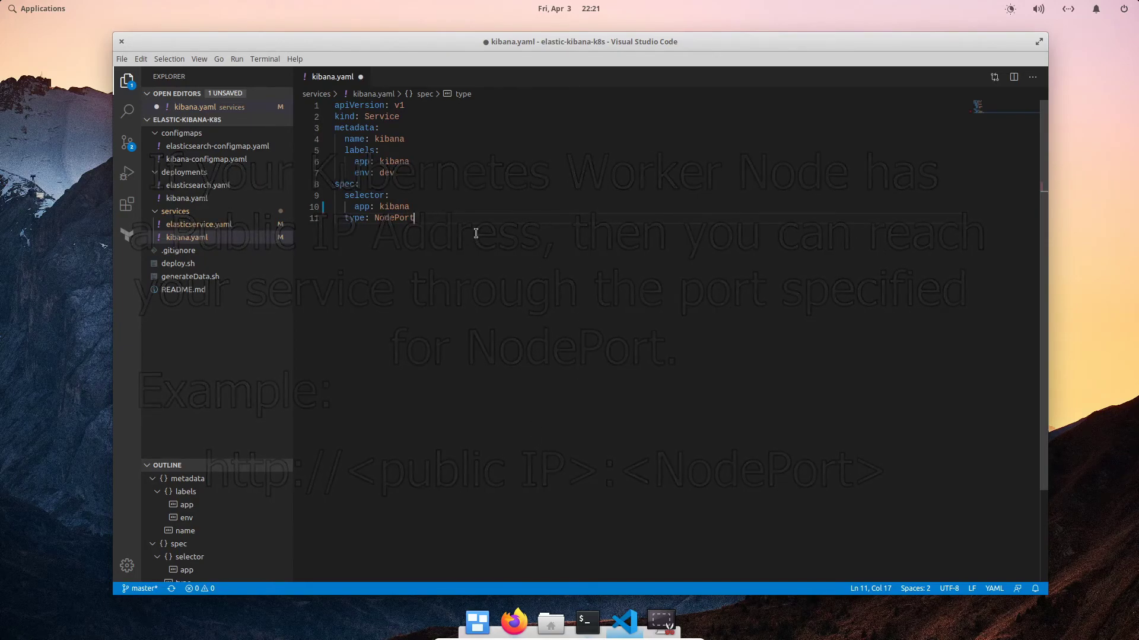
Add port 5601 and nodePort 32601, save kibana.yaml, and minimize VS Code
type("ports:")
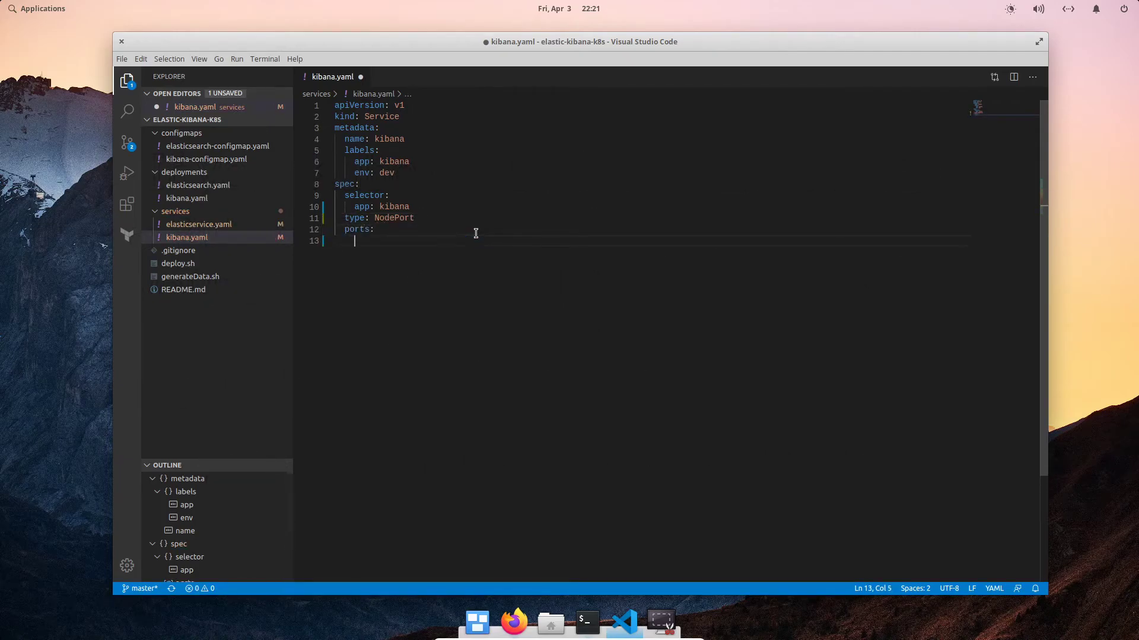
type("- protocol: TCP")
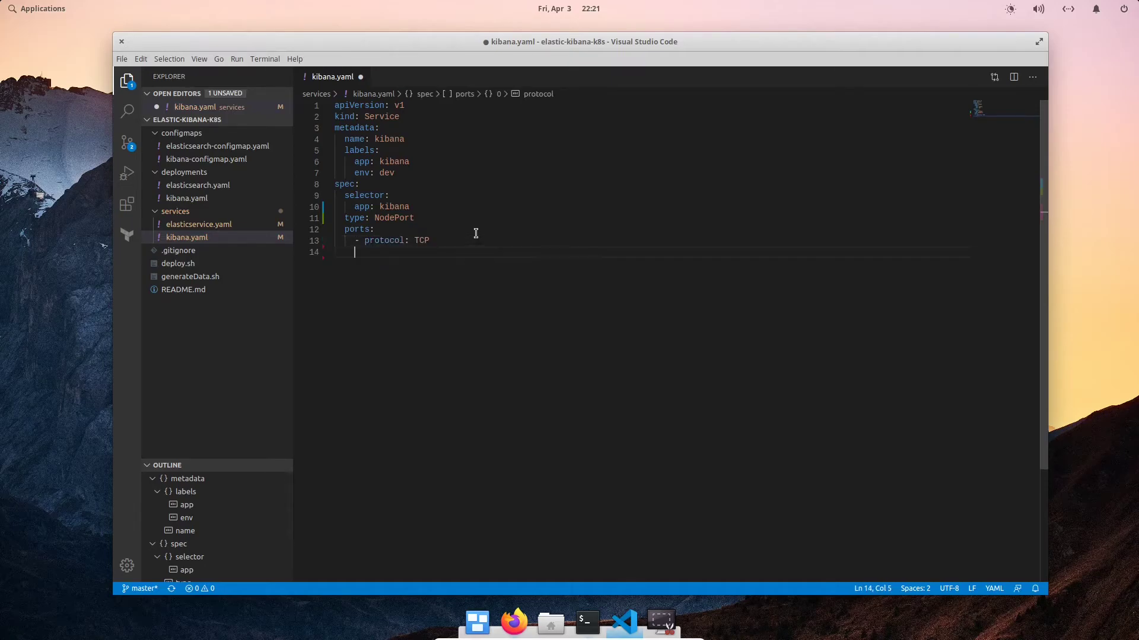
type("port: 56")
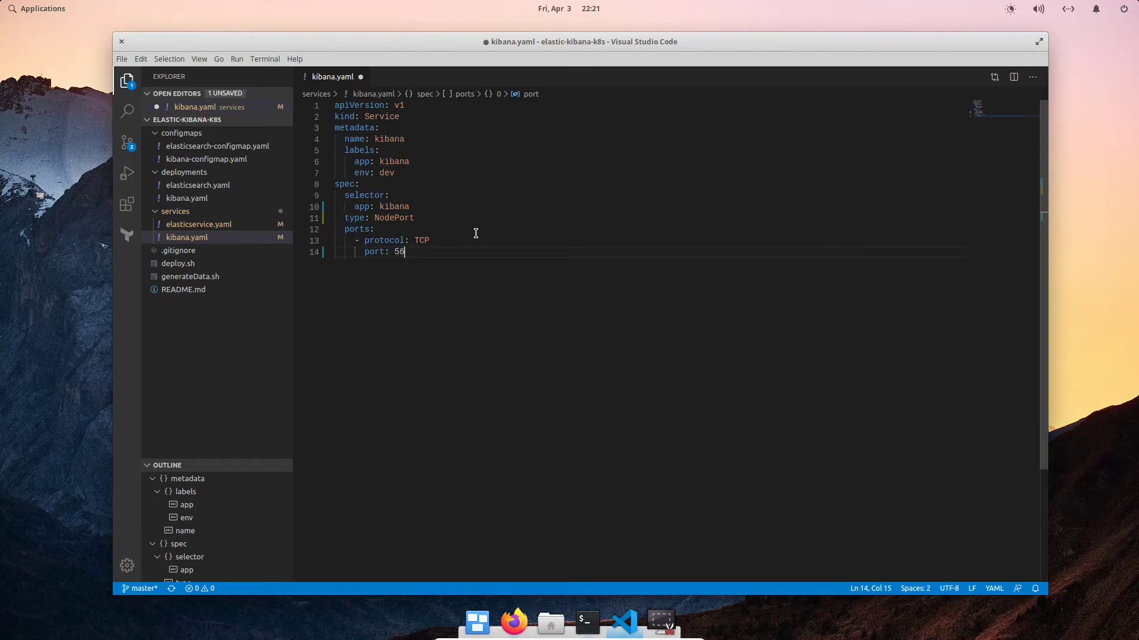
type("01")
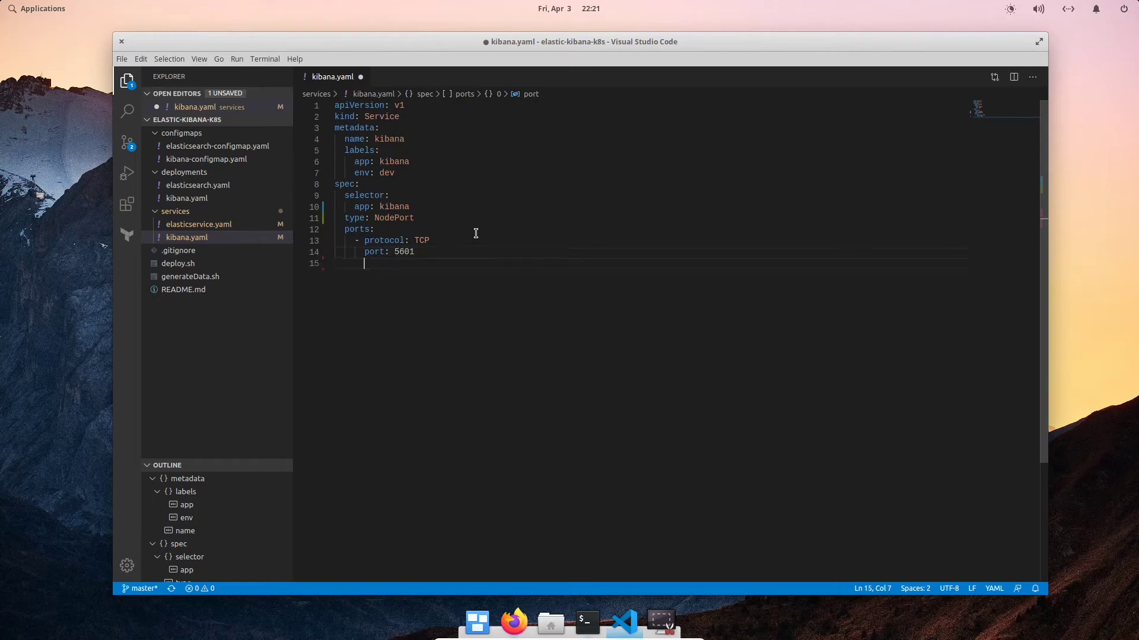
type("nod")
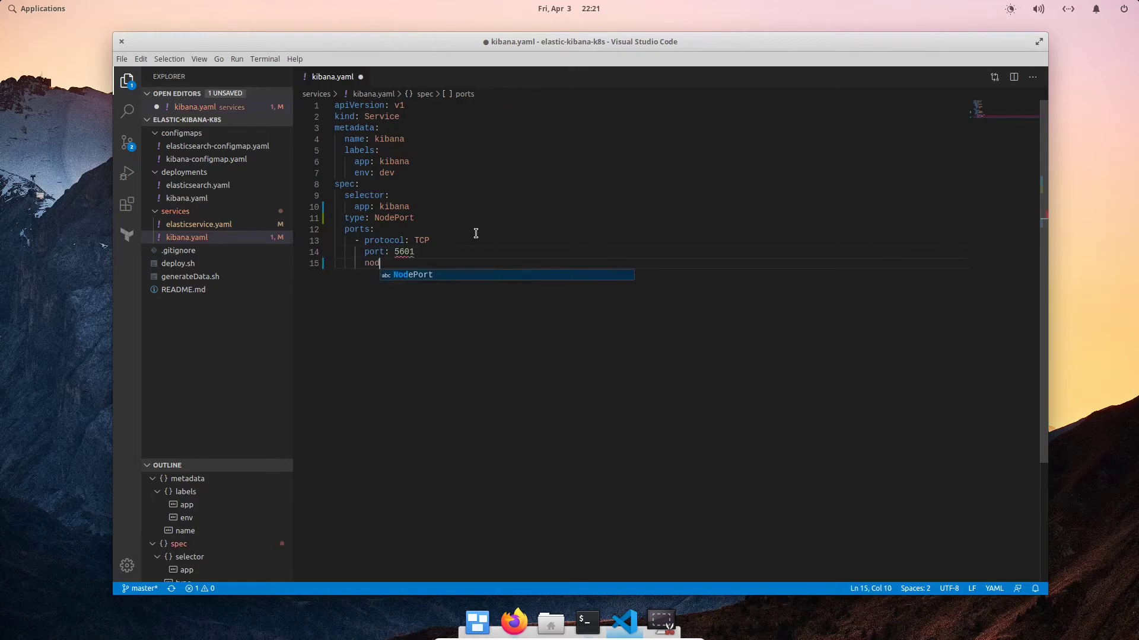
type("ePort:")
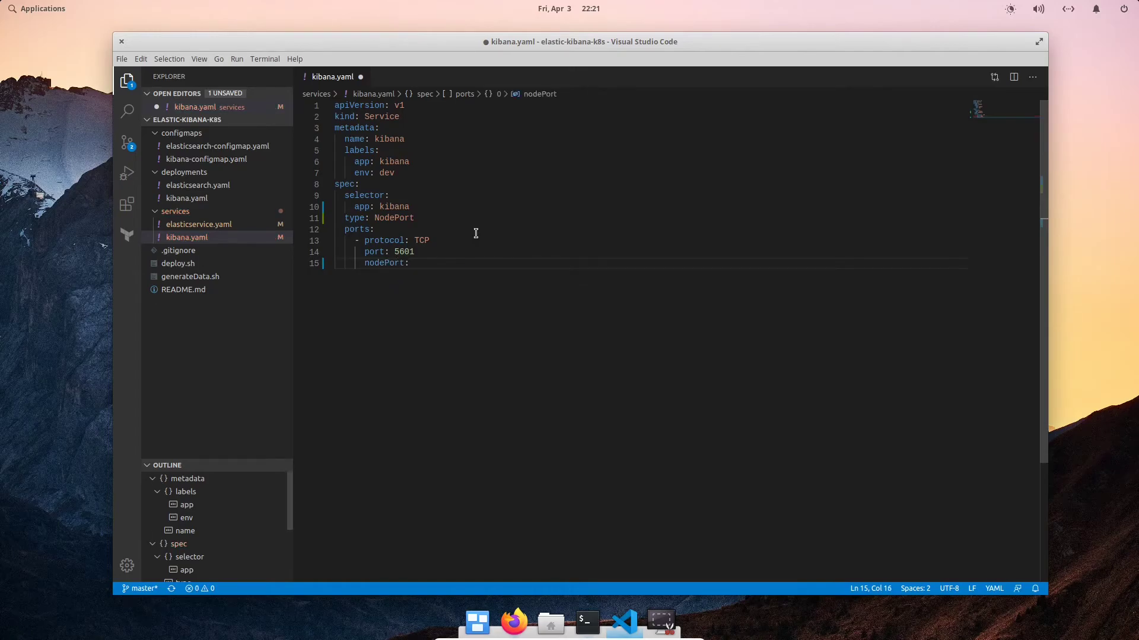
type("32601")
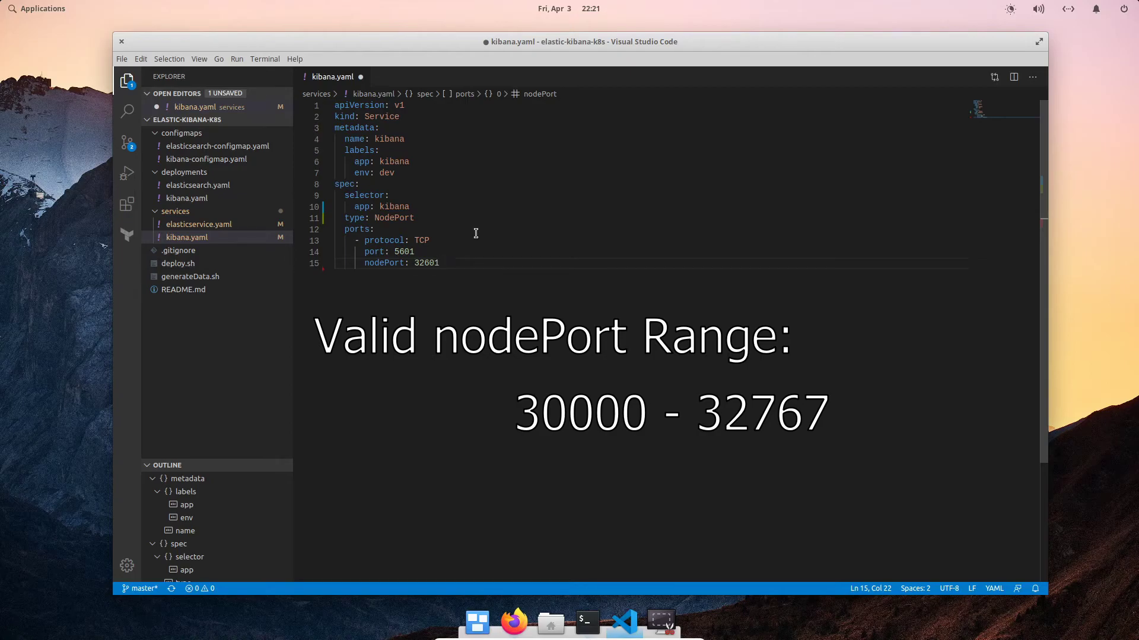
mouse_move(515, 258)
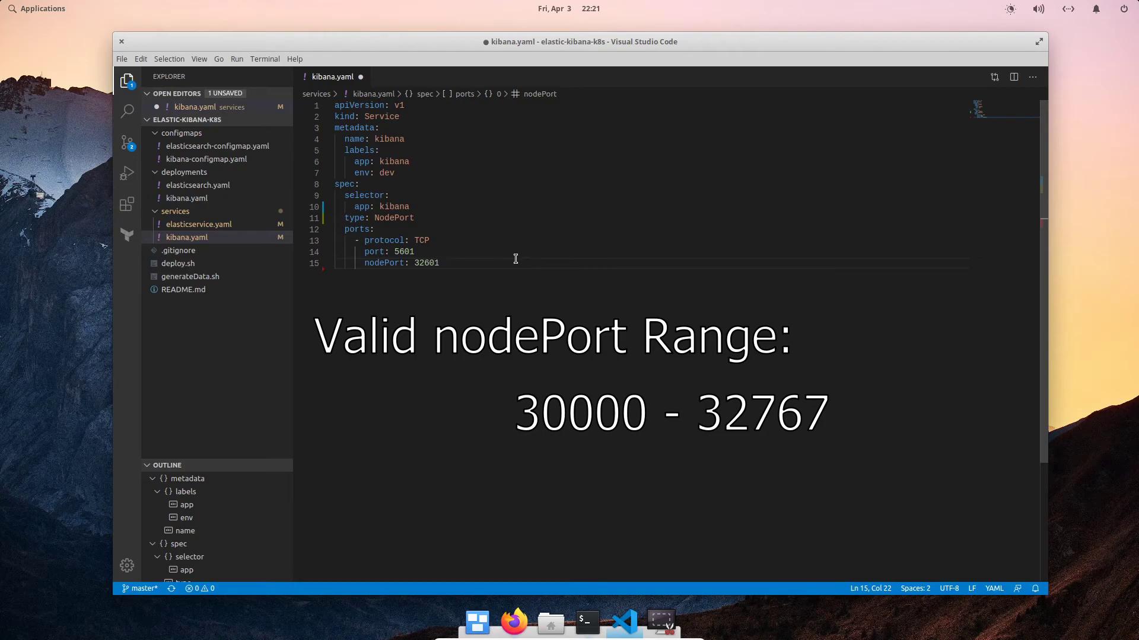
key("ctrl+s")
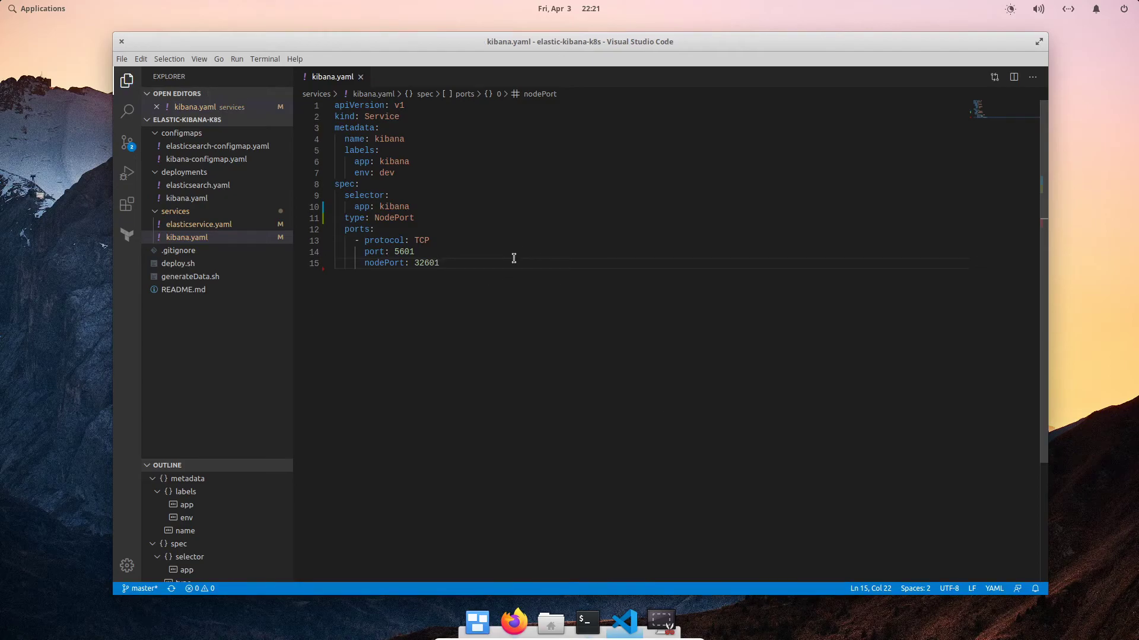
left_click(121, 41)
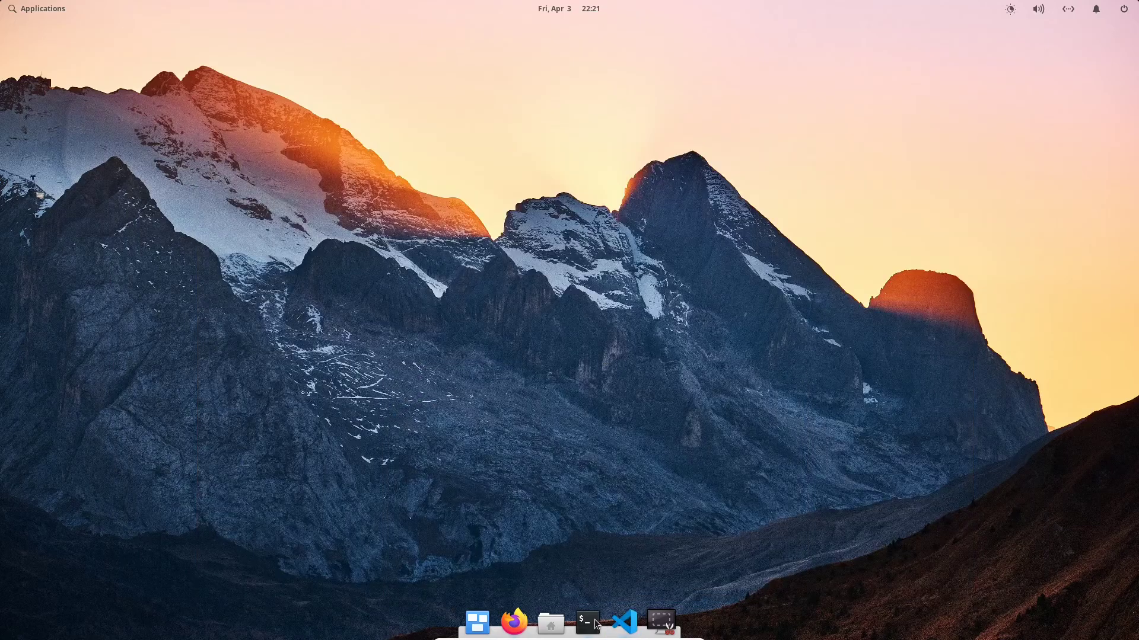
List current services, then apply services/kibana.yaml with kubectl
left_click(587, 623)
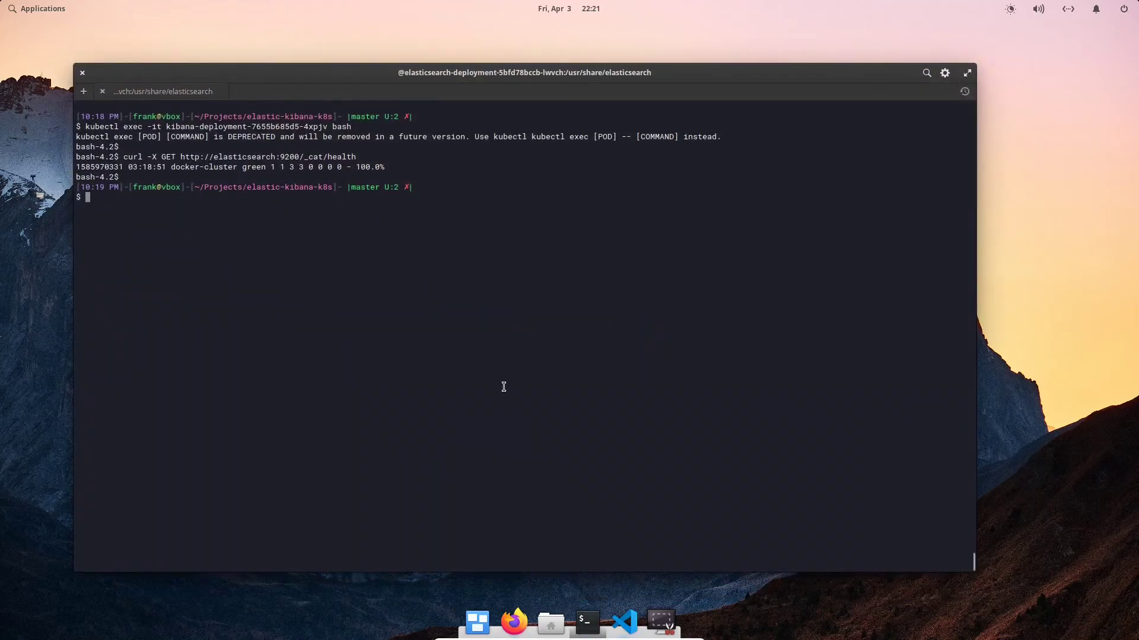
type("kubectl get")
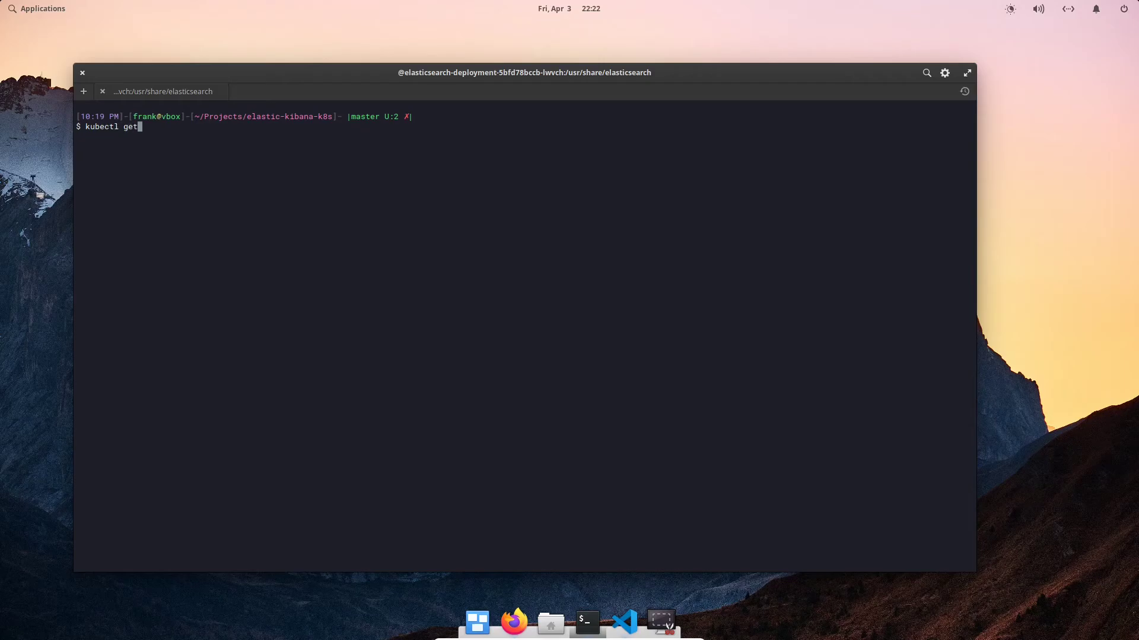
type("svc")
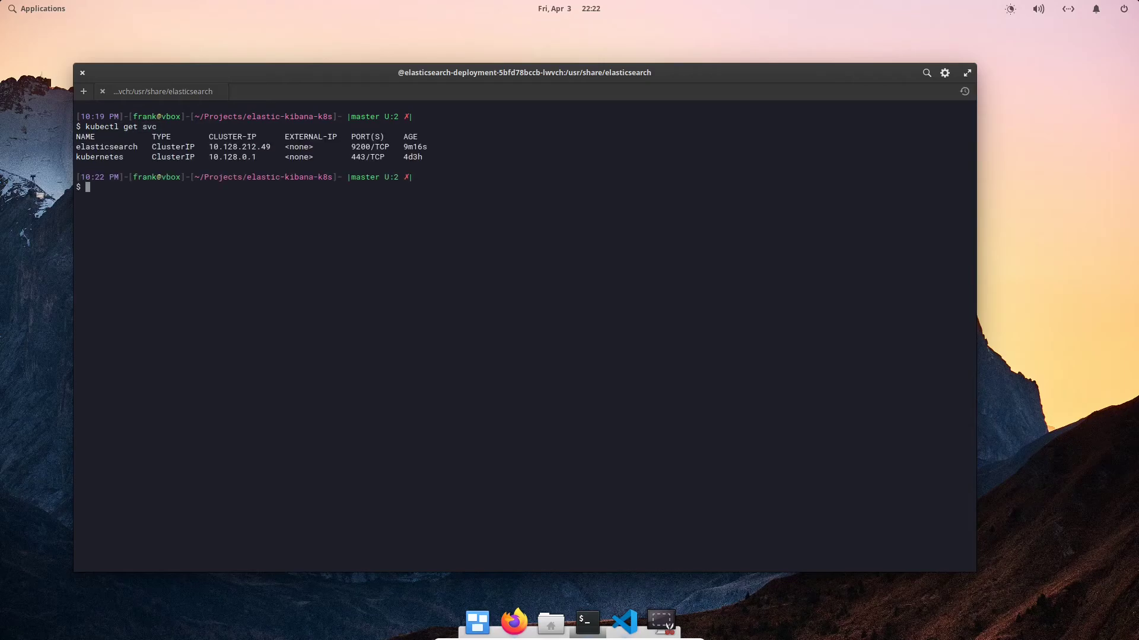
type("kubectl apply")
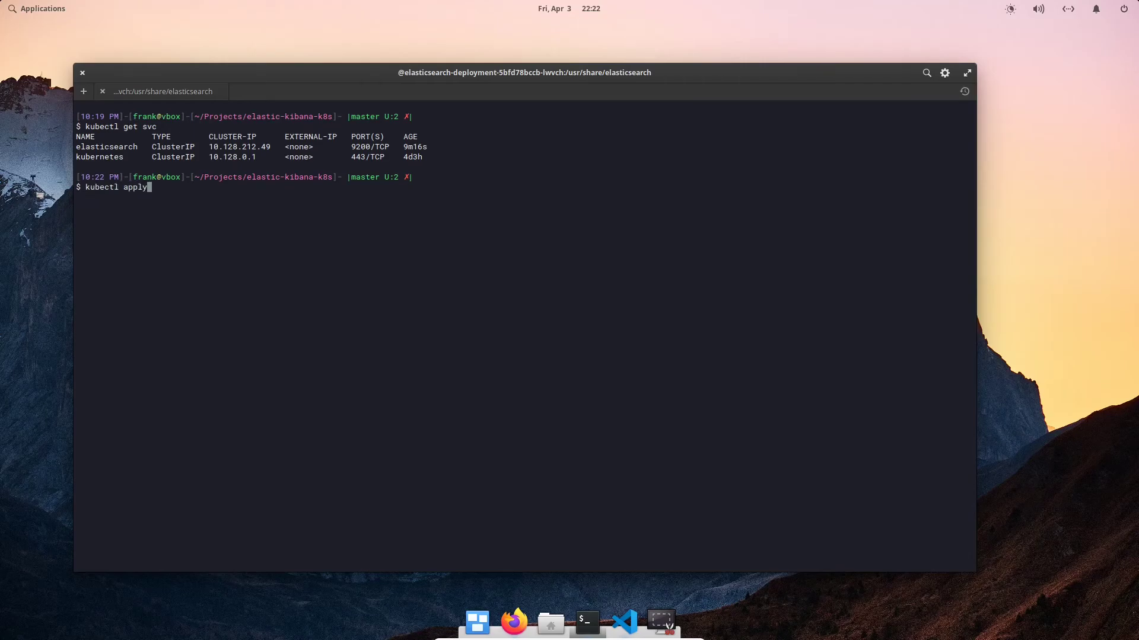
type("-f")
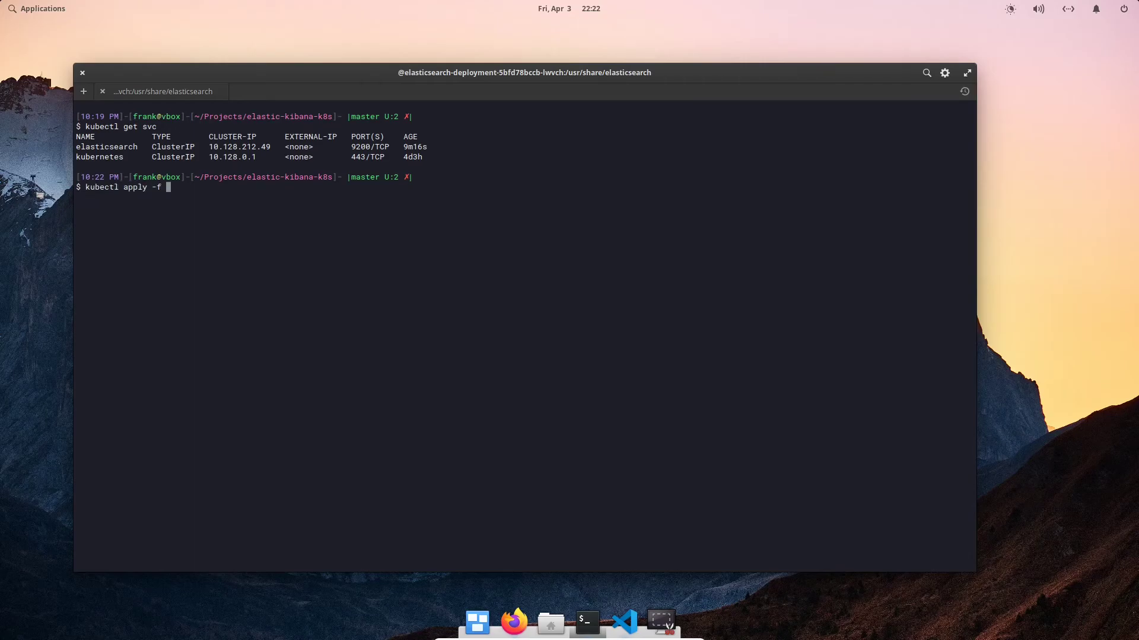
type("services/")
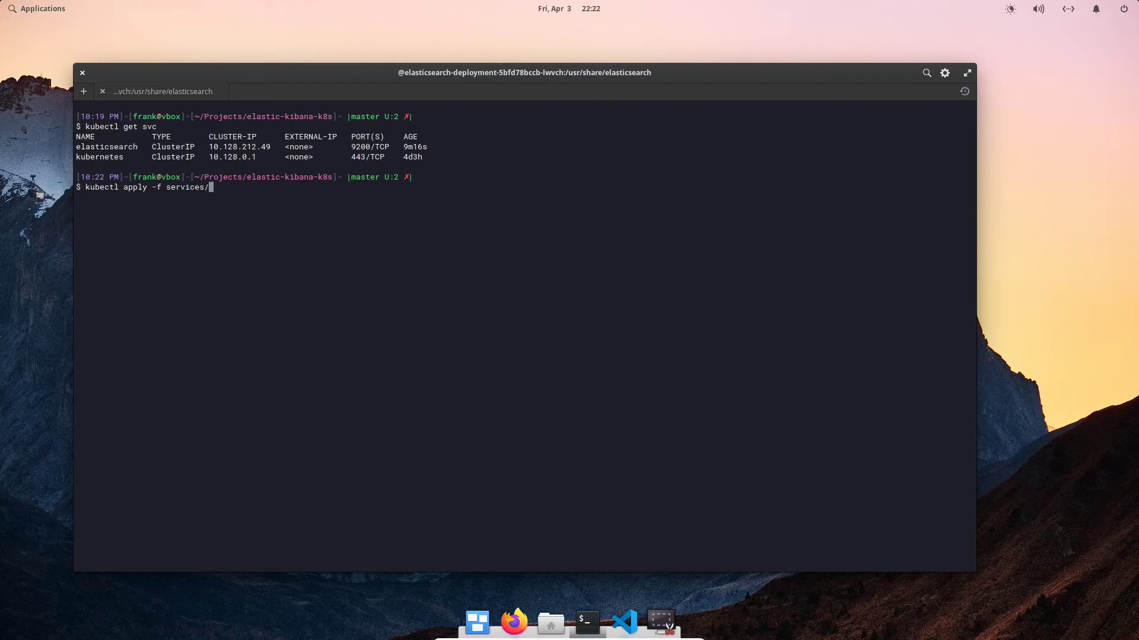
type("kibana.yaml")
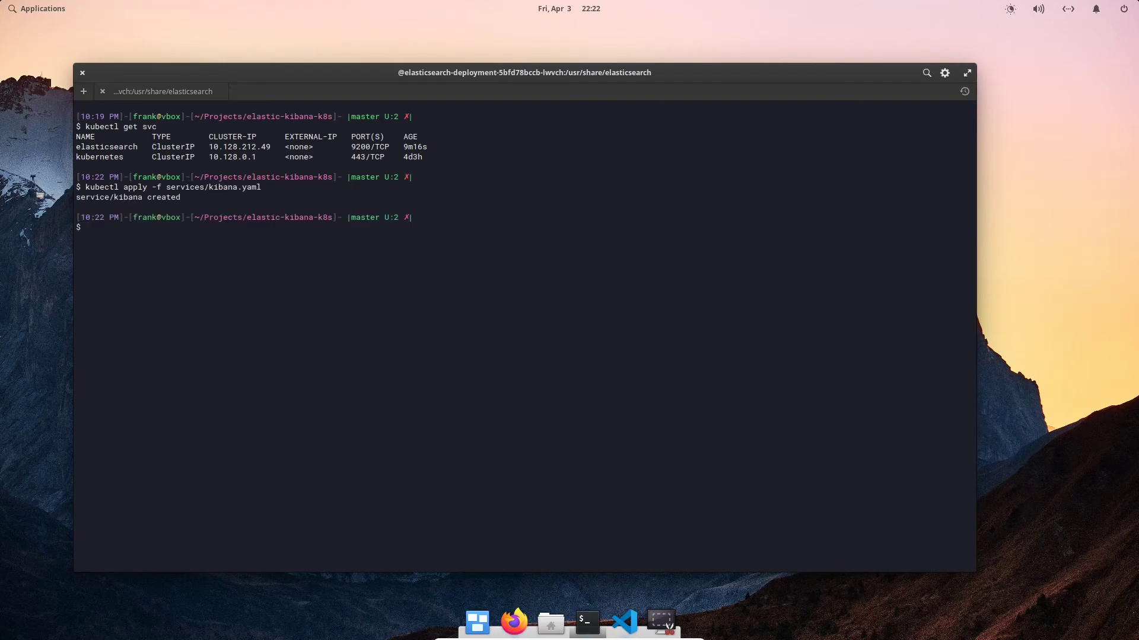
Re-list services and pick out the kibana NodePort Service at 5601:32601
type("kubectl get svc")
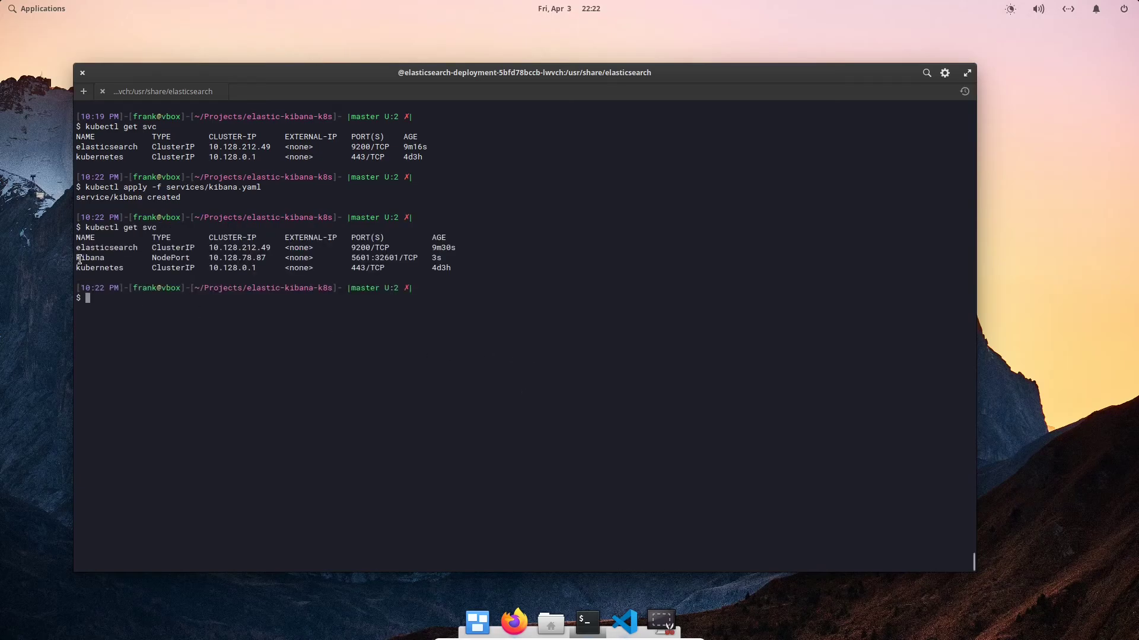
double_click(90, 257)
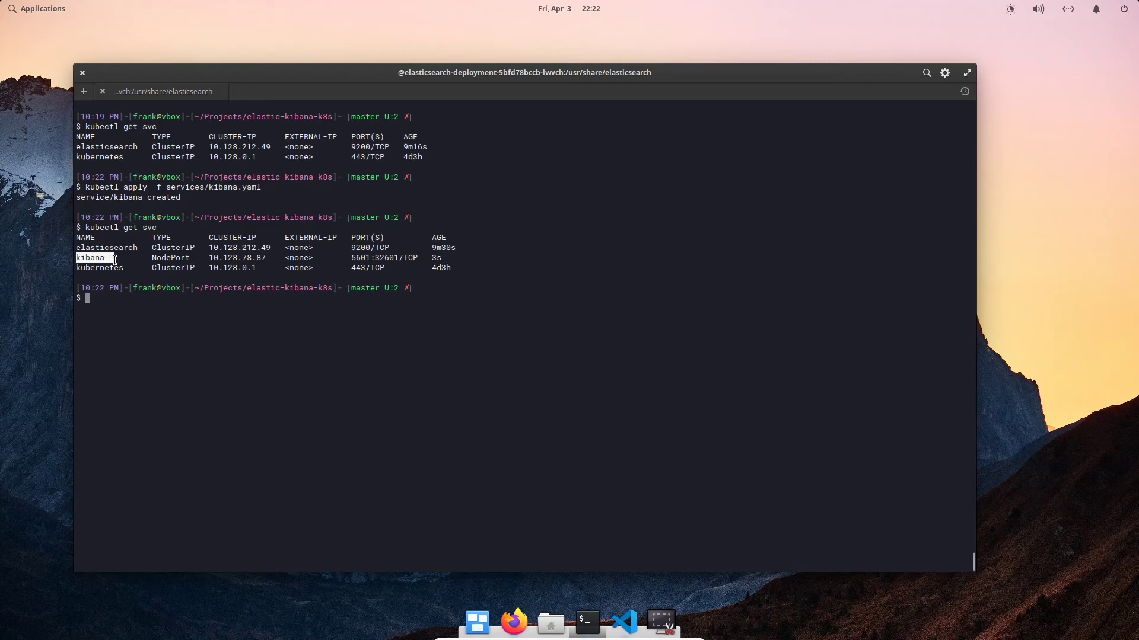
double_click(172, 257)
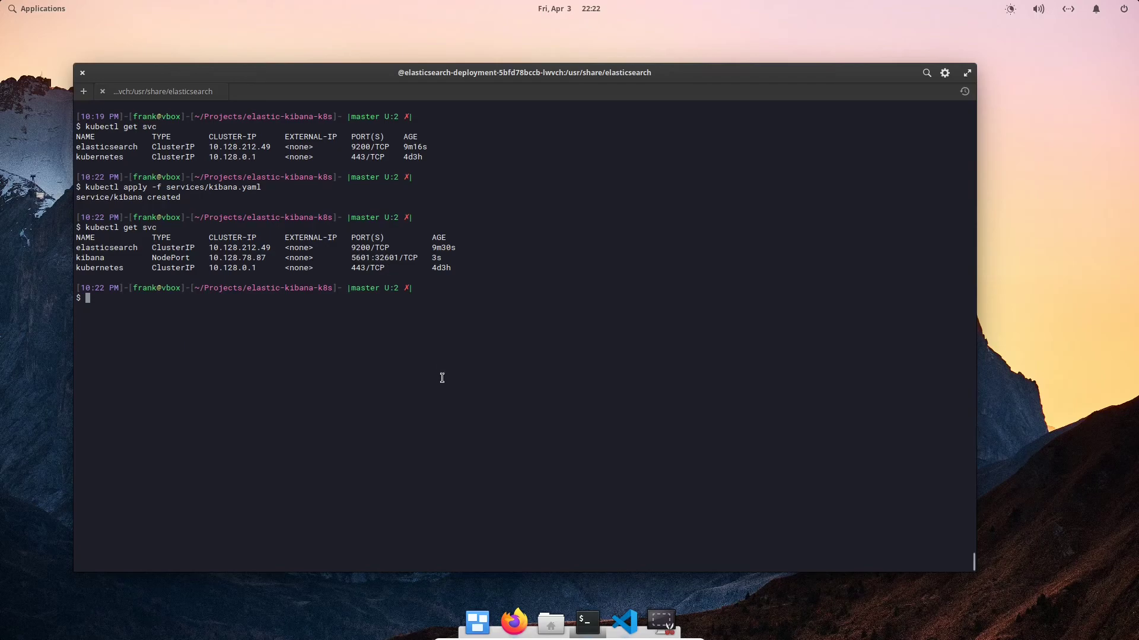
mouse_move(438, 377)
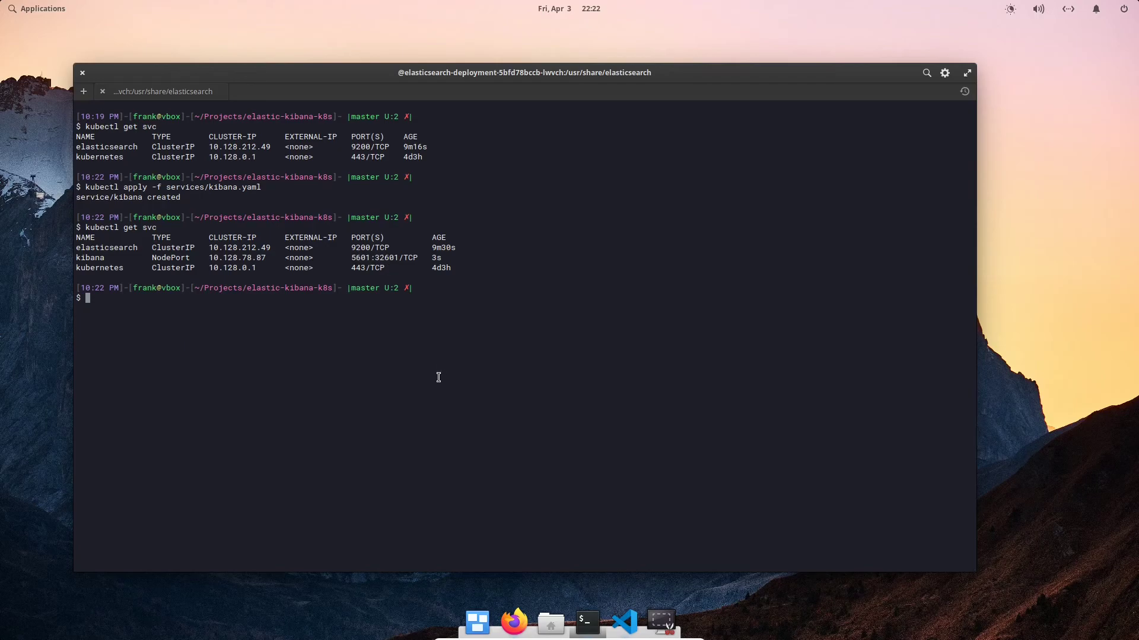
Run the kip alias to list node external IPs and copy the first one
type("ki")
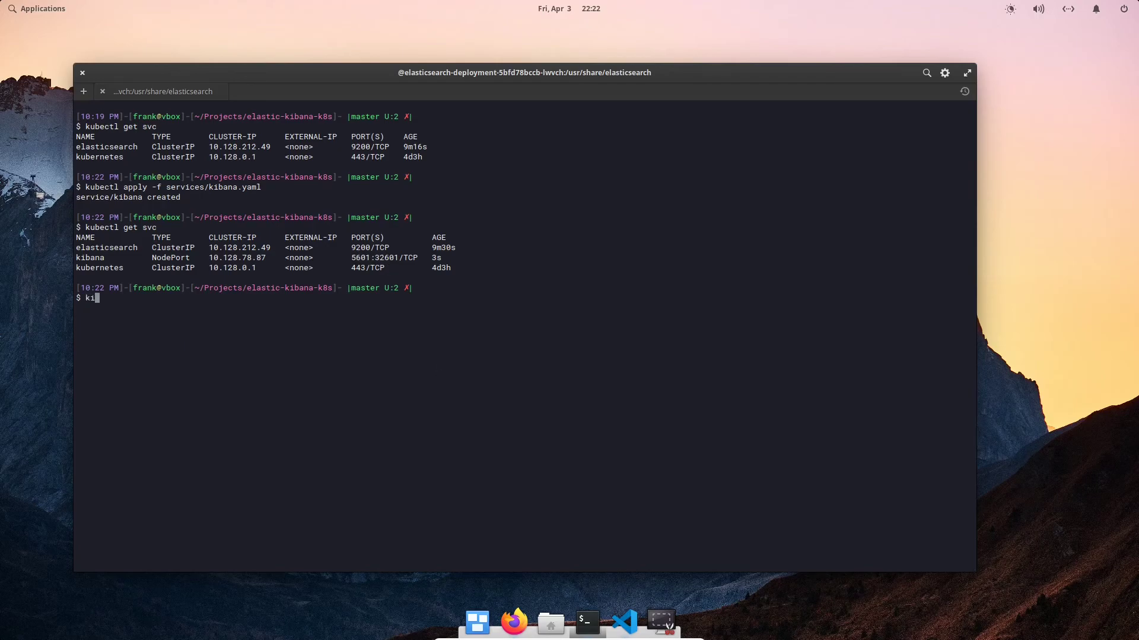
type("ps")
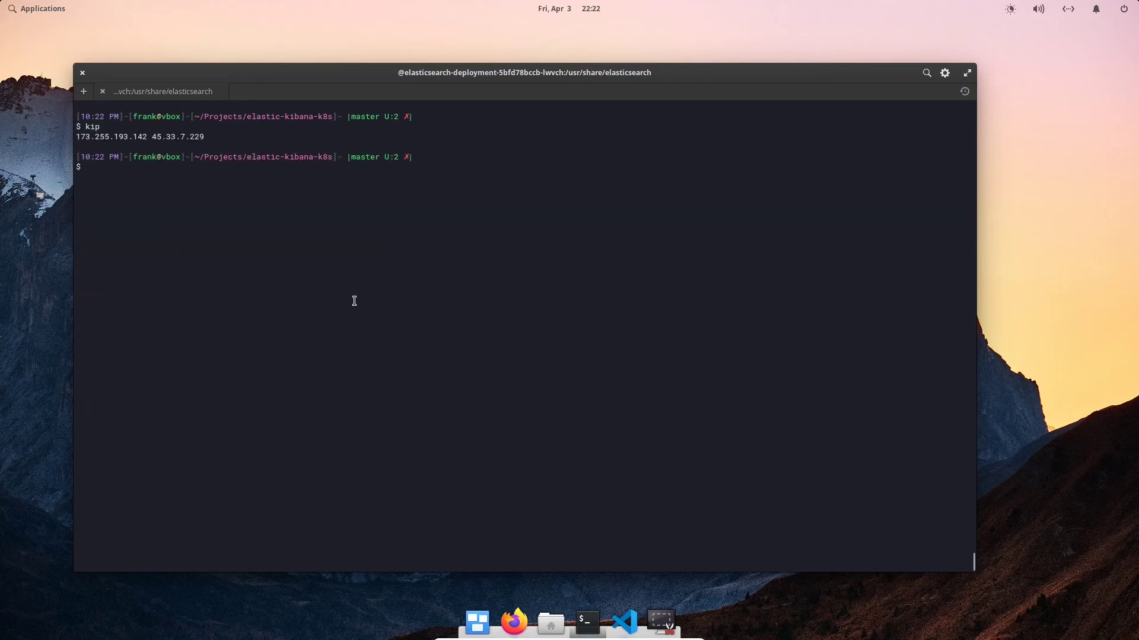
mouse_move(295, 277)
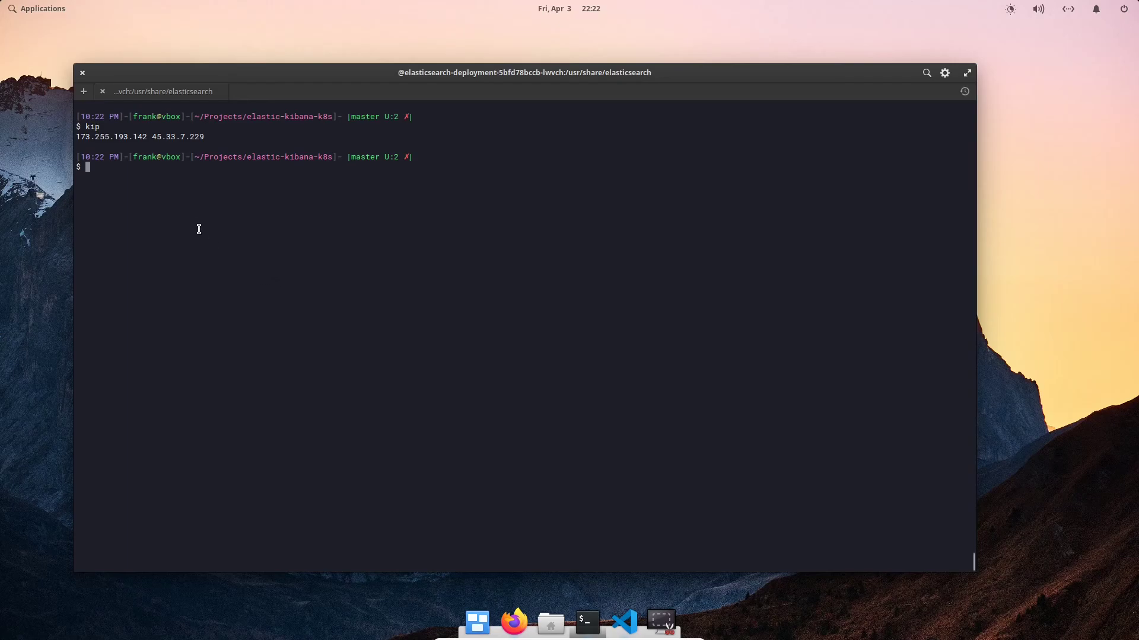
right_click(118, 137)
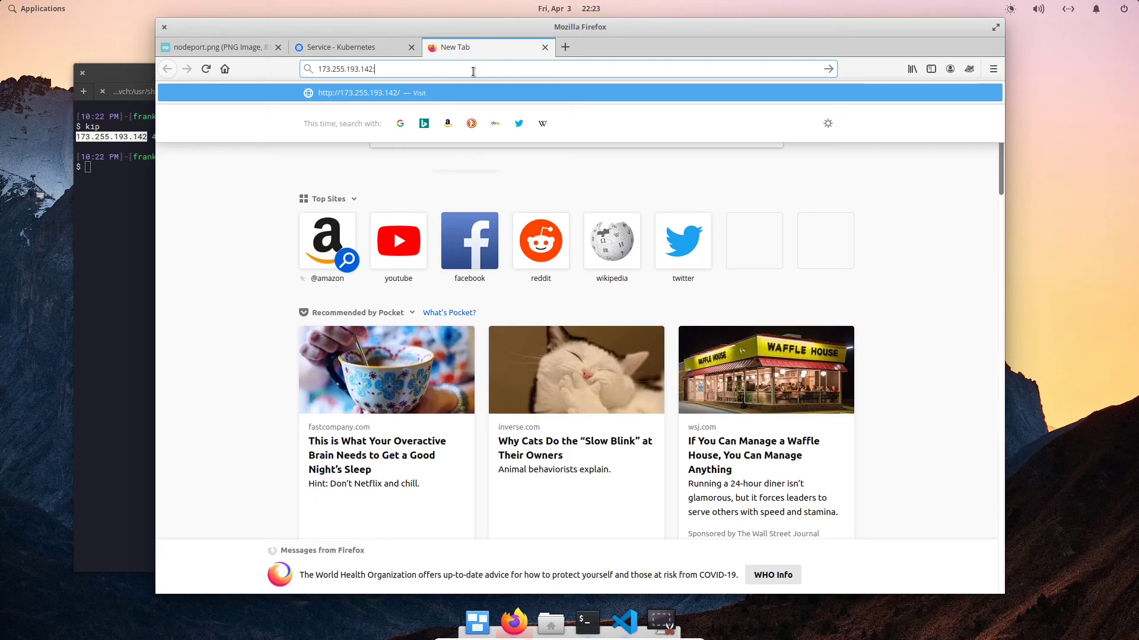
Browse to 173.255.193.142:32601 and choose Explore on my own
type("32601/app/kibana")
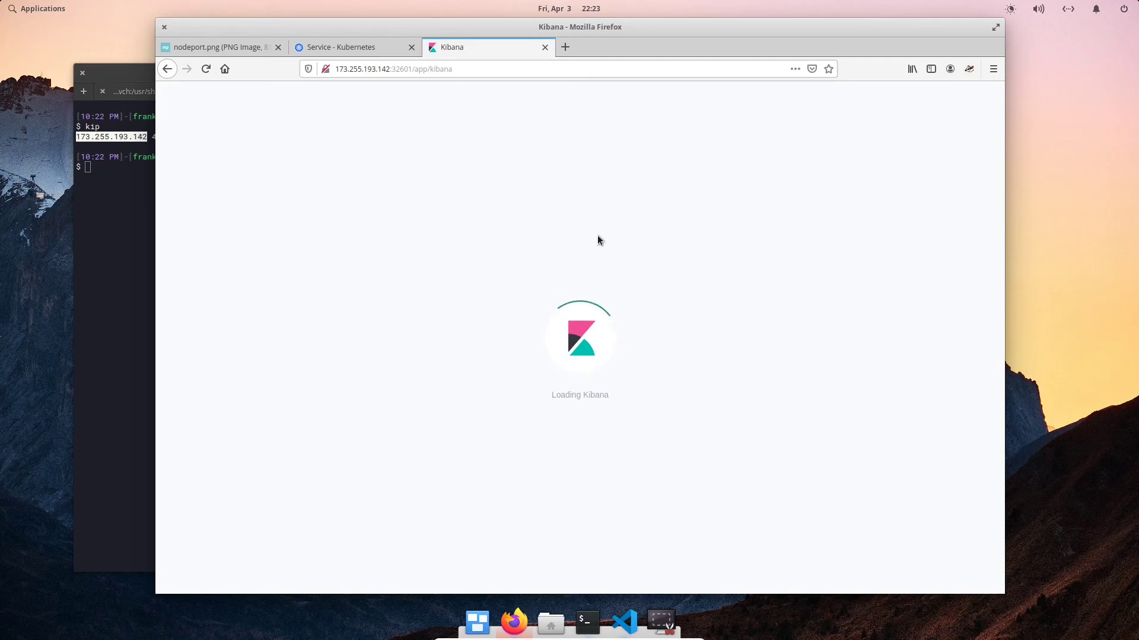
mouse_move(644, 425)
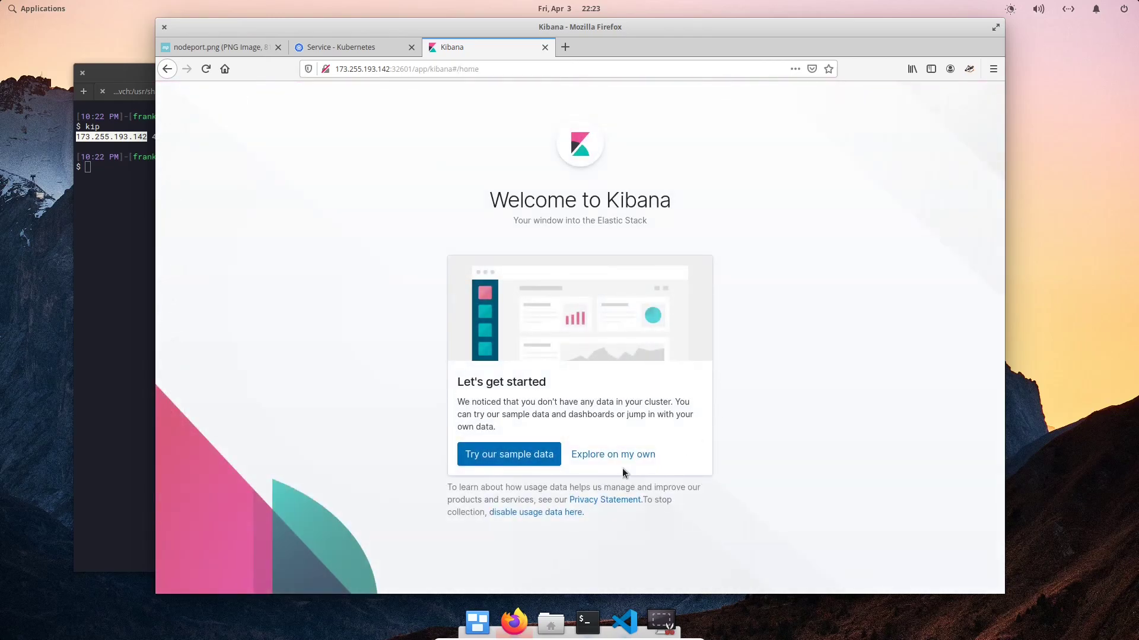
left_click(612, 455)
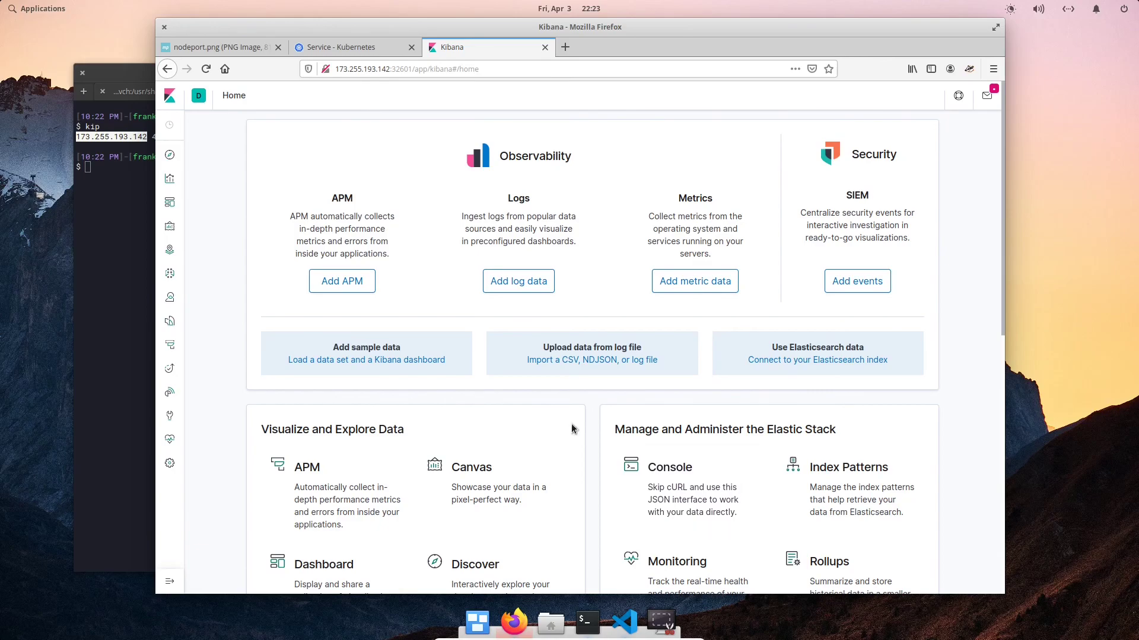
mouse_move(675, 397)
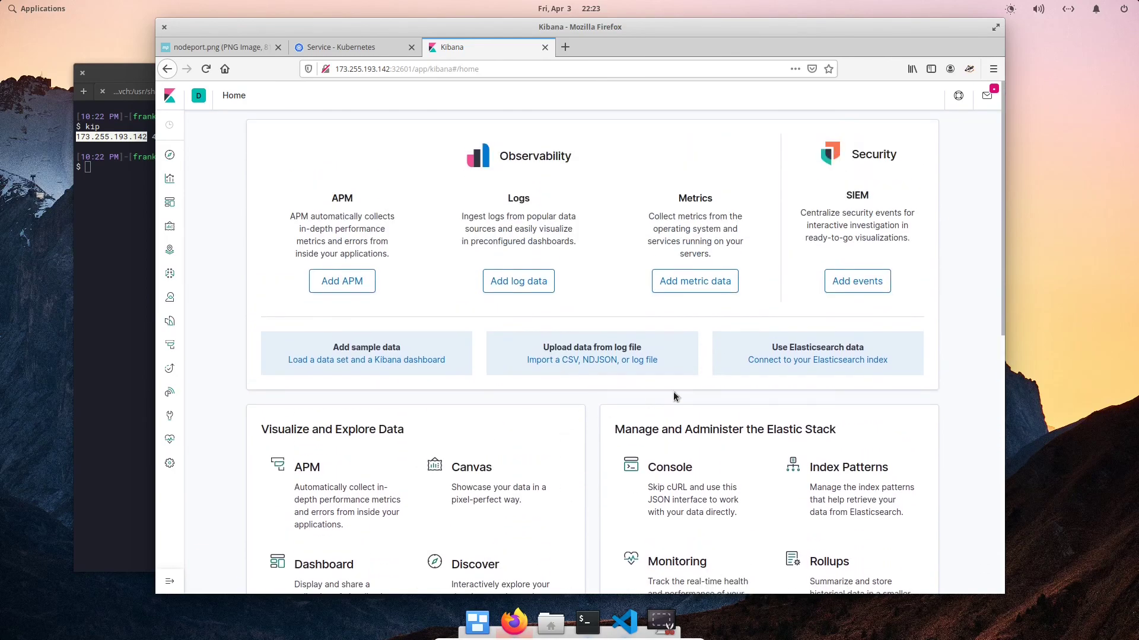
mouse_move(837, 364)
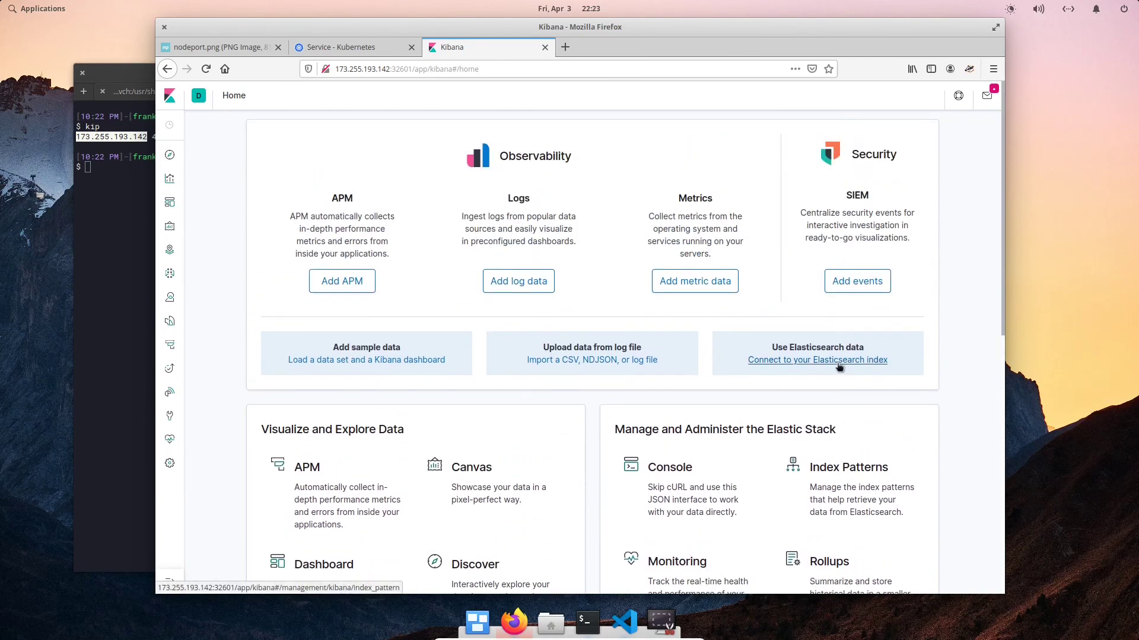